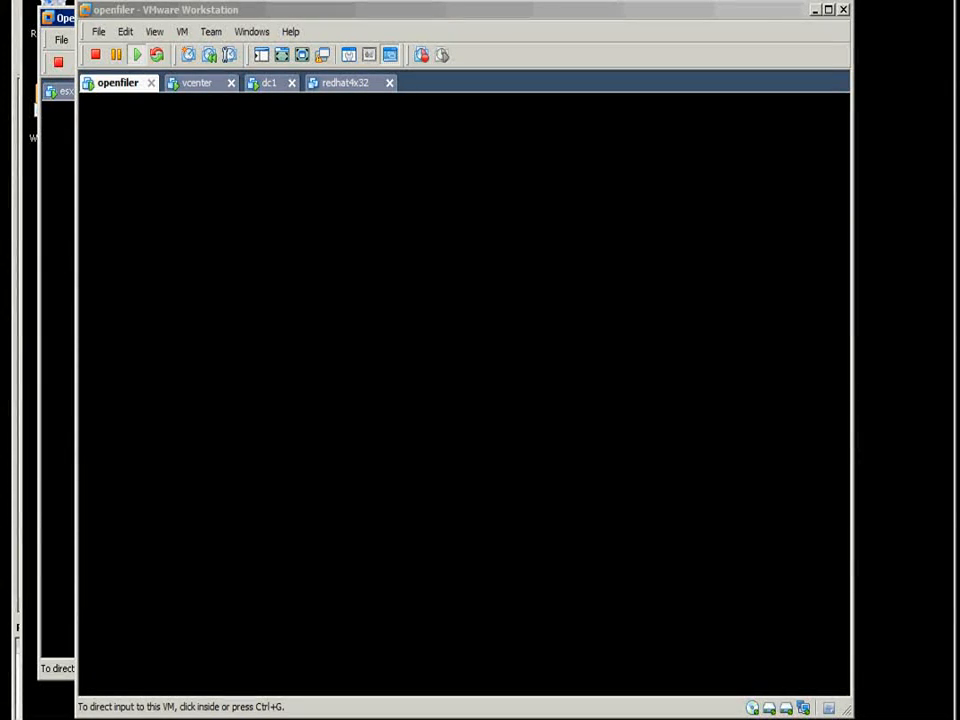
mouse_move(90, 276)
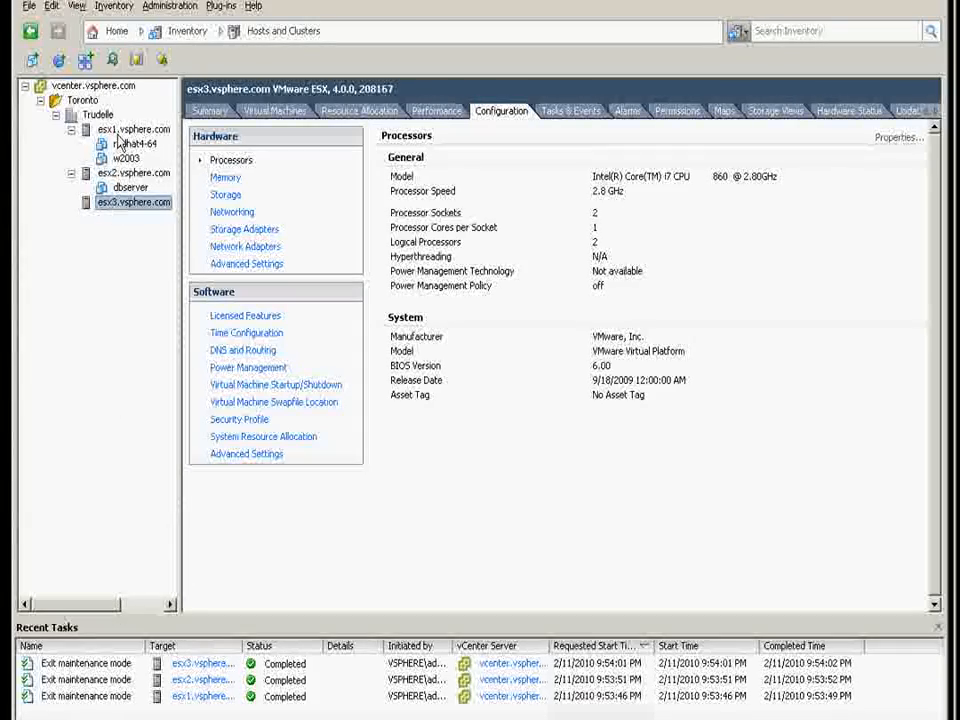
Show esx1's storage adapters and select the iSCSI software adapter vmhba33 with its 3 targets.
left_click(132, 128)
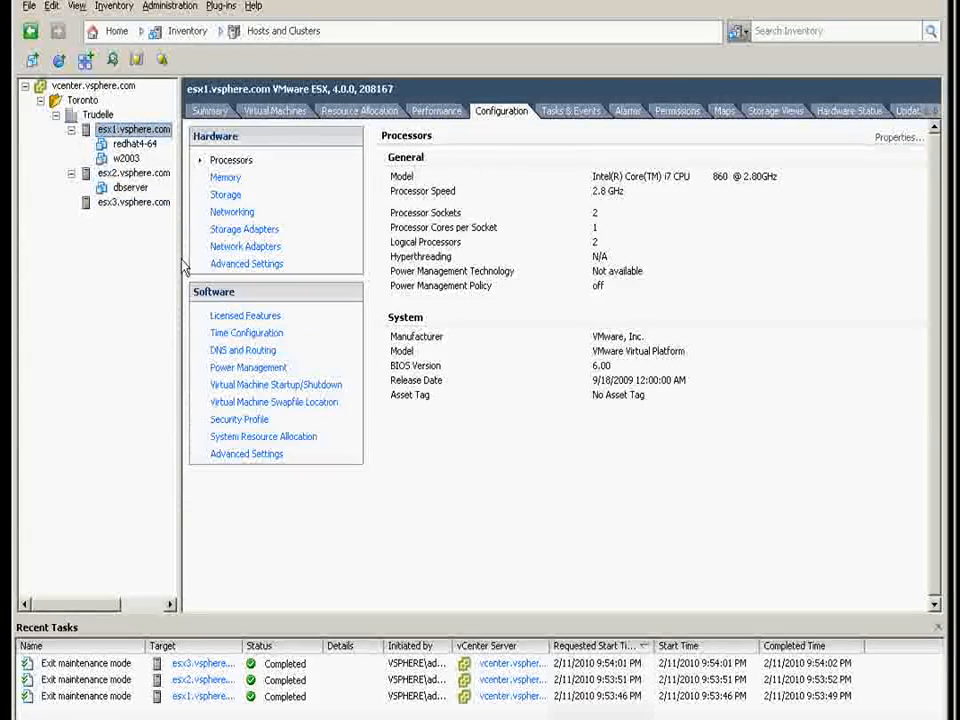
left_click(224, 194)
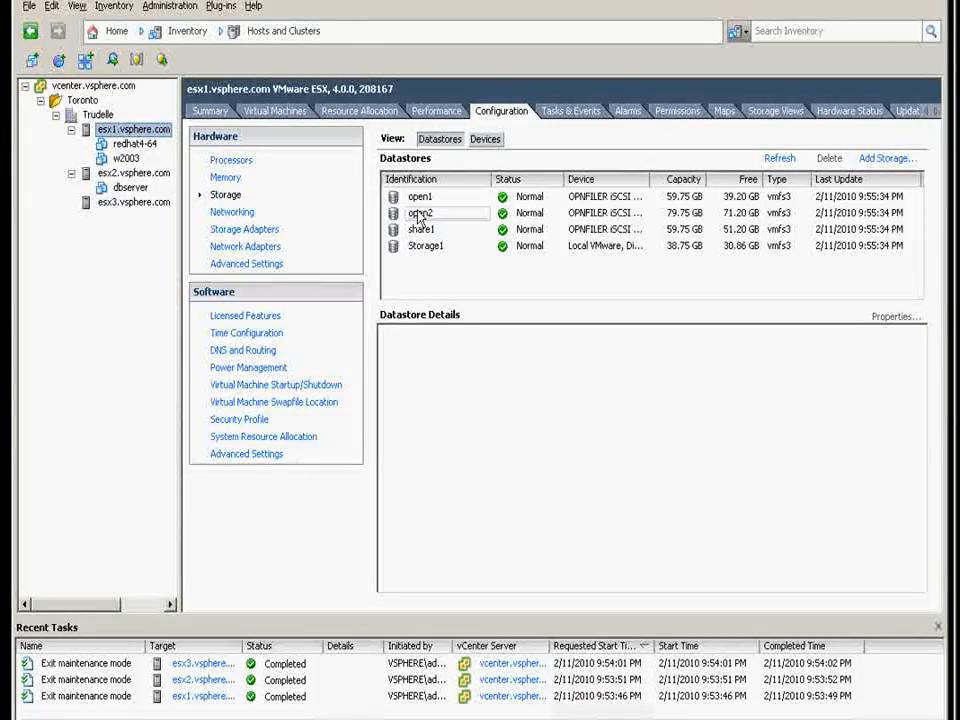
left_click(420, 212)
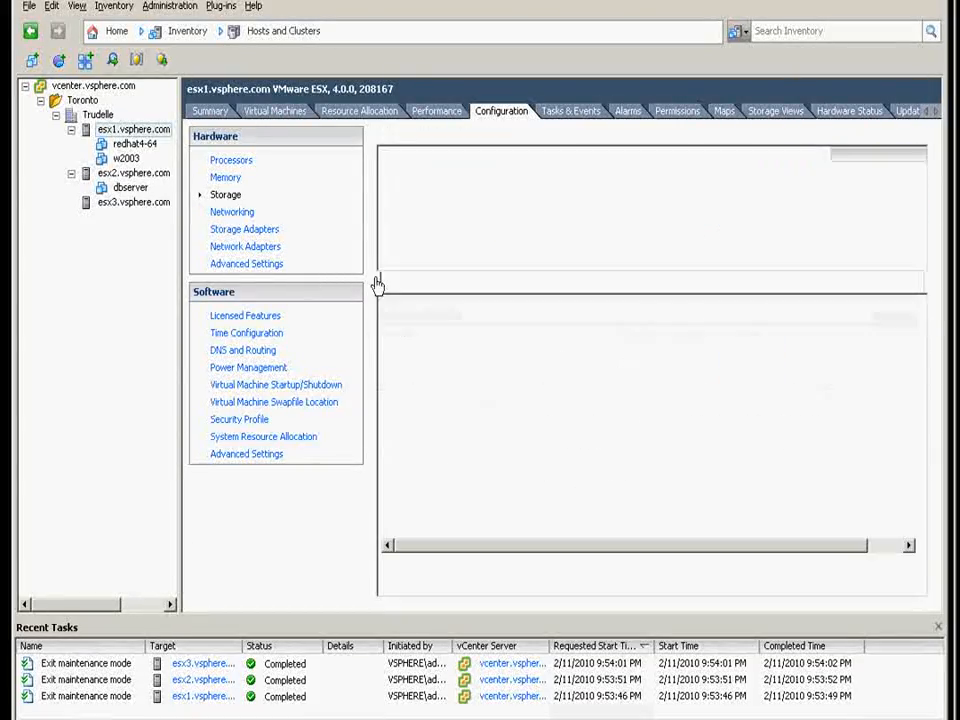
left_click(244, 228)
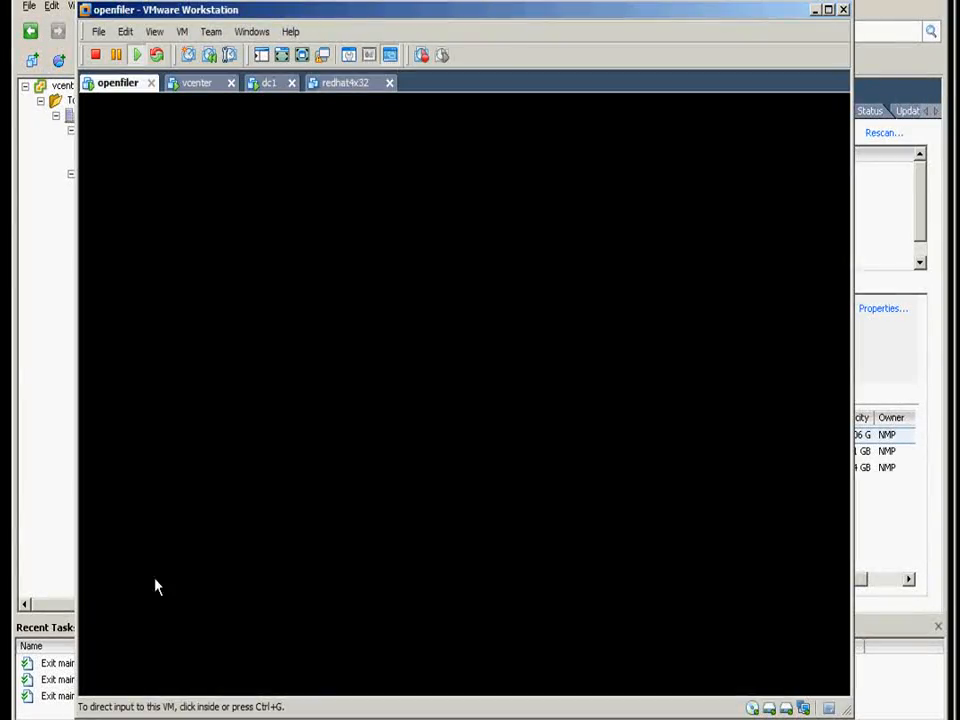
mouse_move(98, 150)
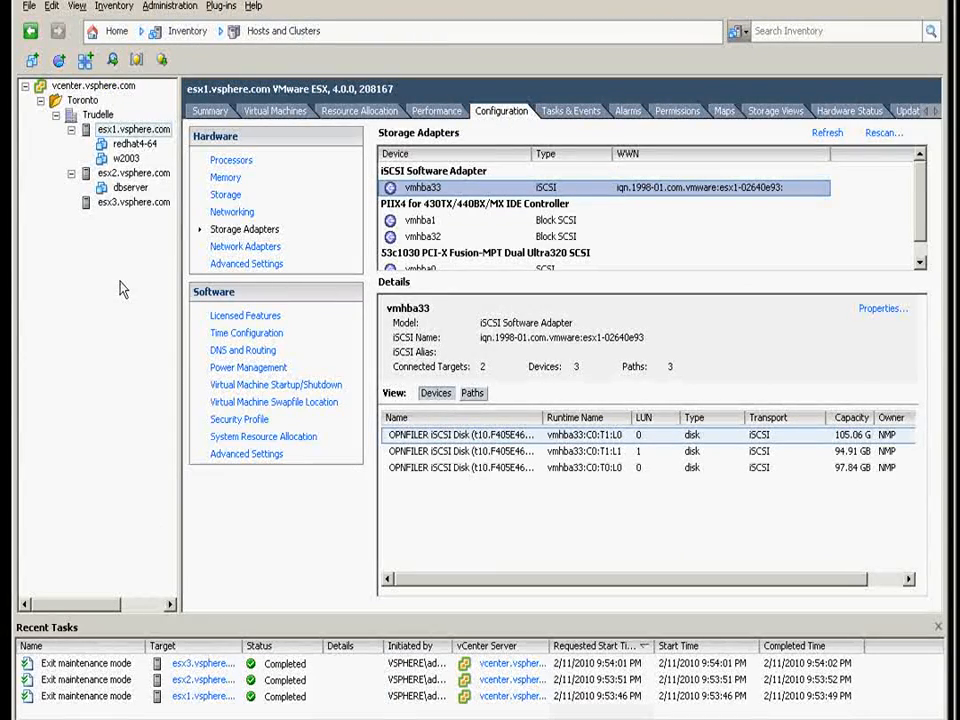
mouse_move(184, 564)
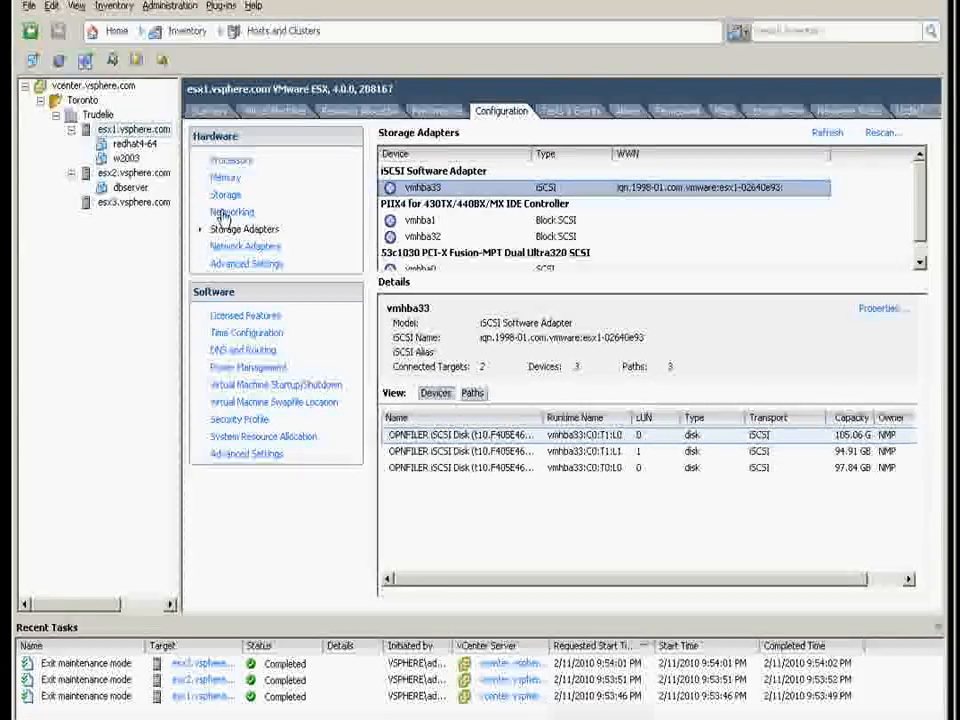
Show esx1's networking with standard switches vSwitch0 through vSwitch3 and their uplinks.
left_click(232, 212)
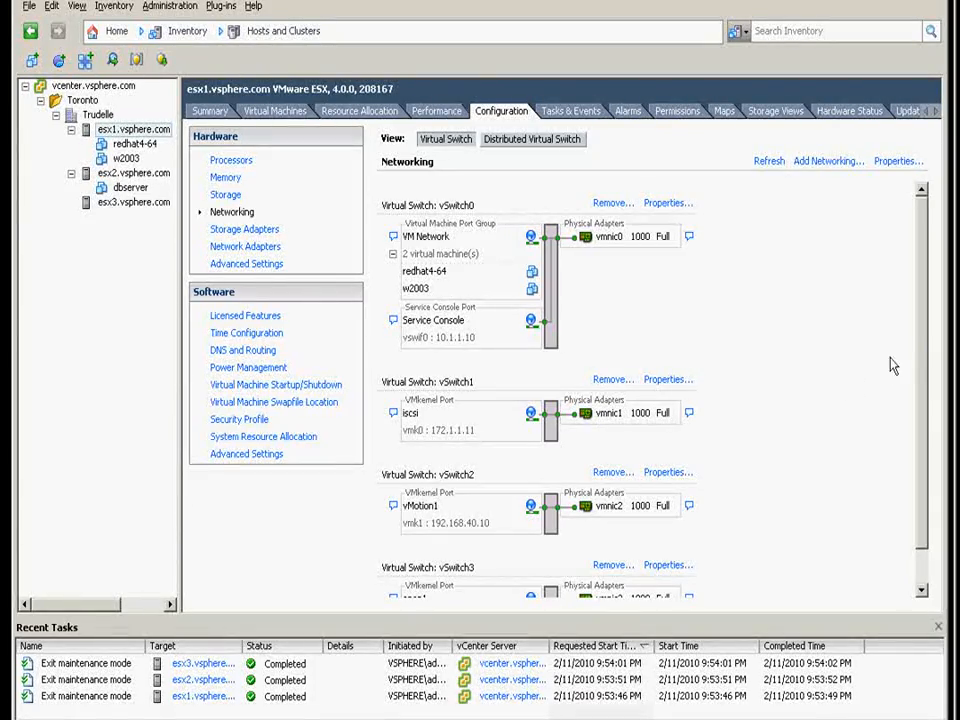
scroll("down", 3)
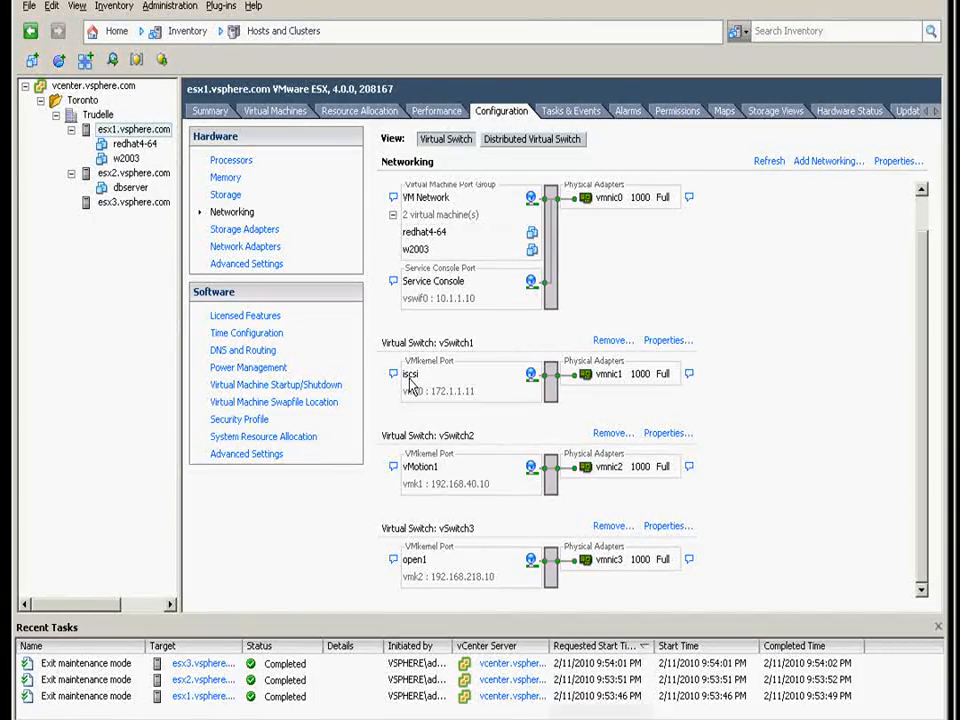
mouse_move(420, 570)
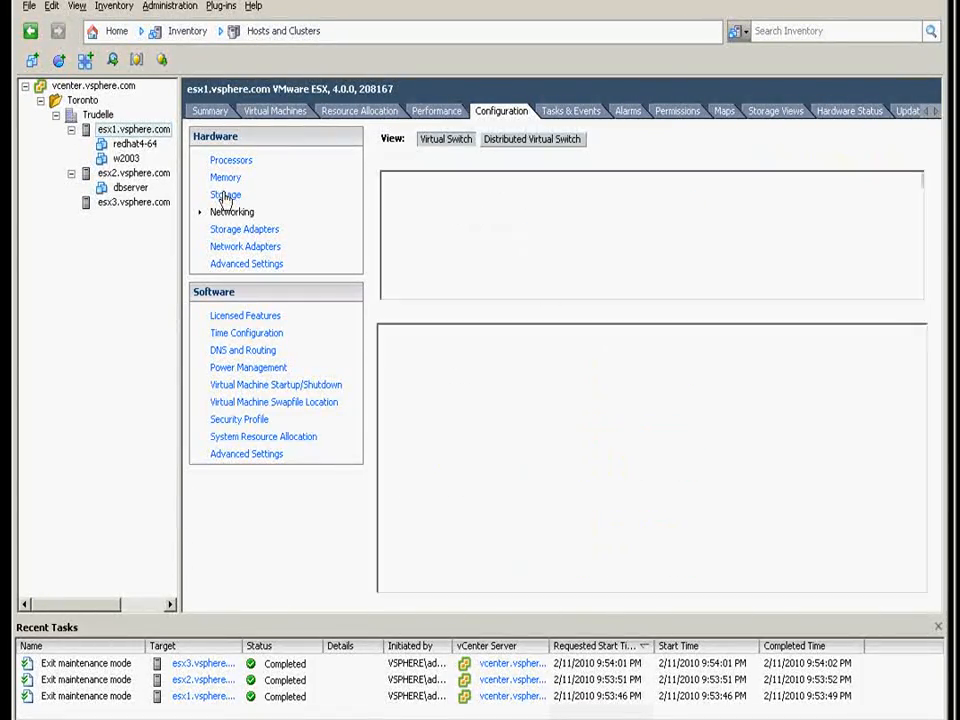
Compare esx1 and esx2 datastores, then show the Trudelle datacenter summary of 3 hosts and 4 VMs.
left_click(224, 194)
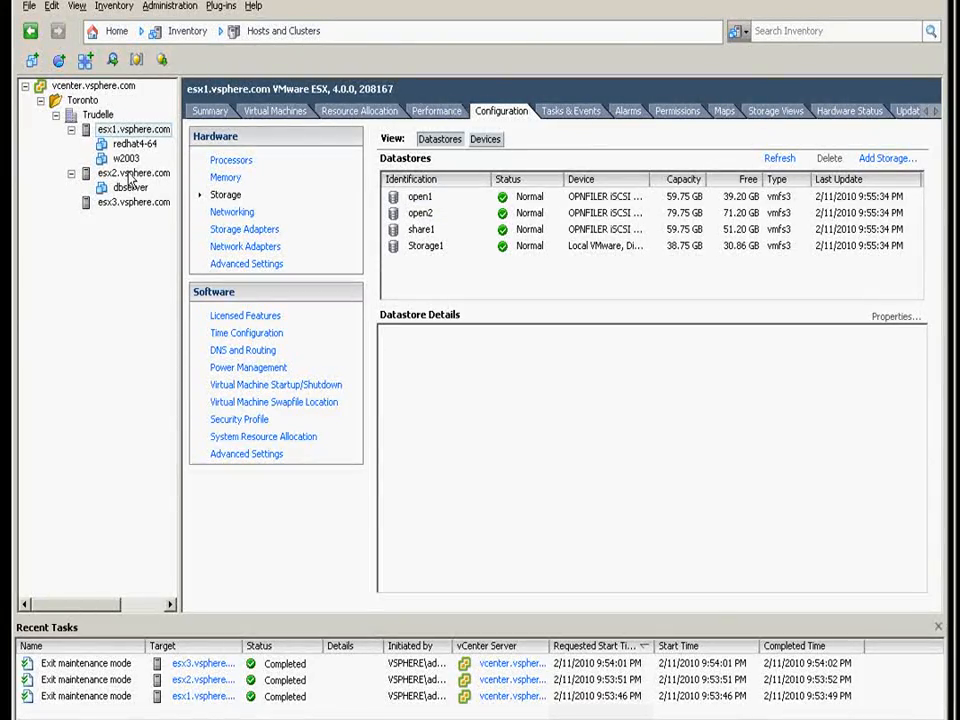
left_click(132, 172)
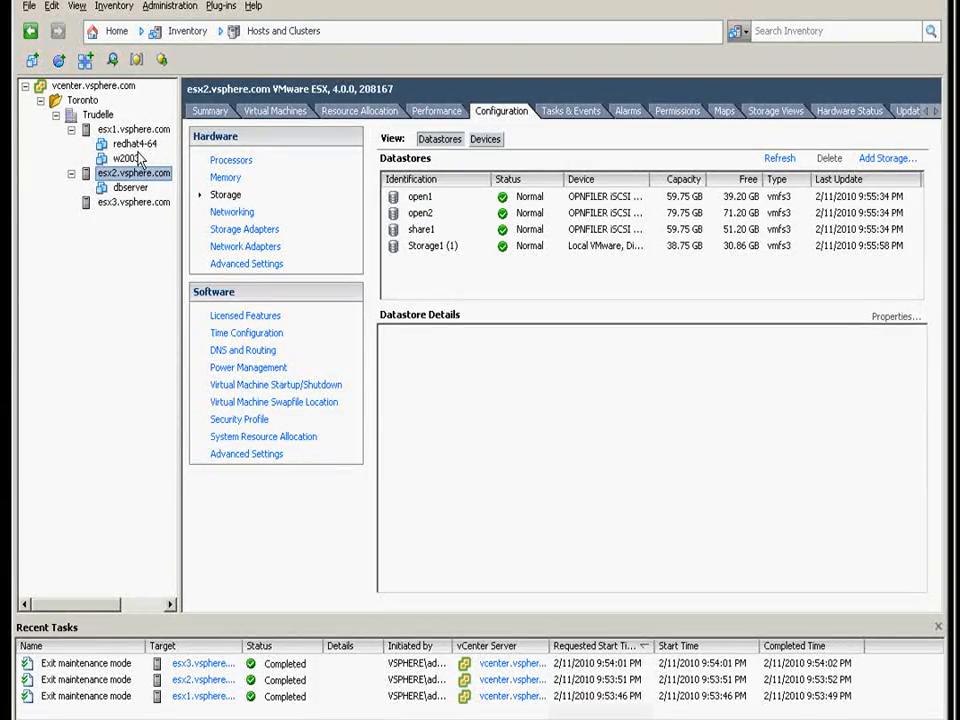
left_click(132, 128)
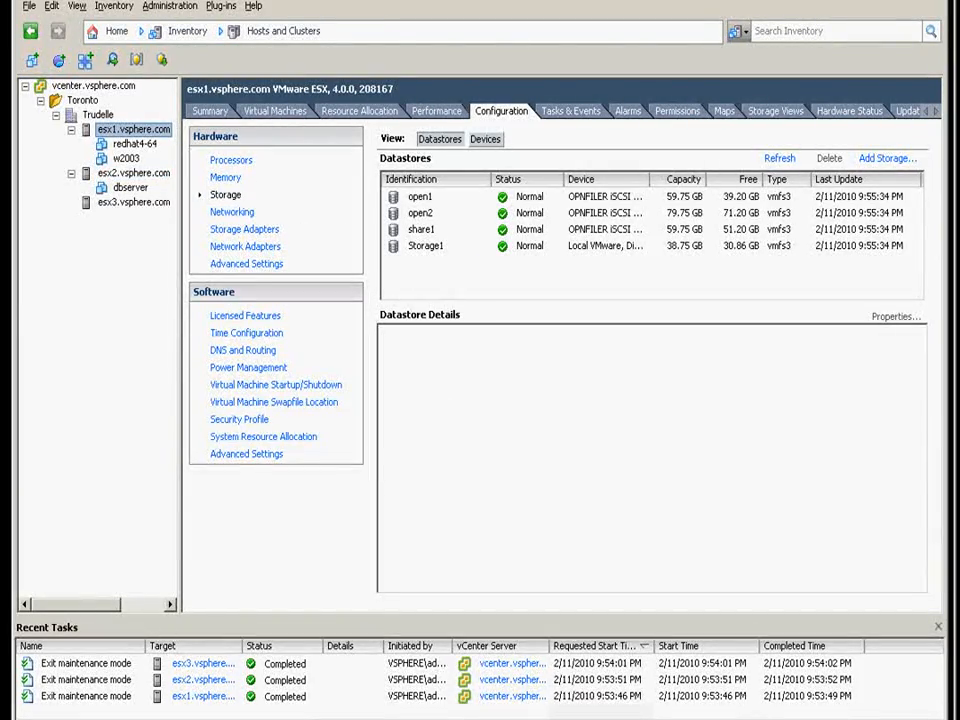
left_click(96, 114)
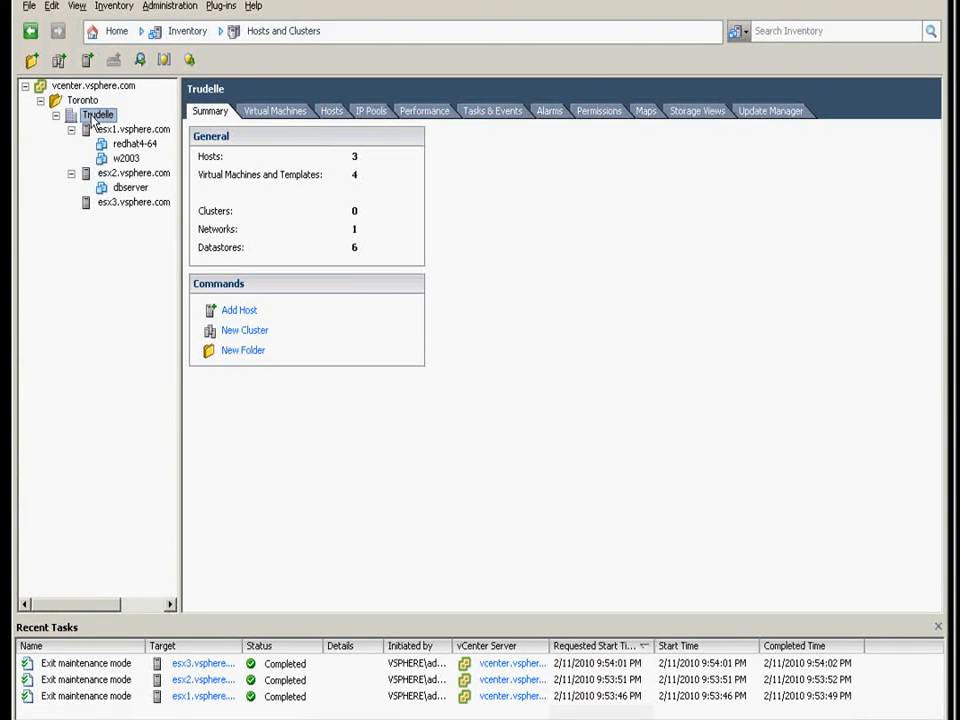
Start the New Cluster Wizard from the Trudelle datacenter's context menu.
right_click(96, 114)
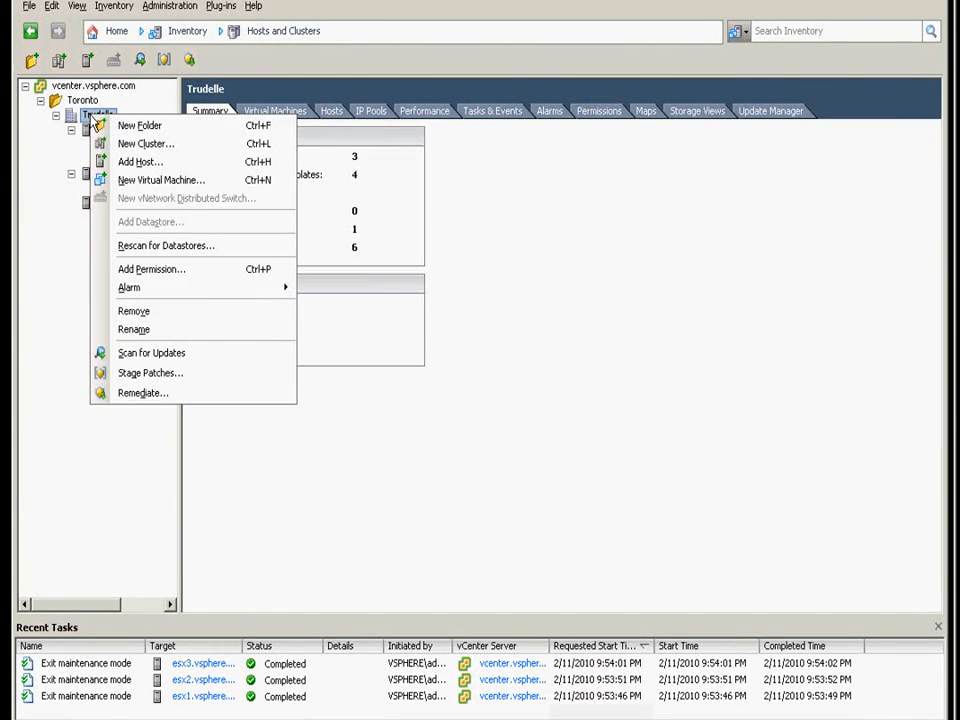
mouse_move(140, 160)
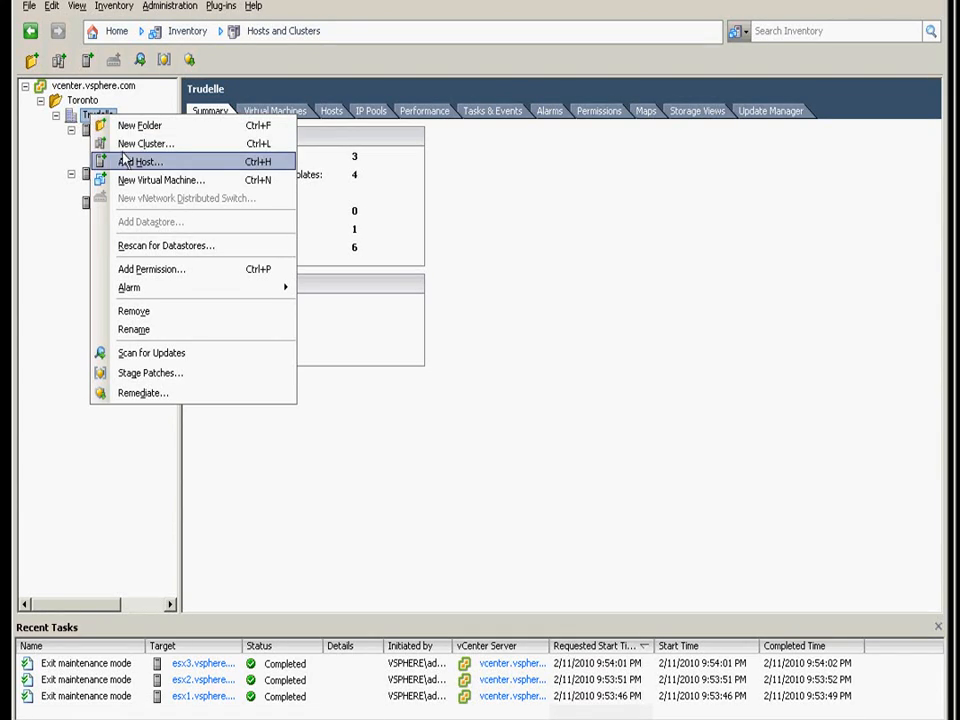
mouse_move(144, 144)
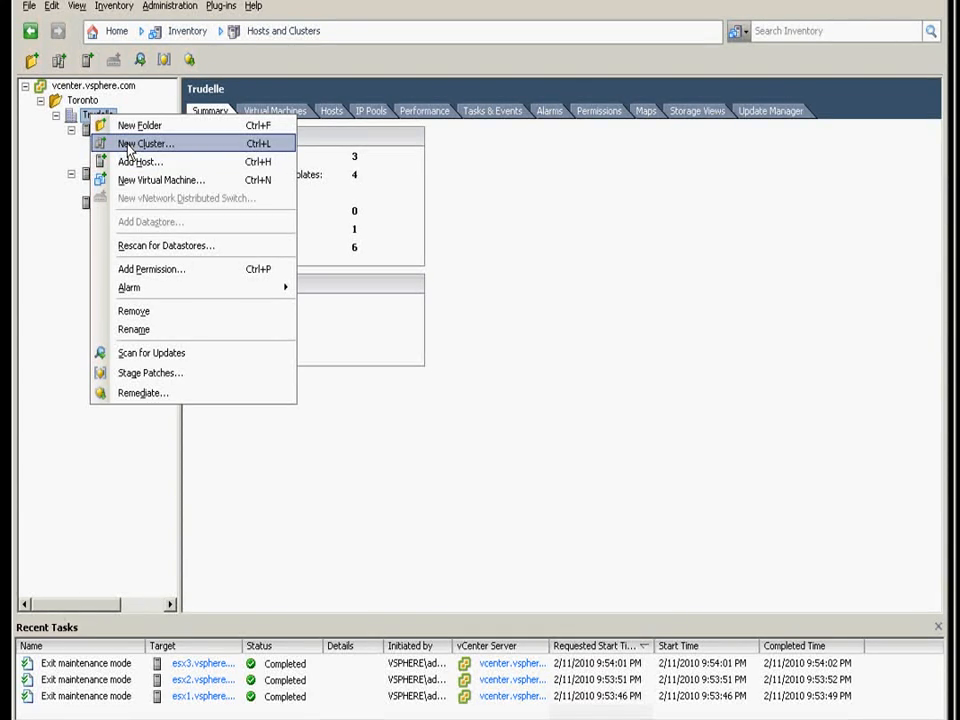
left_click(144, 144)
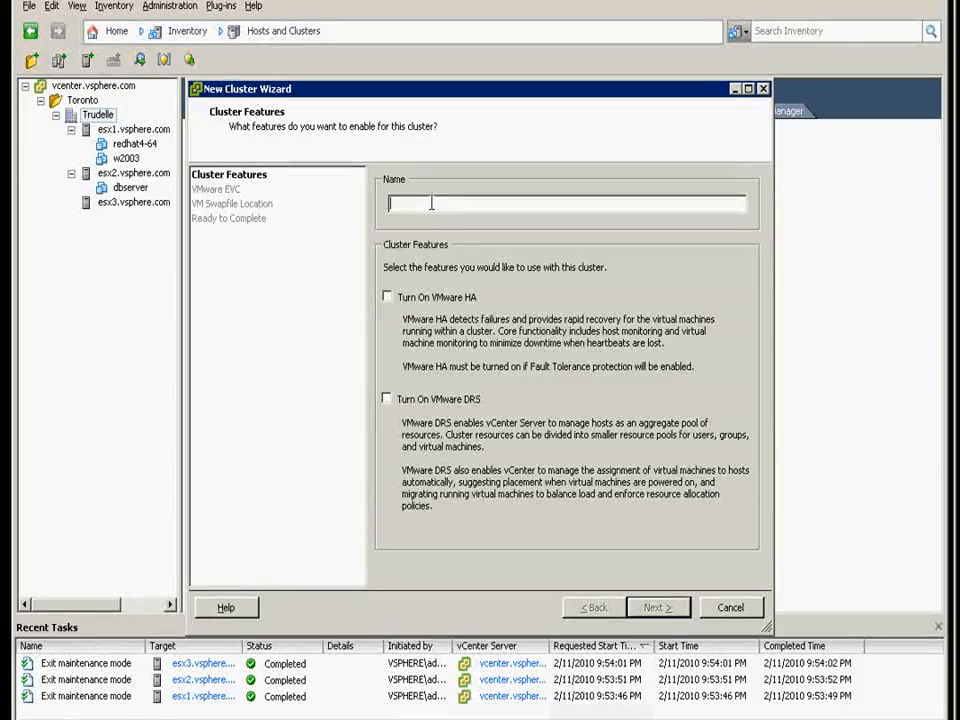
Name the cluster, enable DRS at fully automated, and choose Manual power management.
type("clust")
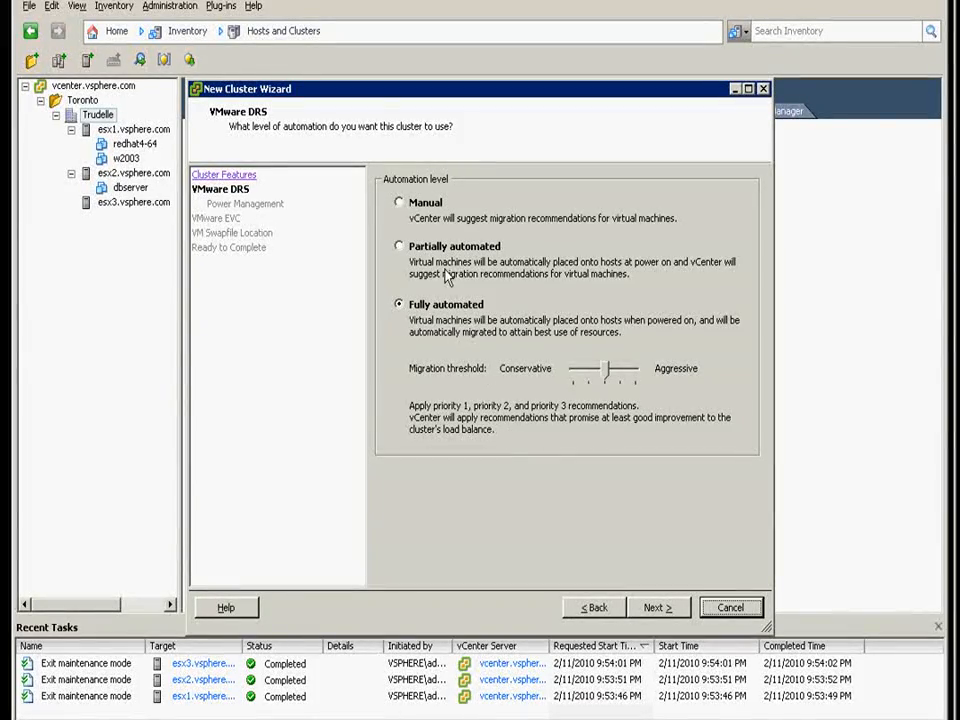
left_click(400, 202)
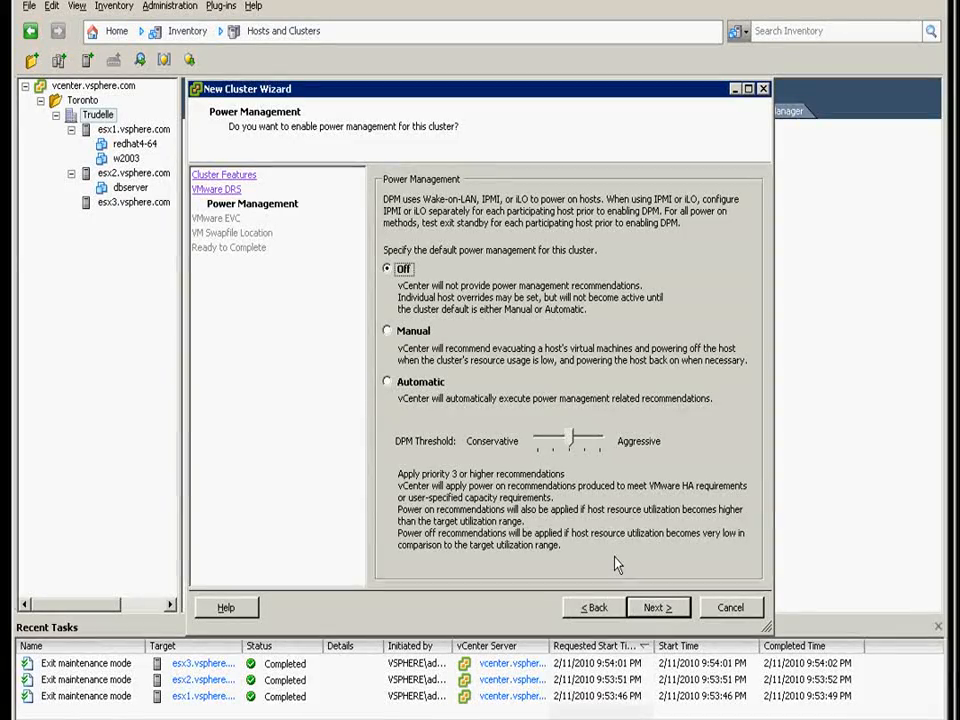
mouse_move(576, 312)
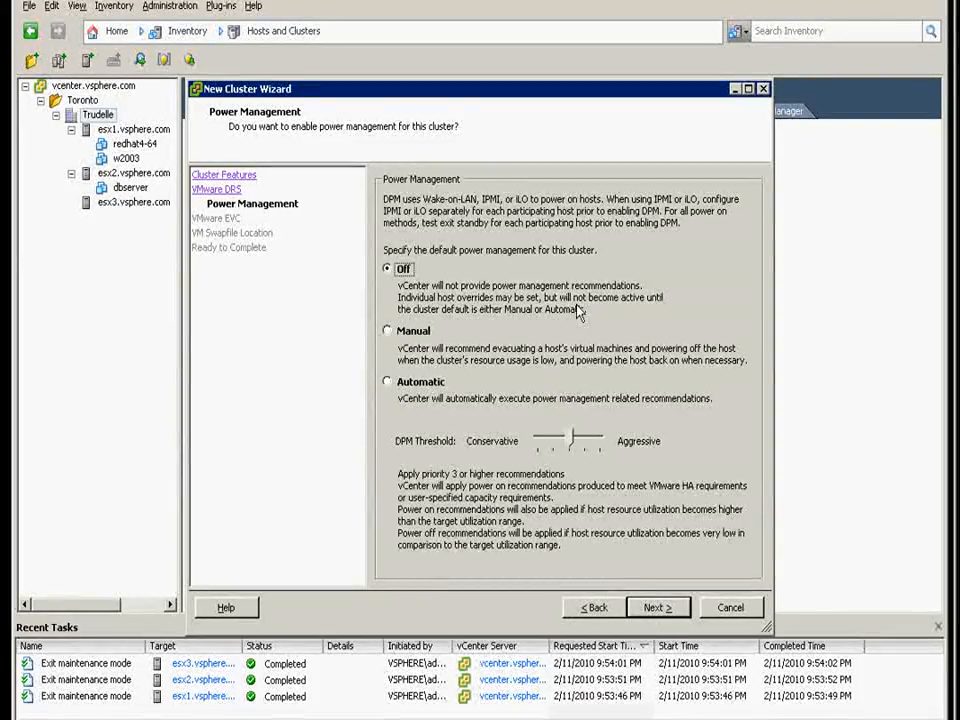
mouse_move(456, 368)
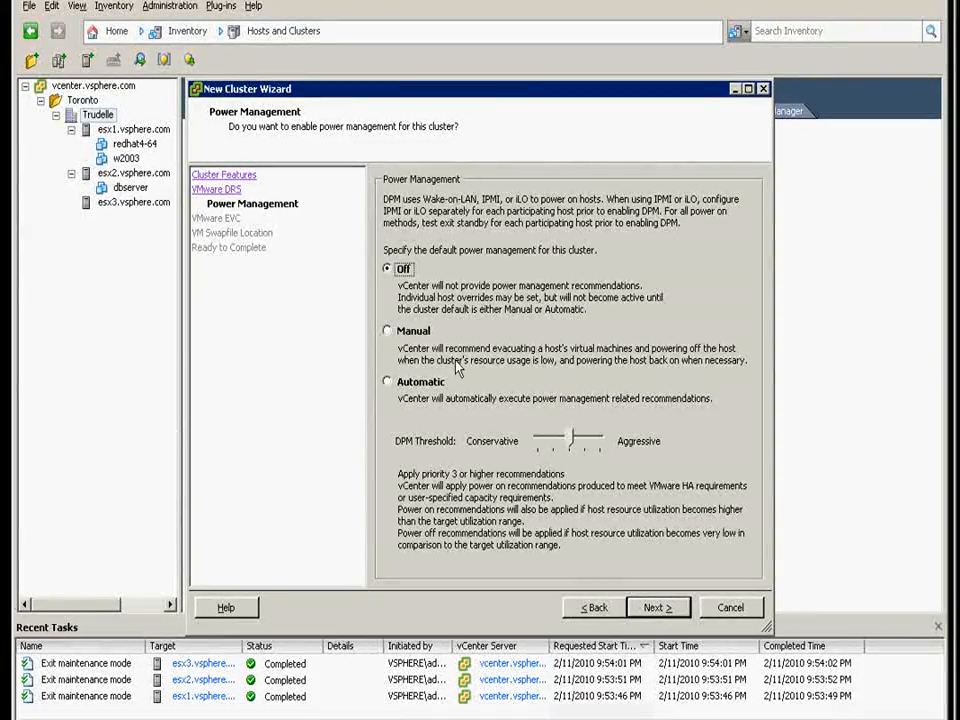
left_click(388, 330)
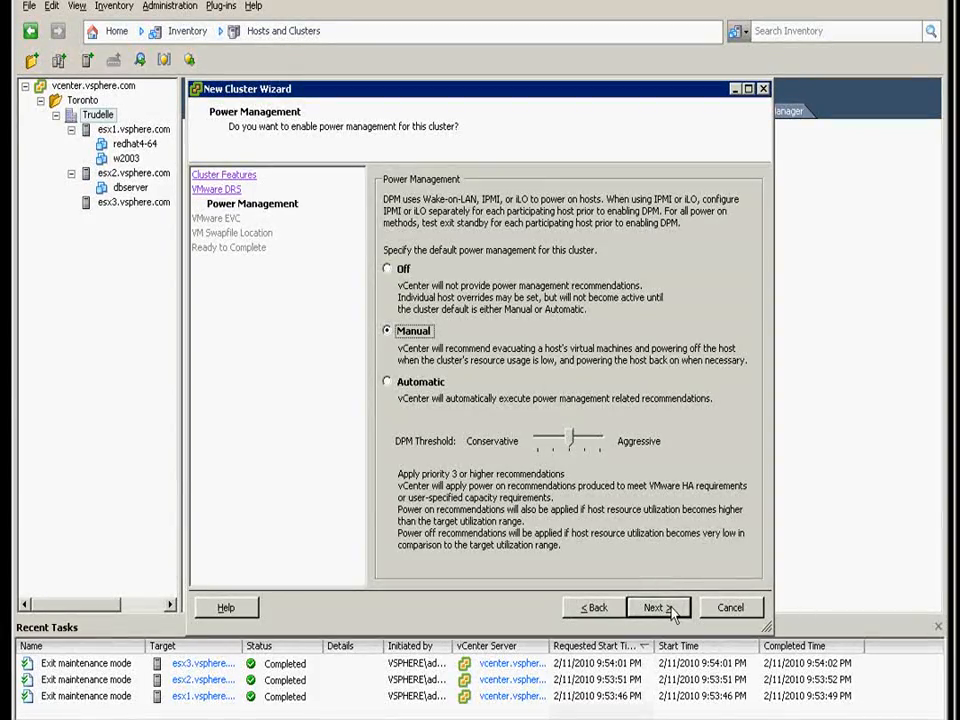
Finish the wizard through EVC and swapfile pages, creating cluster1, and view its Getting Started page.
left_click(656, 608)
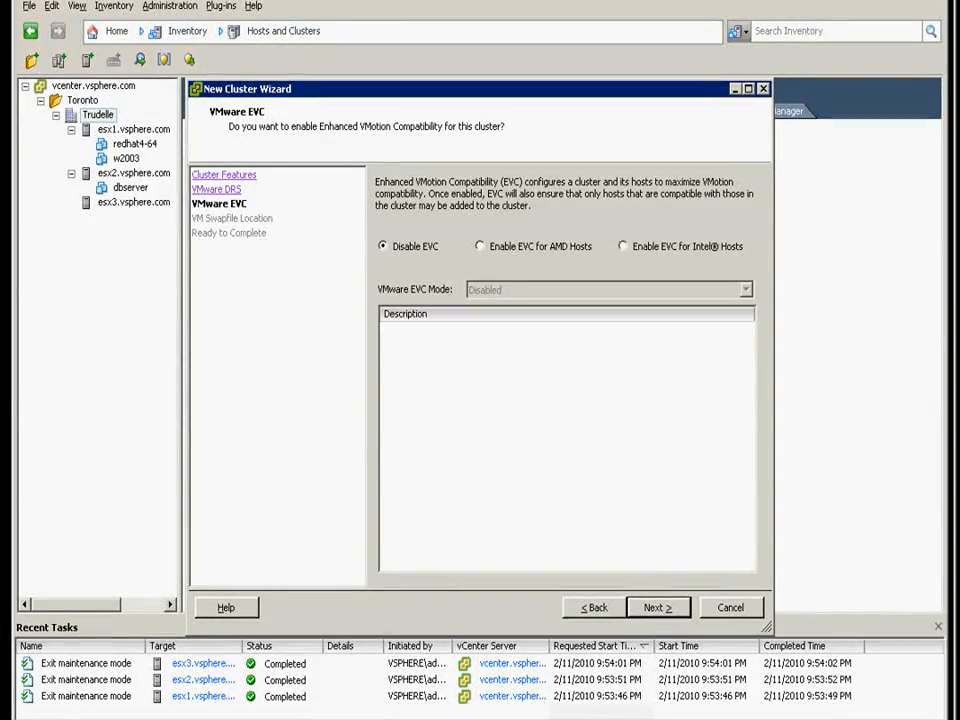
mouse_move(944, 510)
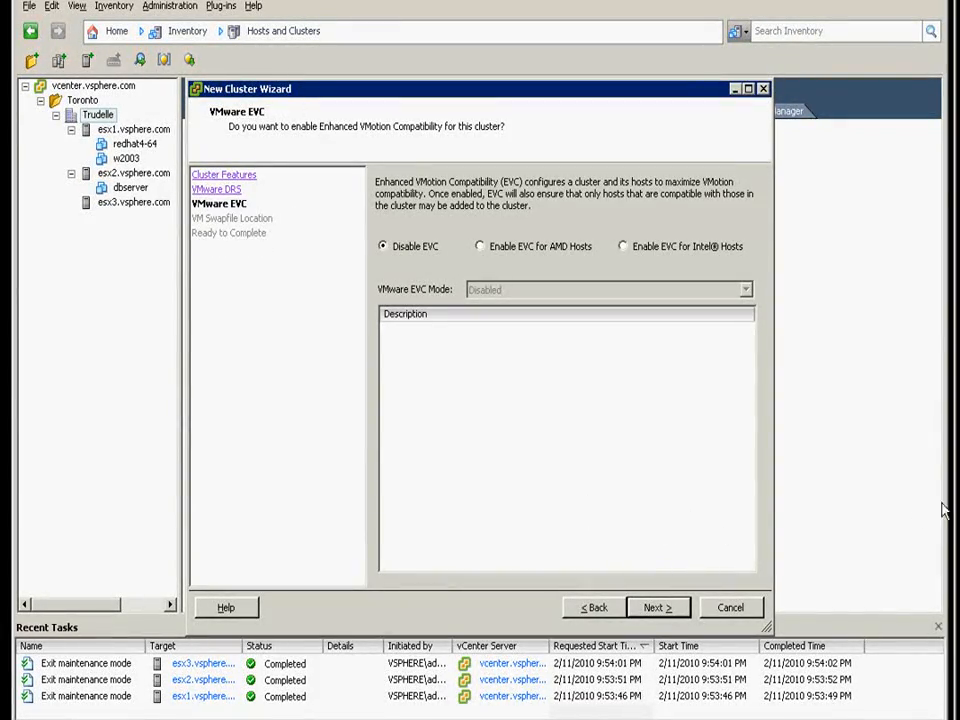
mouse_move(448, 348)
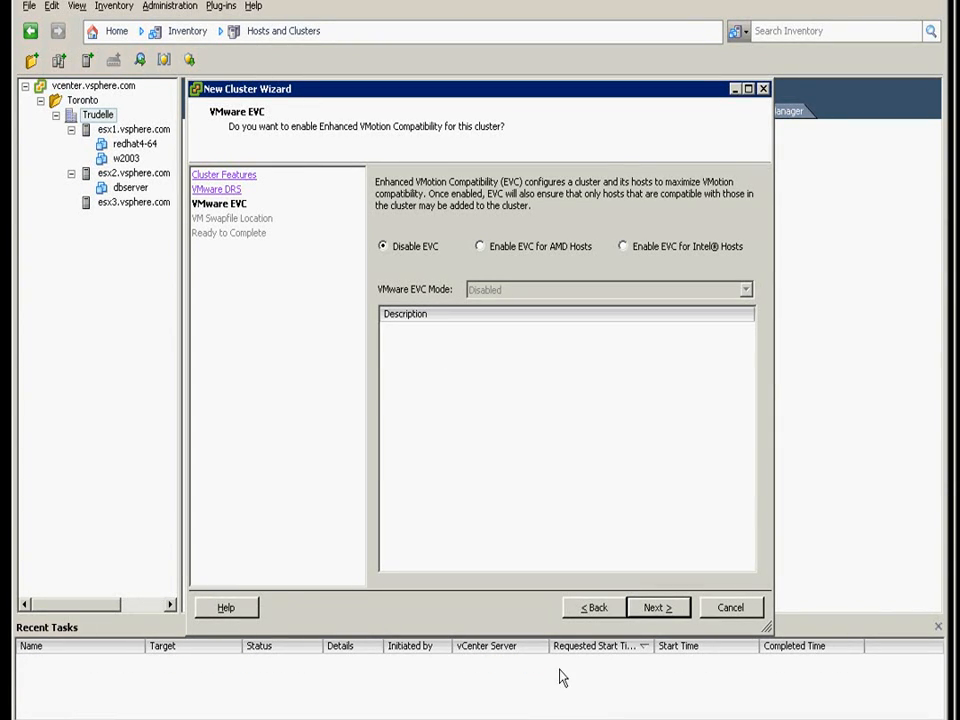
left_click(656, 608)
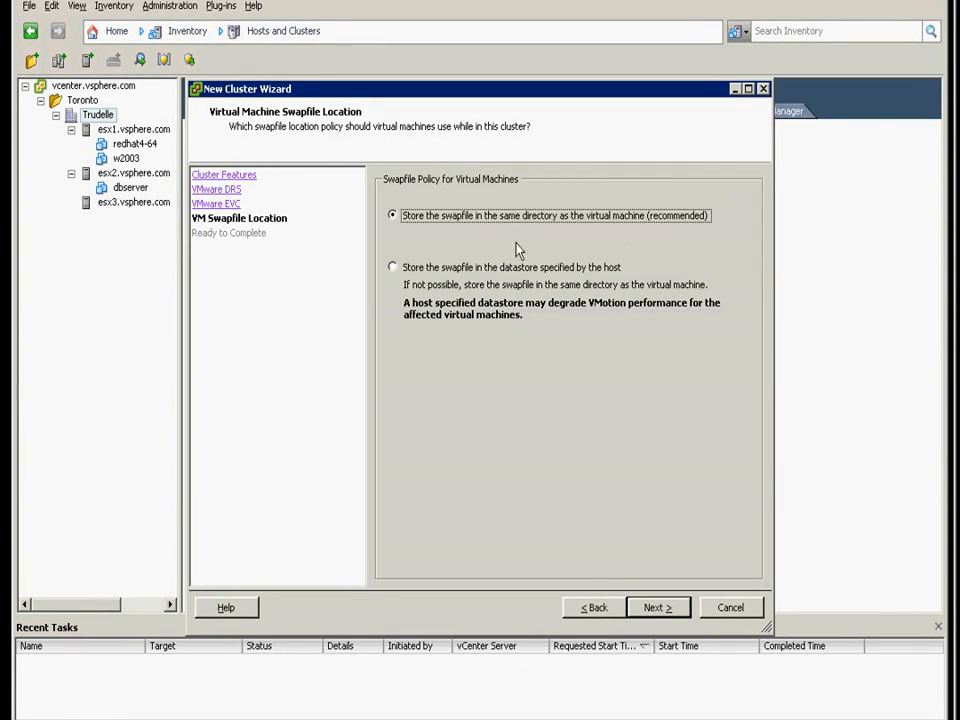
mouse_move(472, 232)
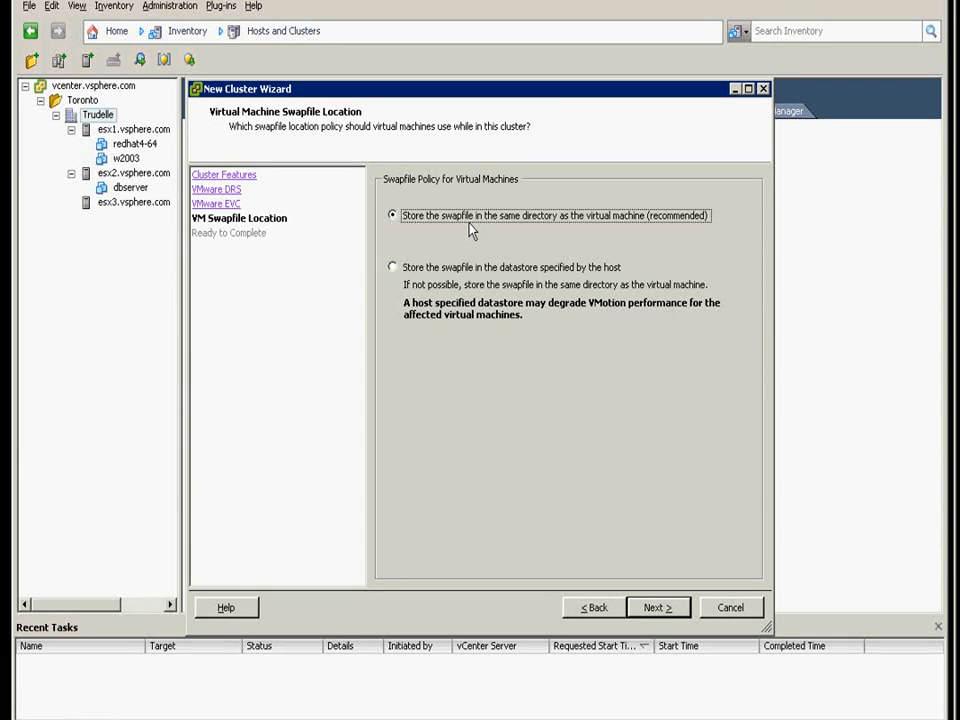
left_click(656, 608)
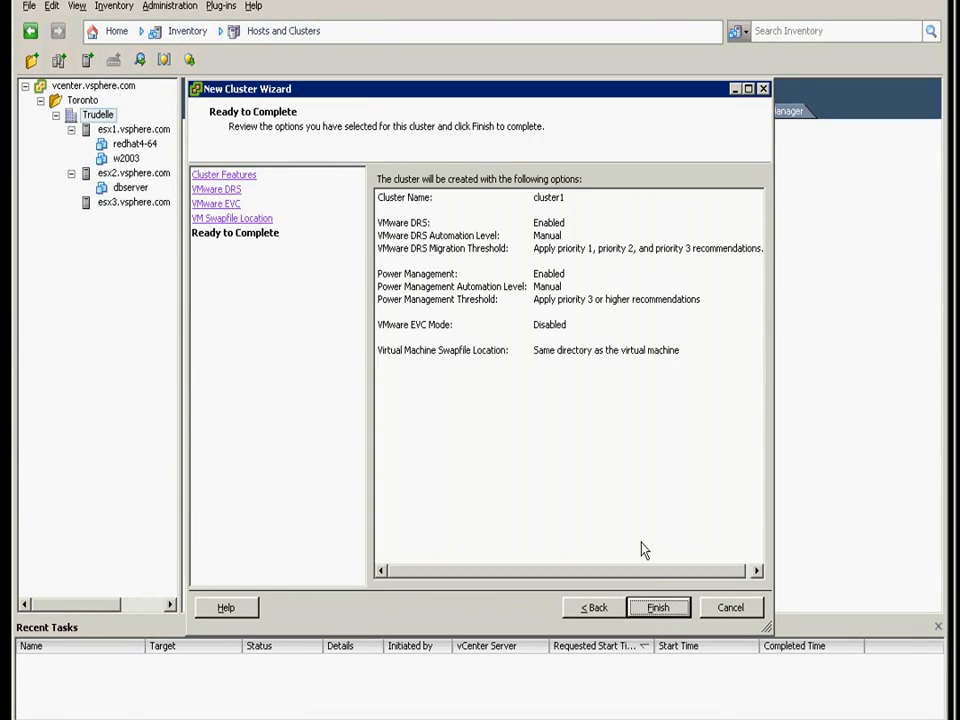
left_click(658, 608)
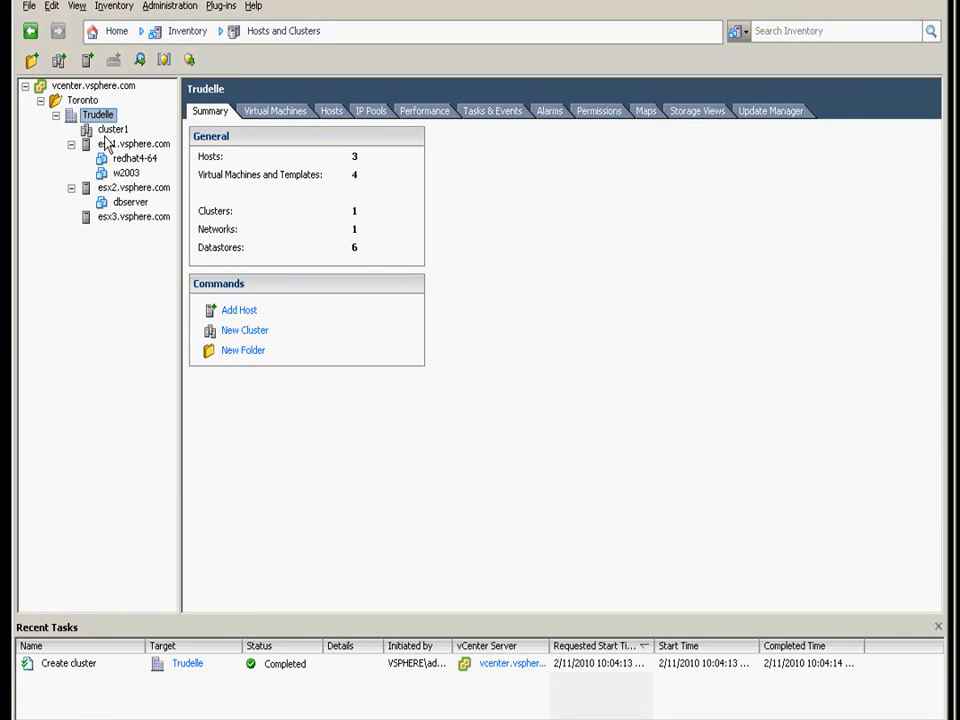
left_click(112, 128)
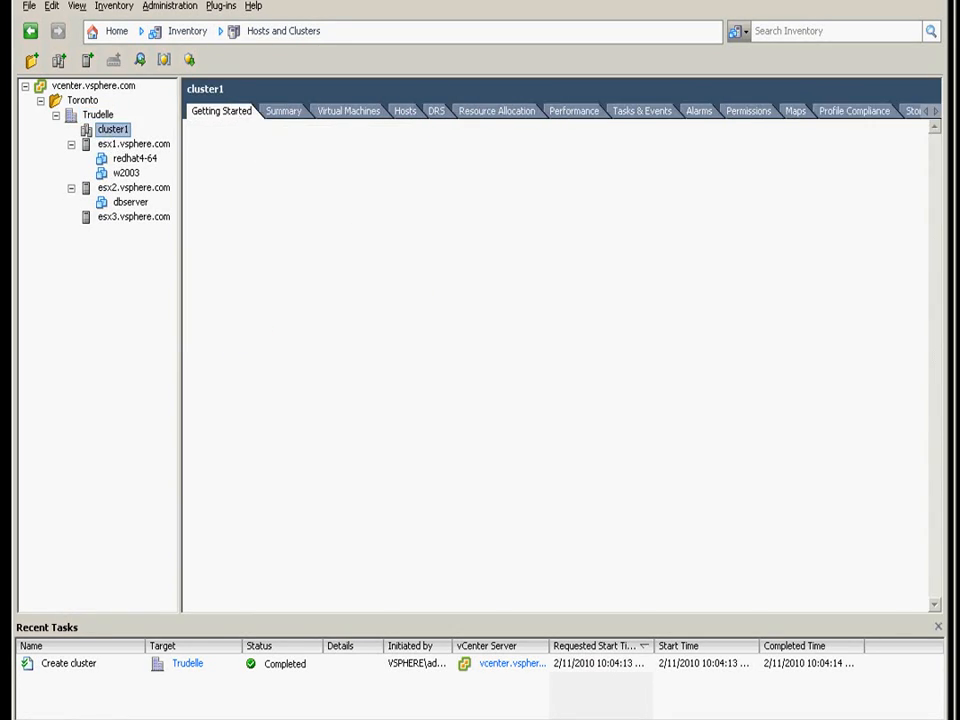
left_click(220, 110)
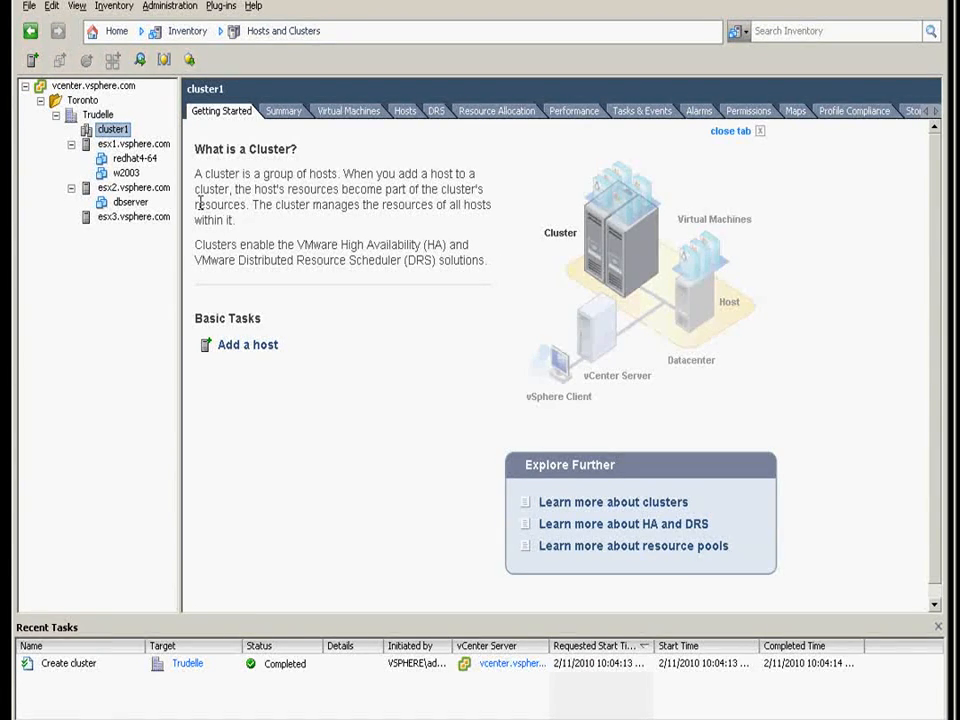
mouse_move(168, 40)
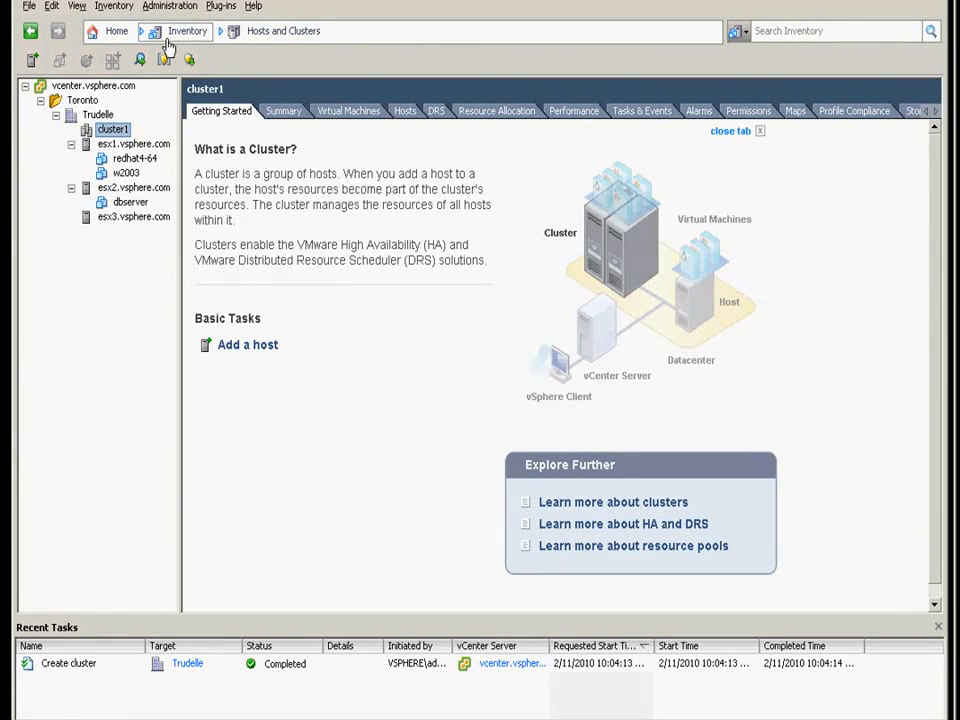
Go to the Networking inventory from Home and bring up the Trudelle datacenter's actions.
left_click(116, 30)
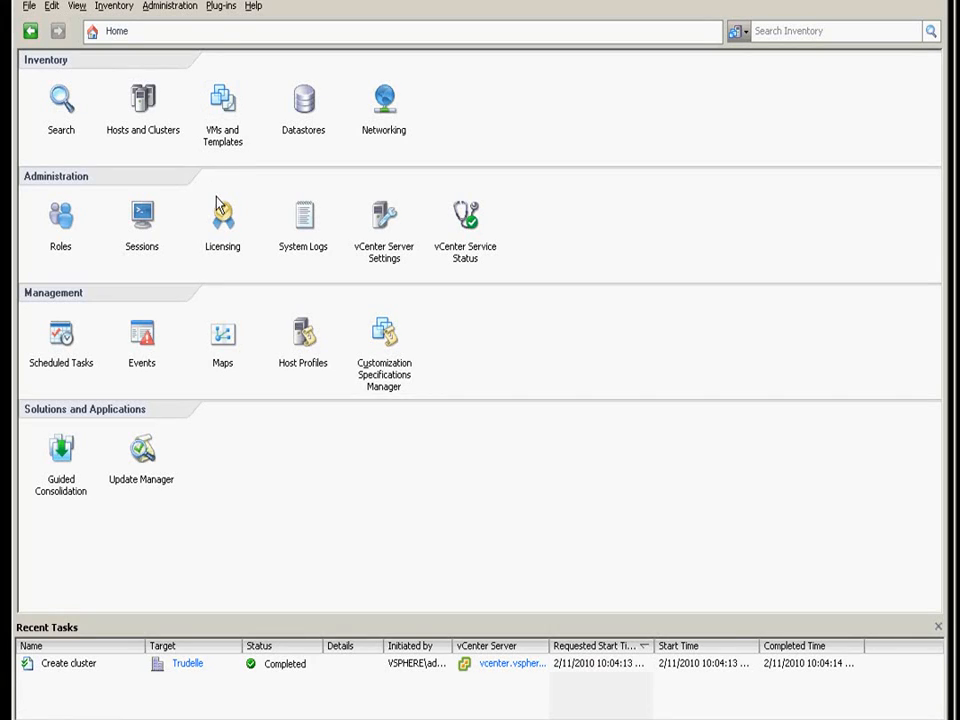
mouse_move(384, 100)
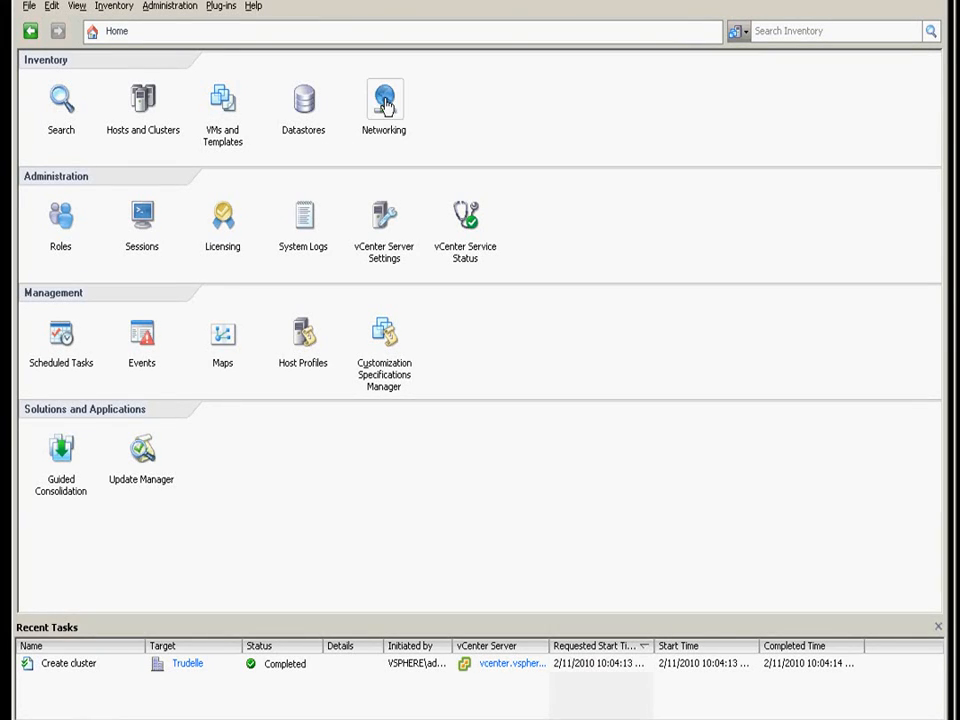
left_click(384, 100)
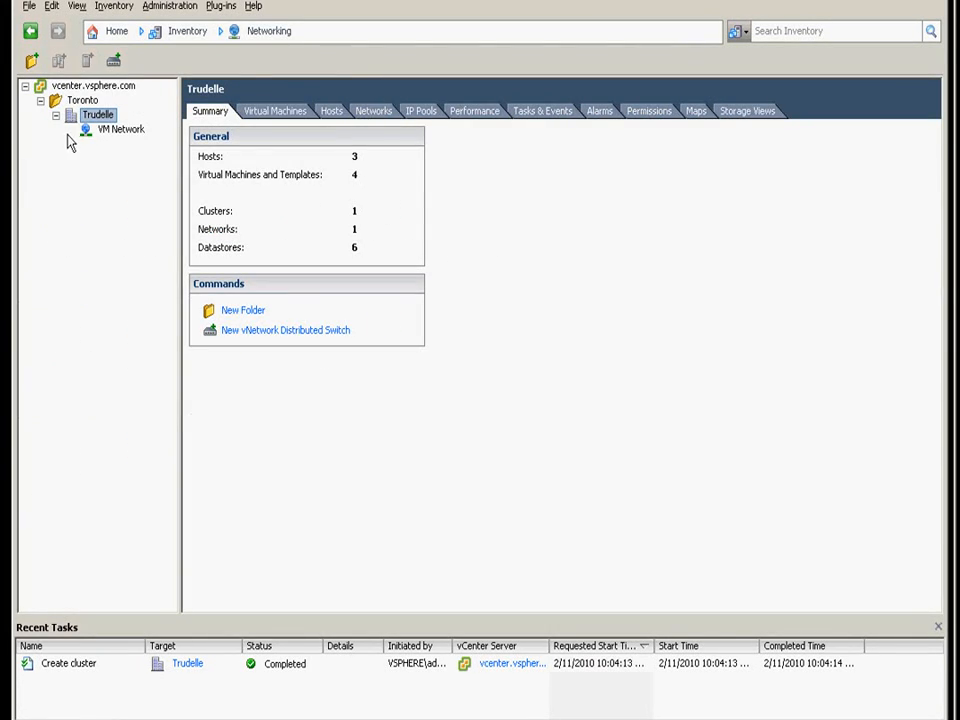
mouse_move(84, 132)
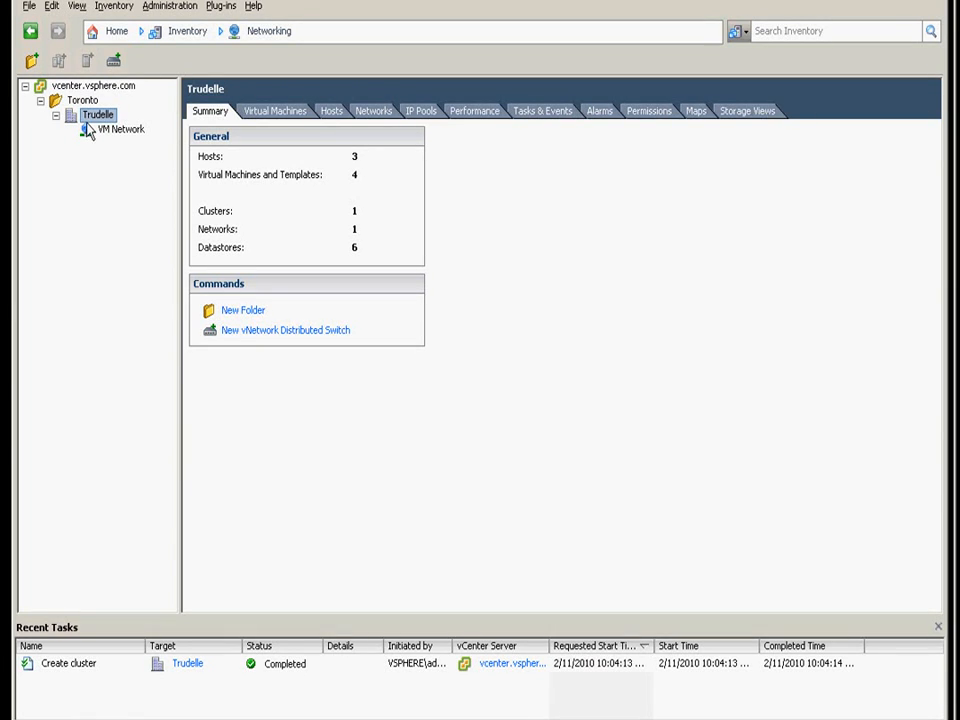
right_click(96, 114)
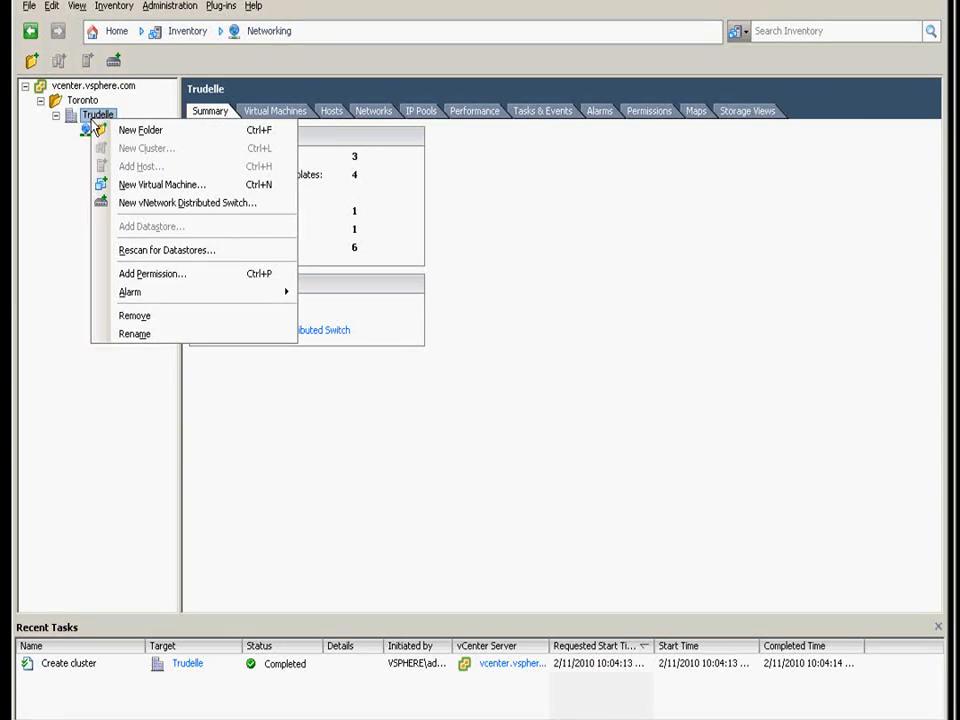
mouse_move(188, 202)
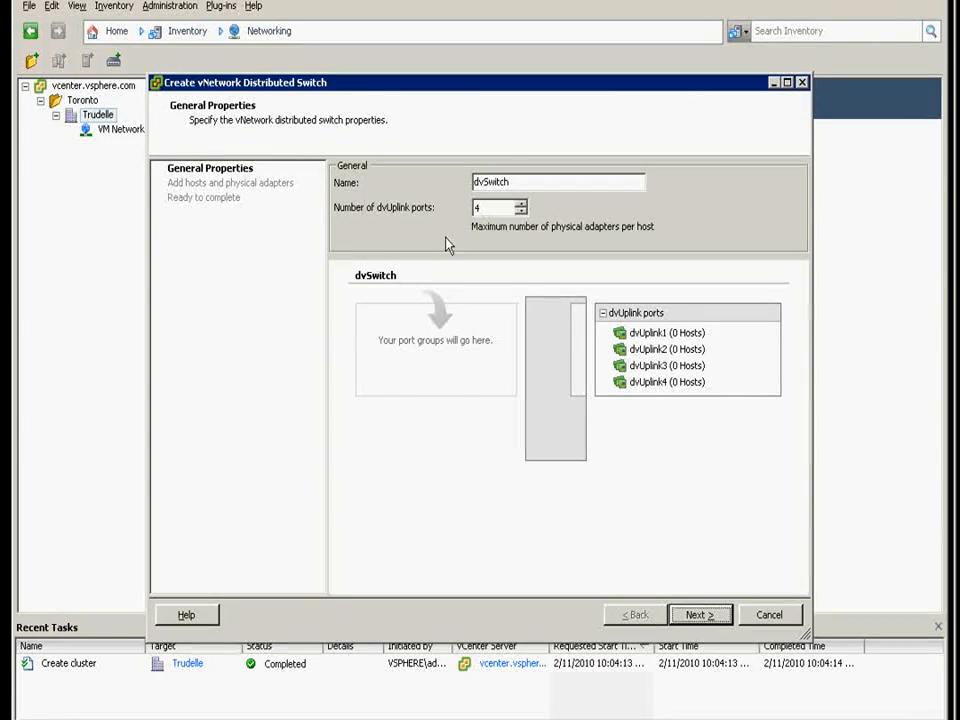
mouse_move(578, 360)
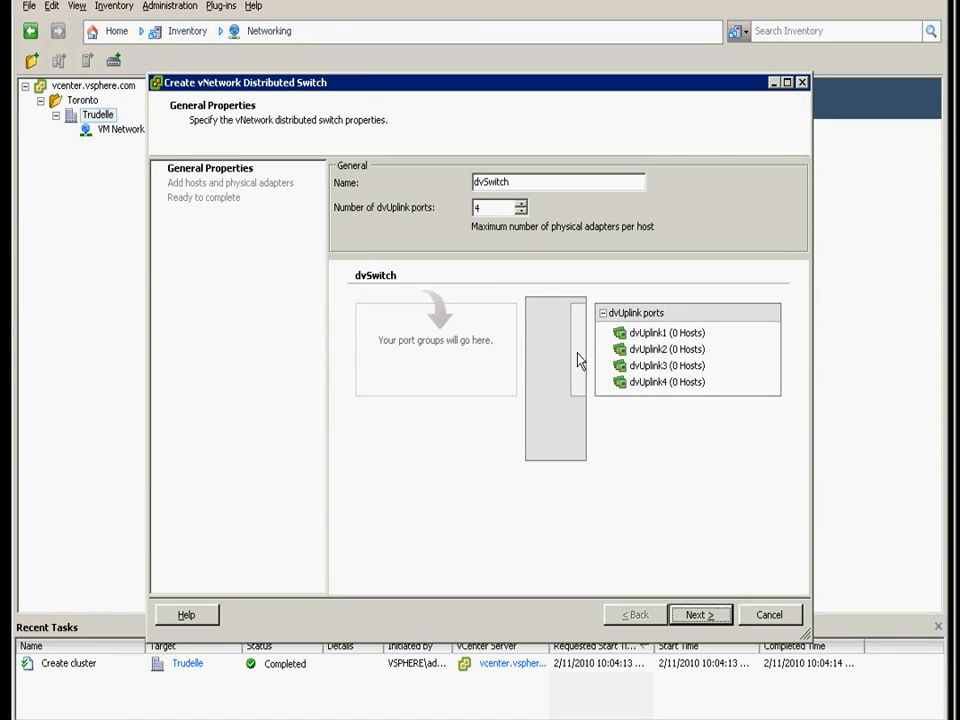
mouse_move(452, 240)
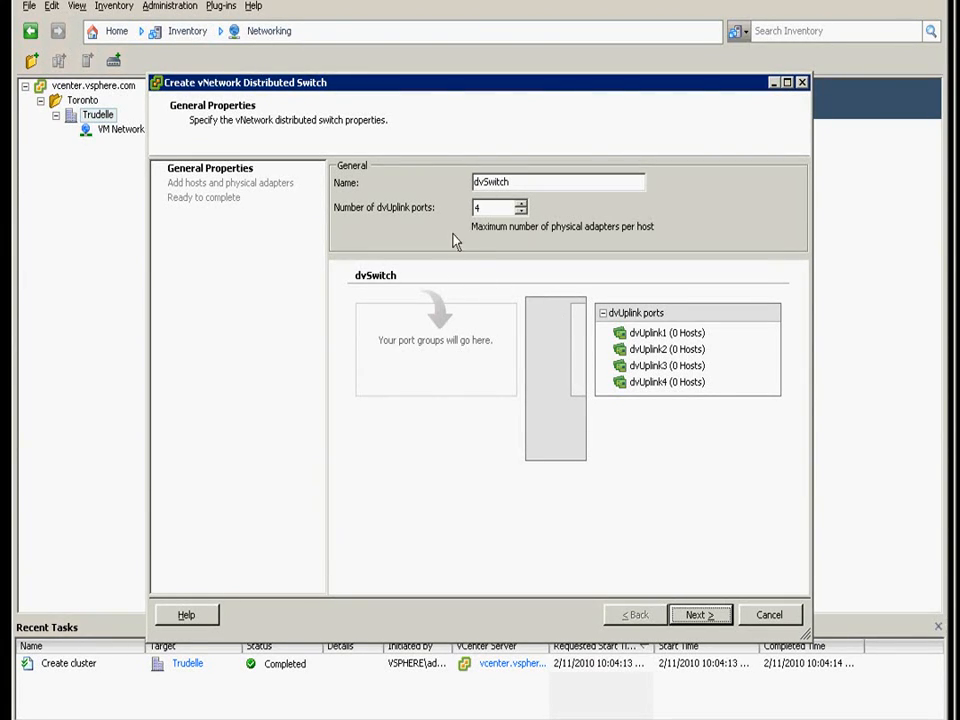
Name the new distributed switch dvSwitch1 and continue to host and adapter selection.
left_click(556, 182)
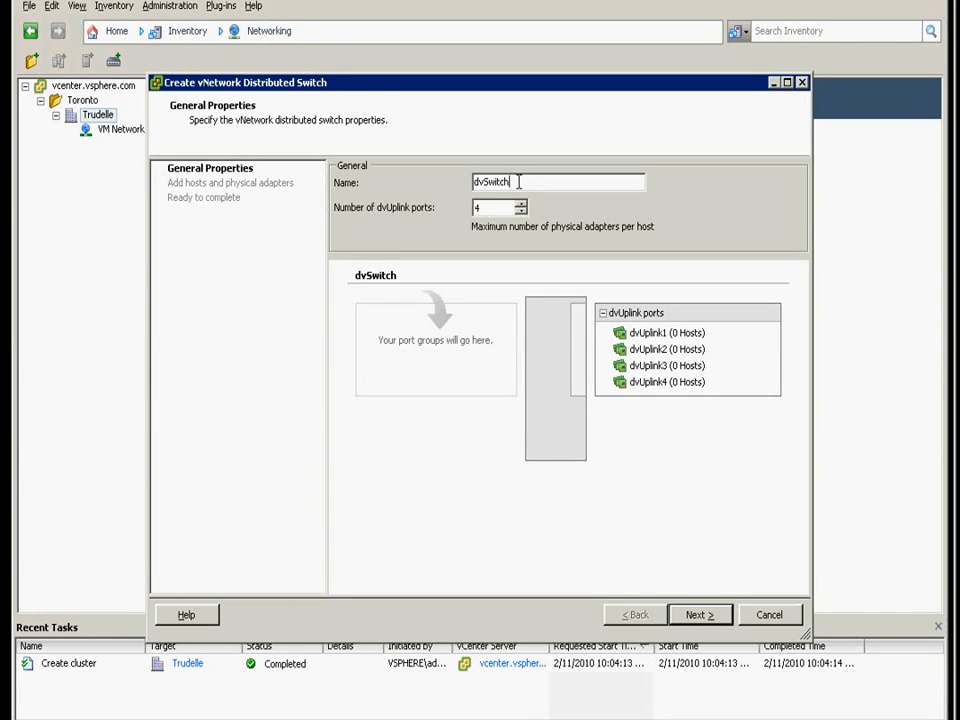
type("1")
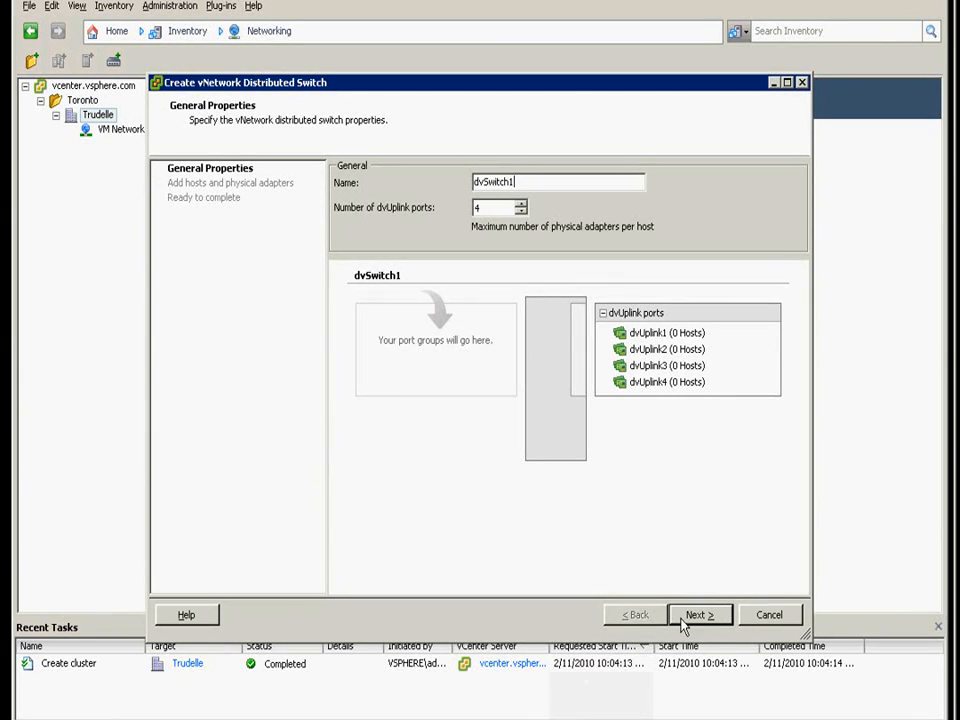
mouse_move(480, 148)
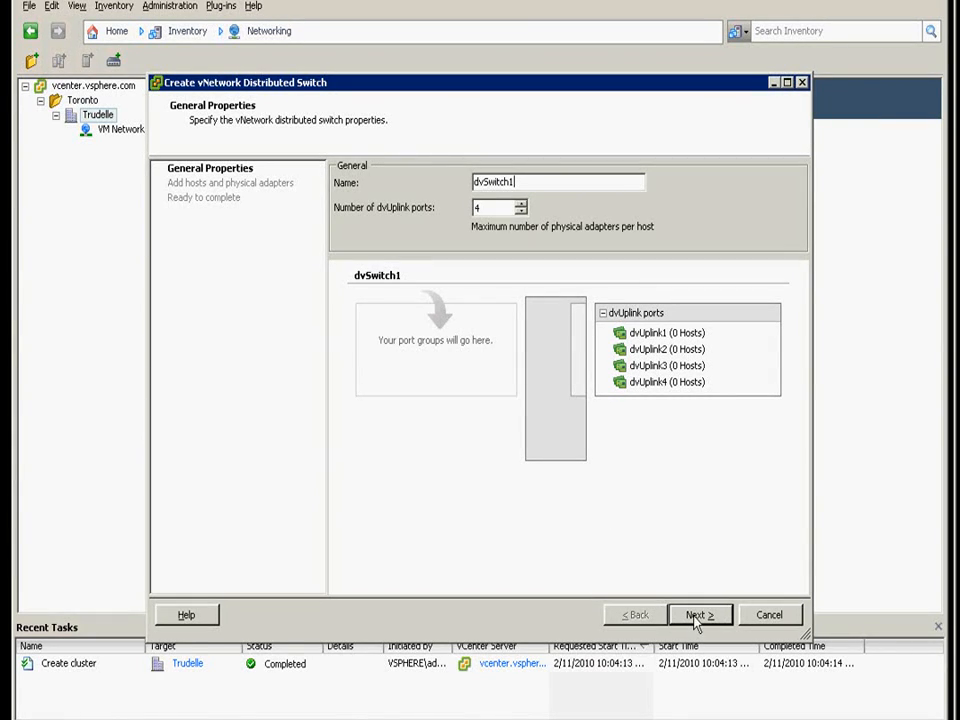
left_click(700, 614)
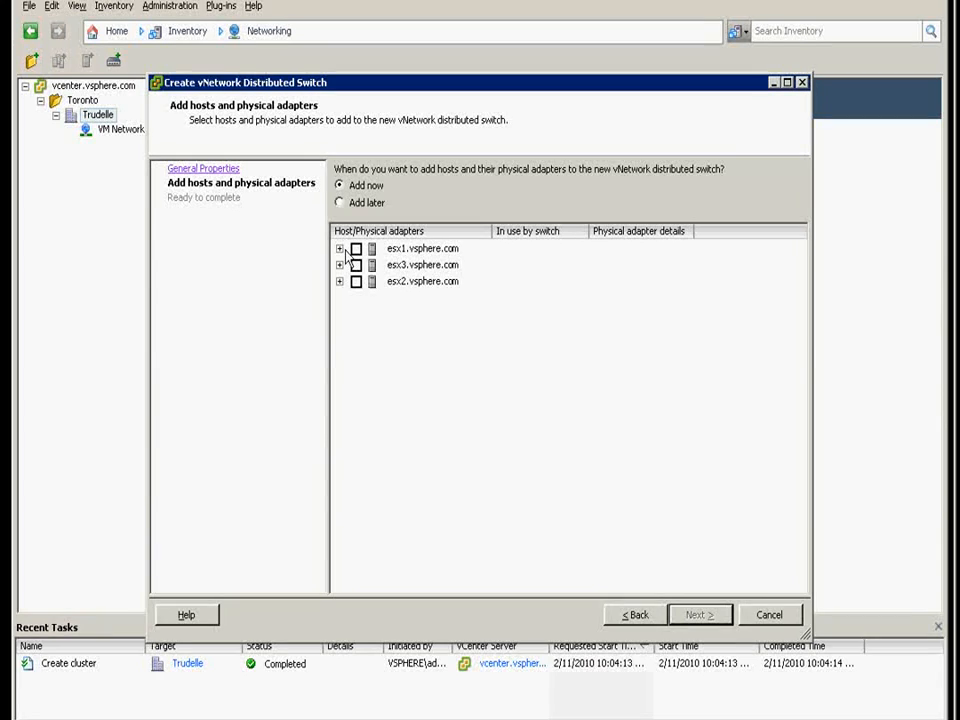
Add esx1, esx3 and esx2 to the switch, each with its vmnic4 adapter.
left_click(340, 248)
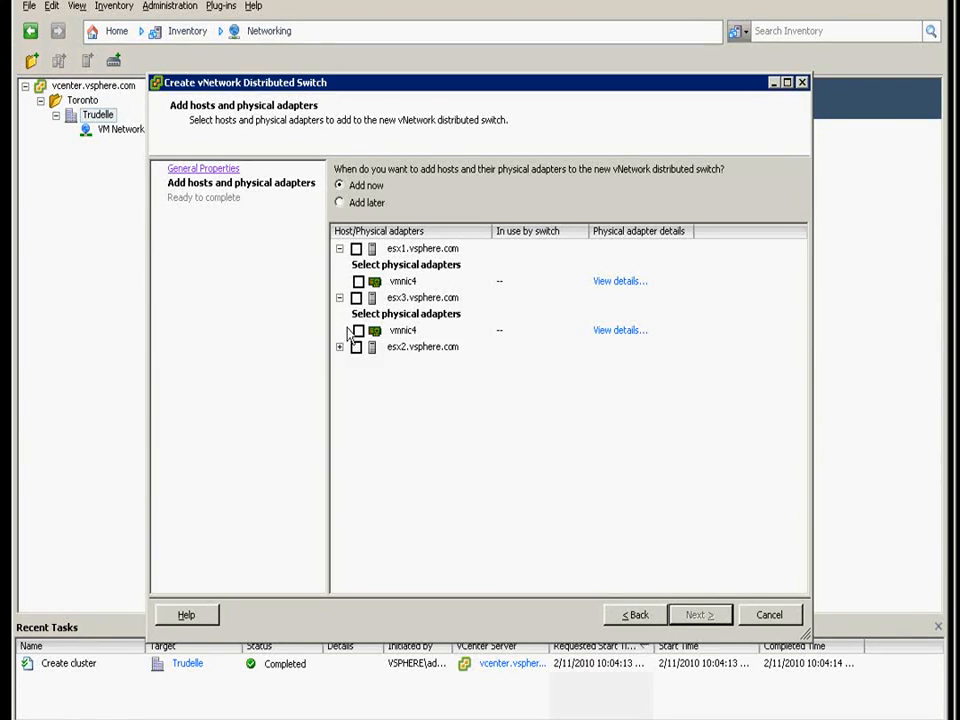
left_click(422, 346)
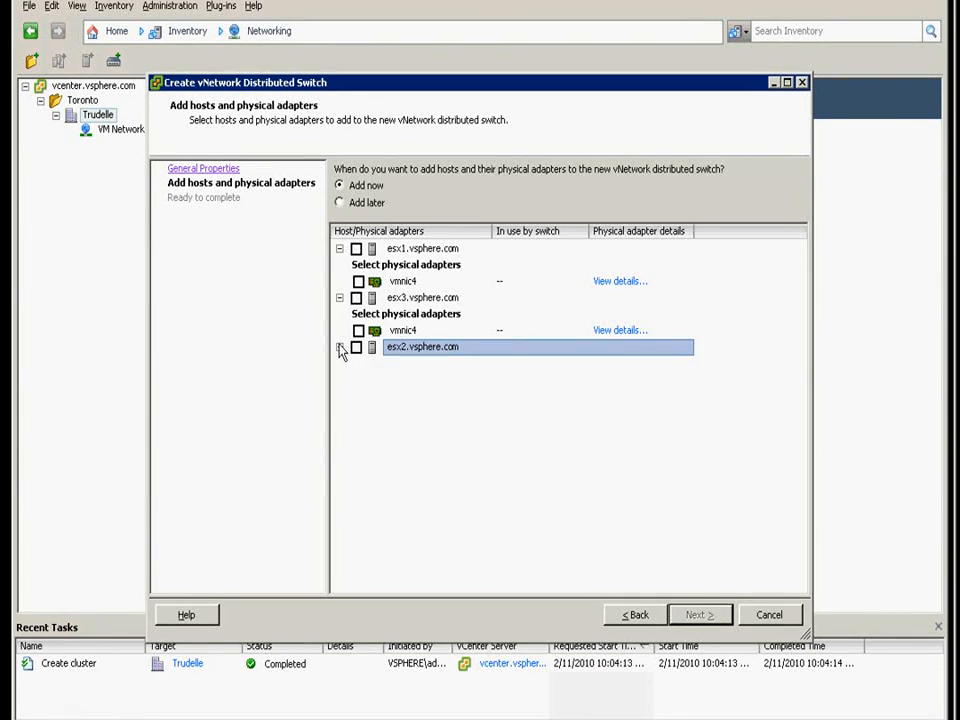
left_click(340, 348)
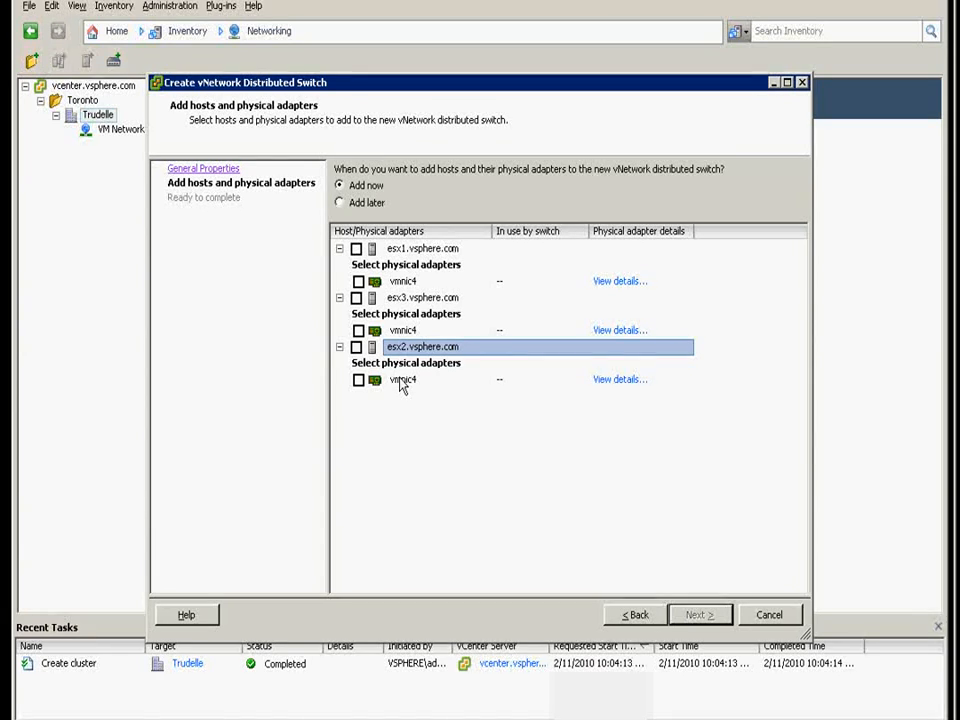
left_click(356, 248)
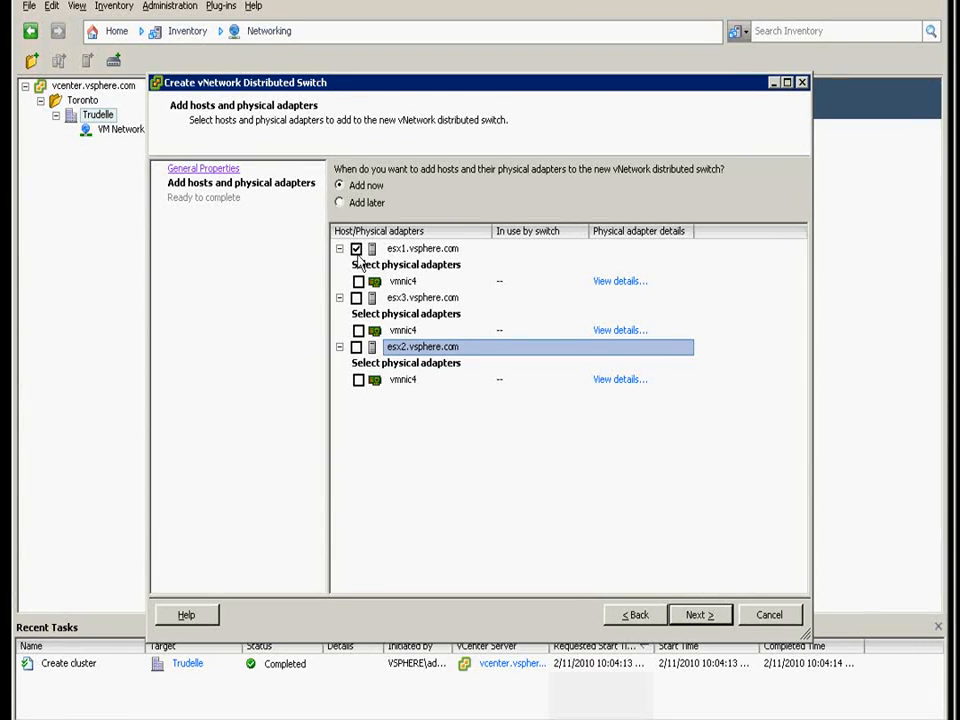
left_click(358, 280)
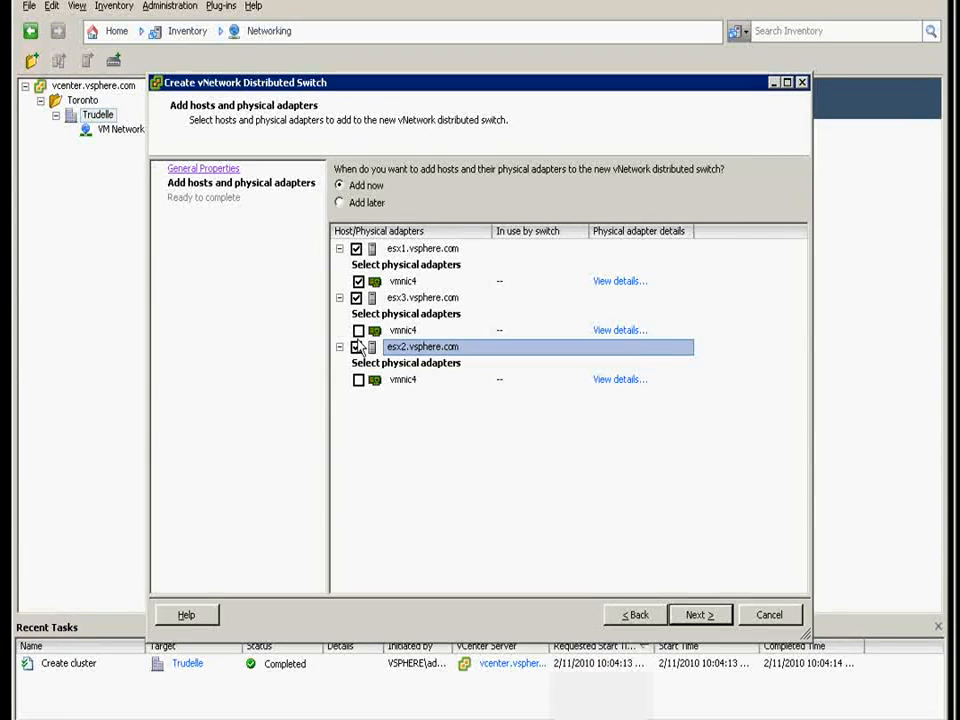
left_click(358, 330)
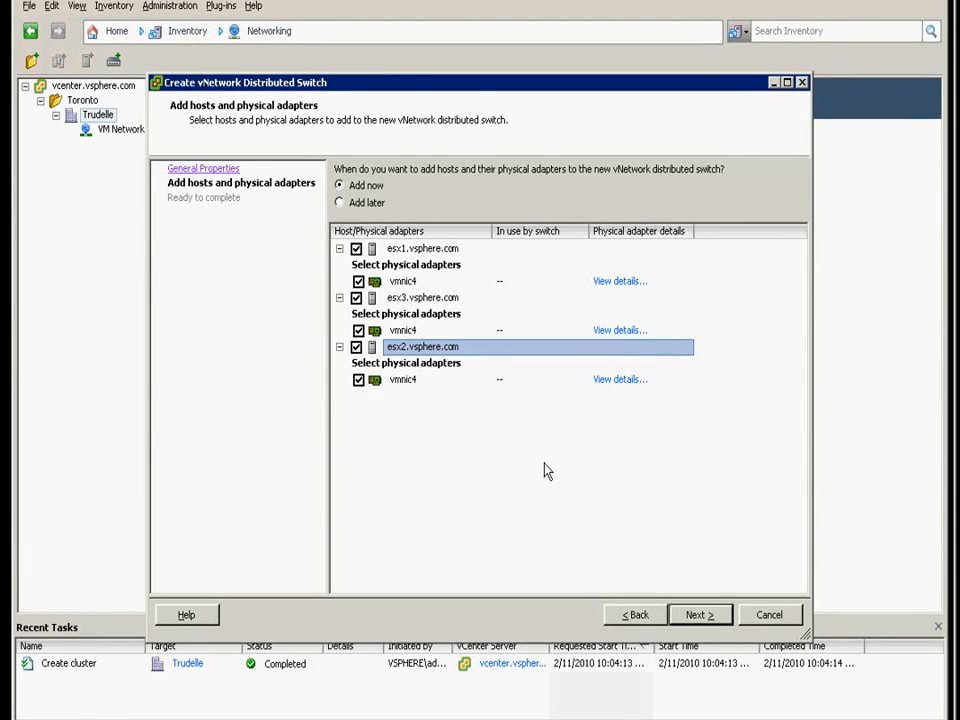
mouse_move(700, 614)
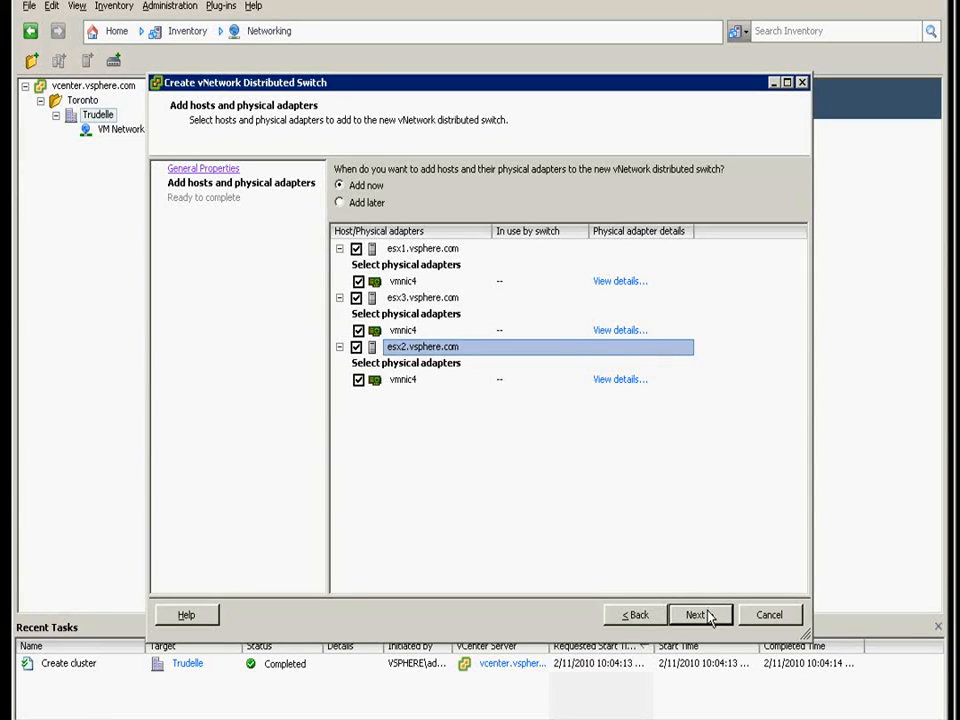
Complete dvSwitch1 creation with the default dvPortGroup automatically created.
left_click(700, 614)
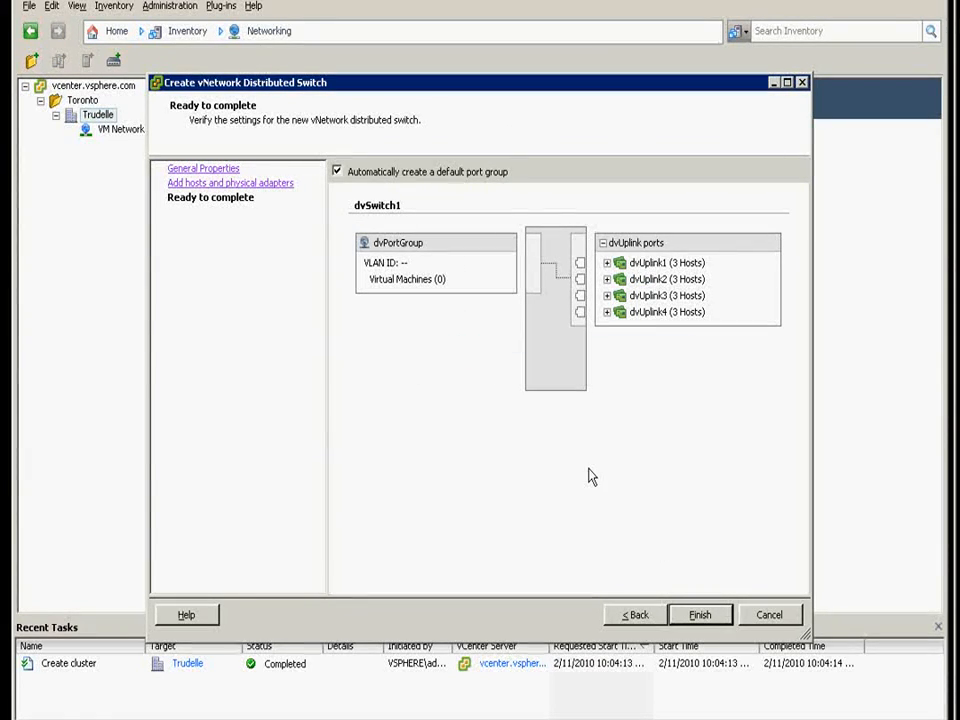
mouse_move(458, 182)
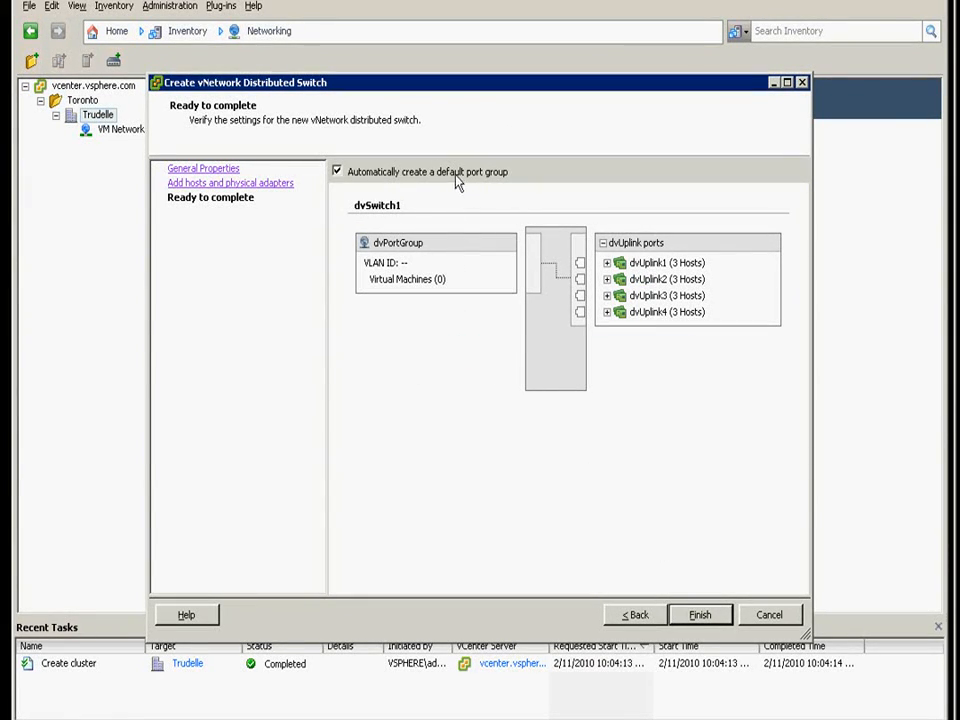
mouse_move(472, 184)
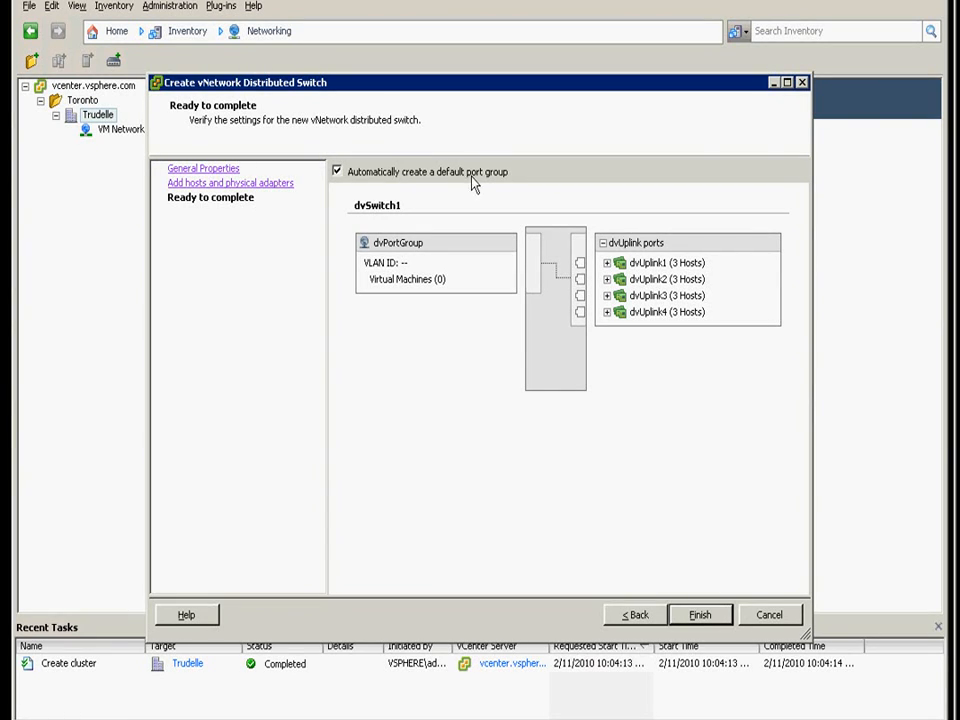
mouse_move(592, 530)
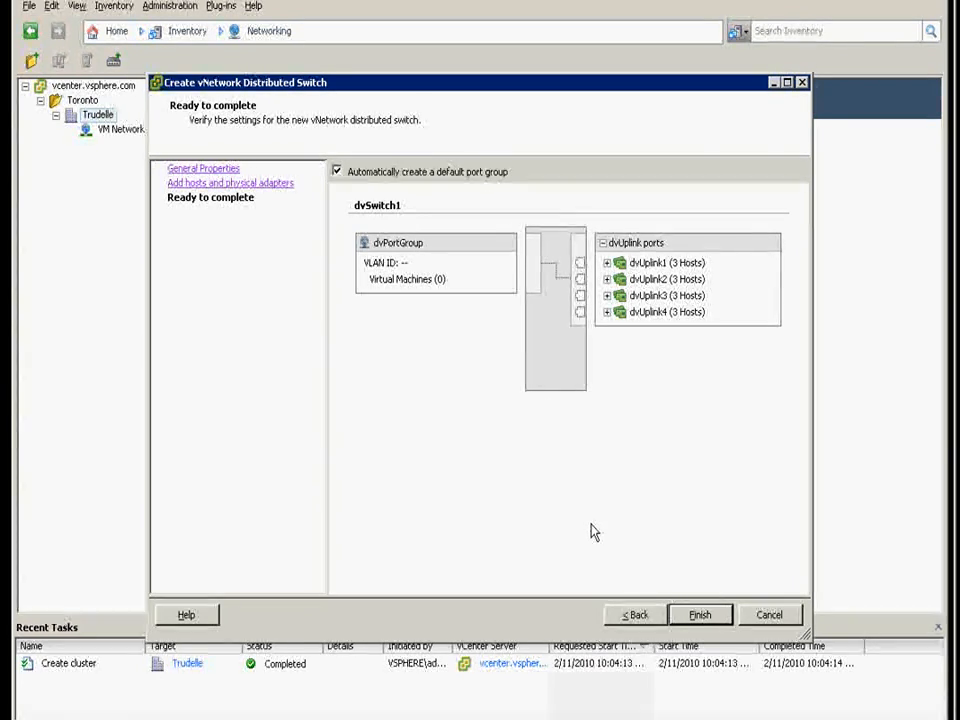
left_click(700, 614)
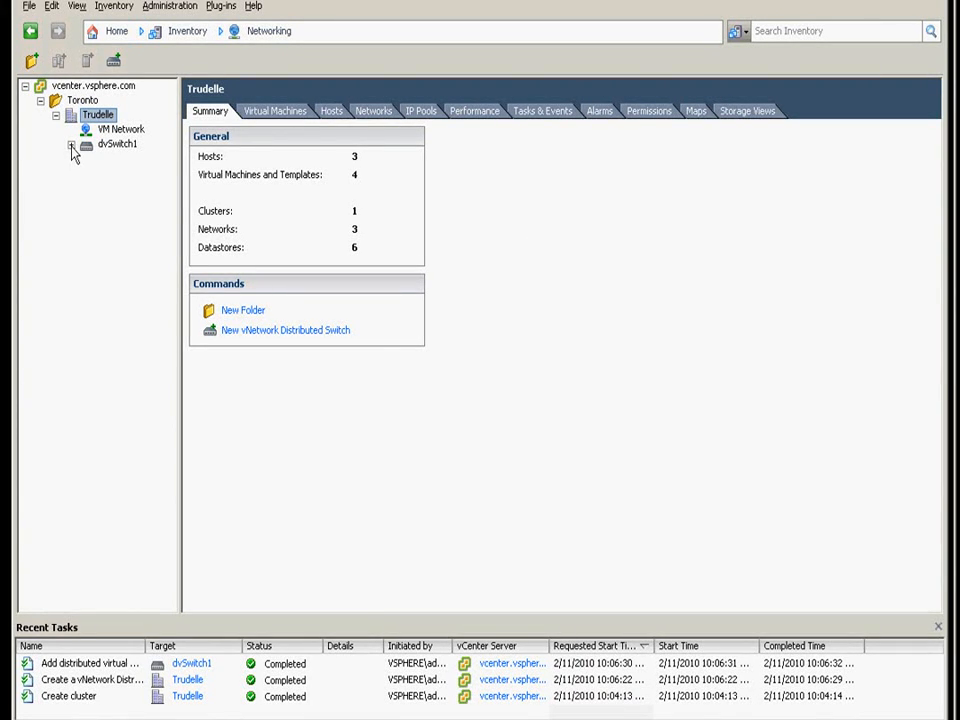
Review dvSwitch1's Networks and Ports lists, scrolling through the uplink and dvPortGroup ports.
left_click(72, 144)
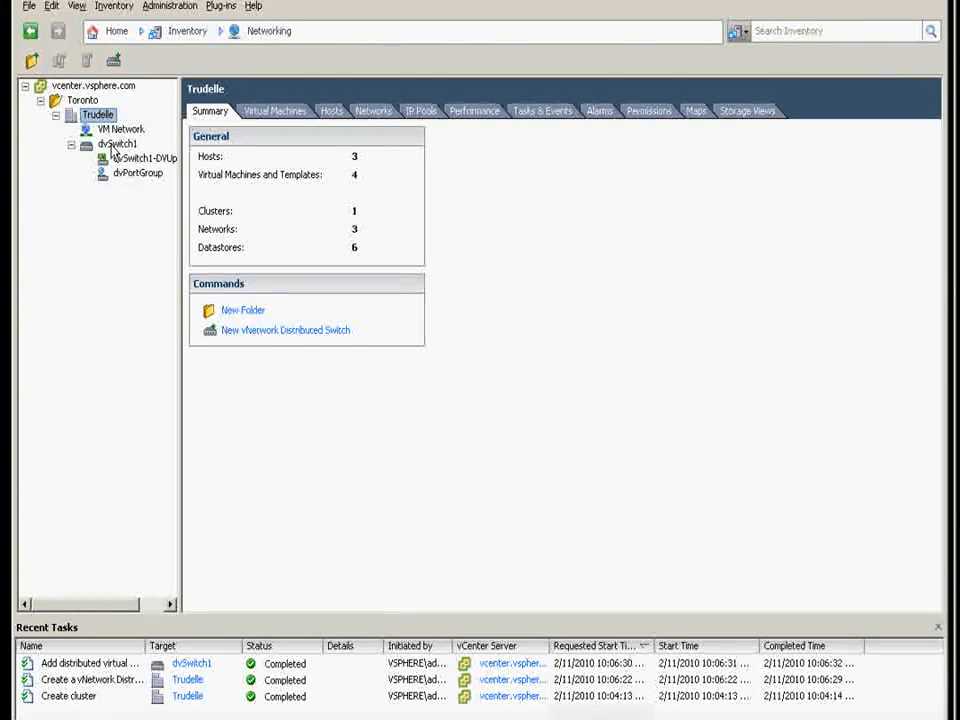
left_click(116, 144)
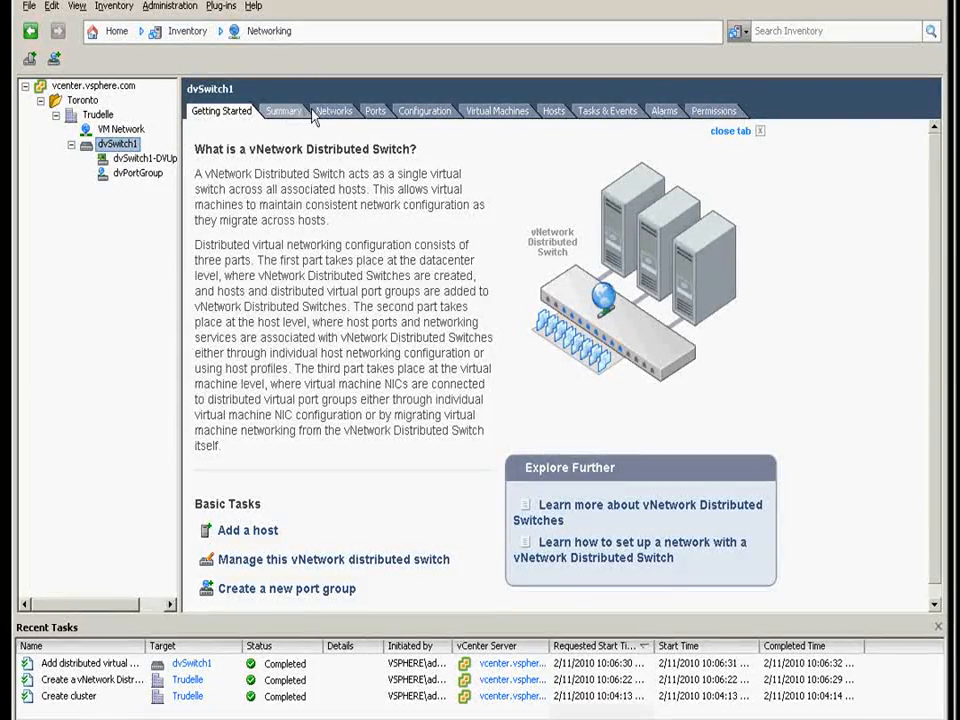
left_click(334, 110)
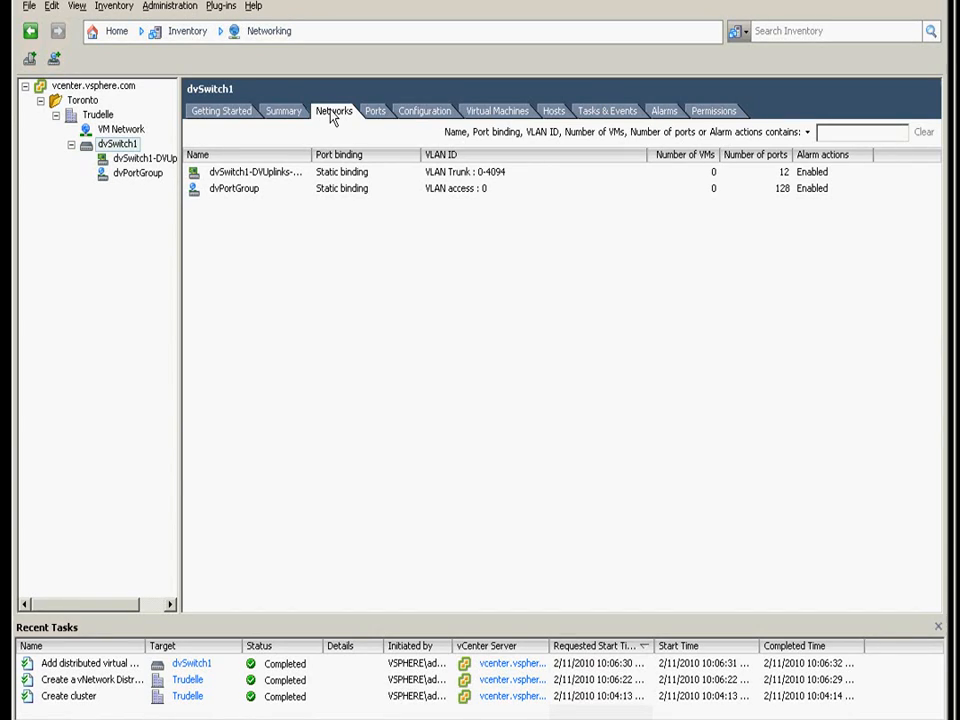
mouse_move(314, 154)
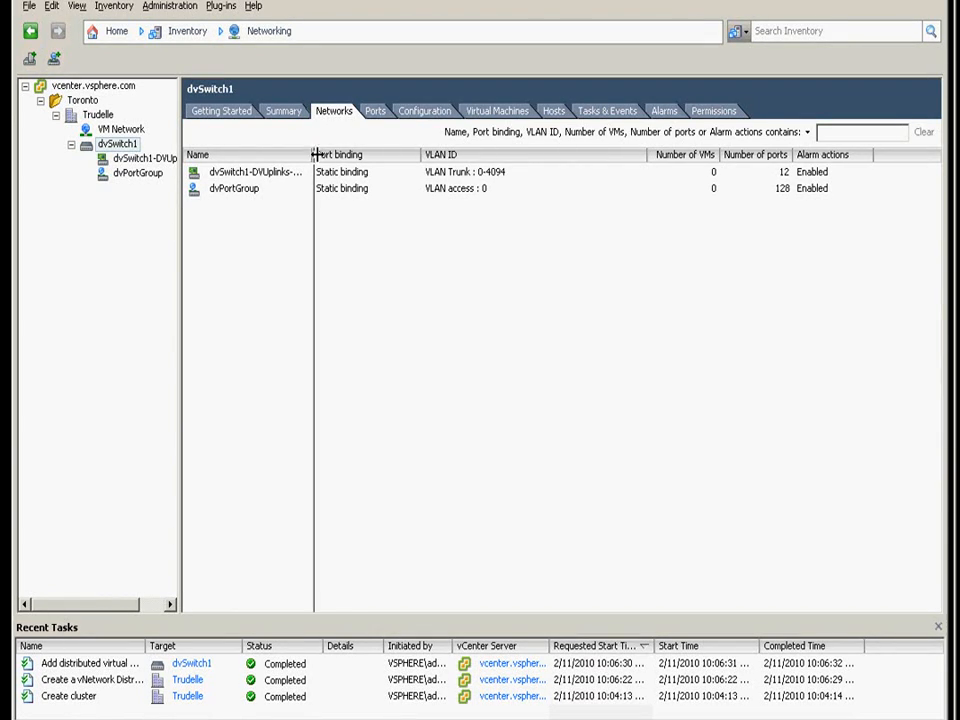
left_click(376, 110)
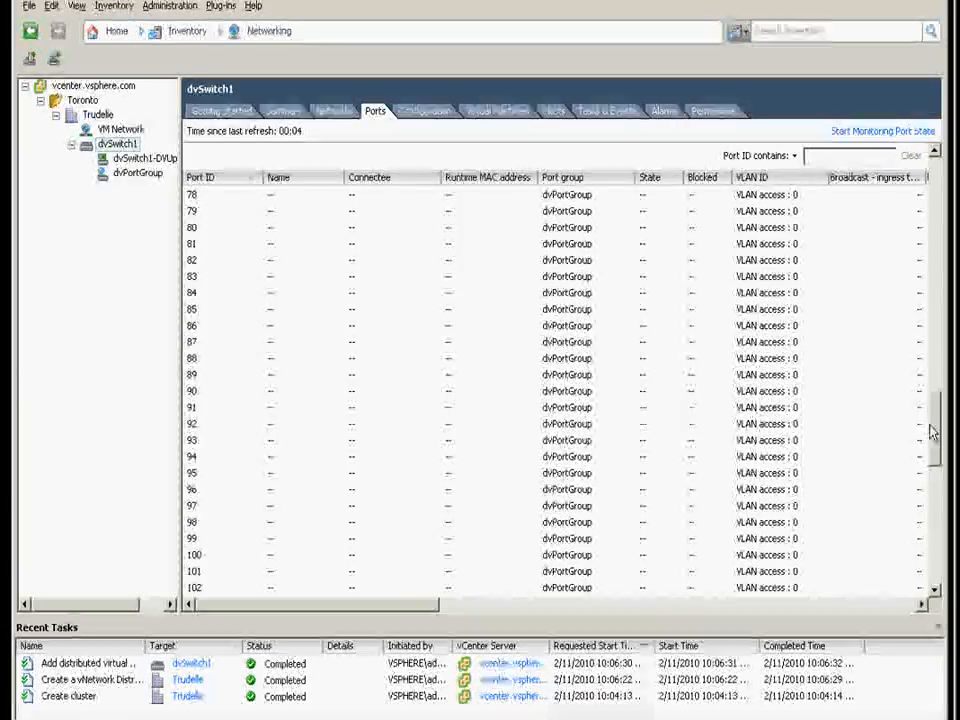
scroll("up", 3)
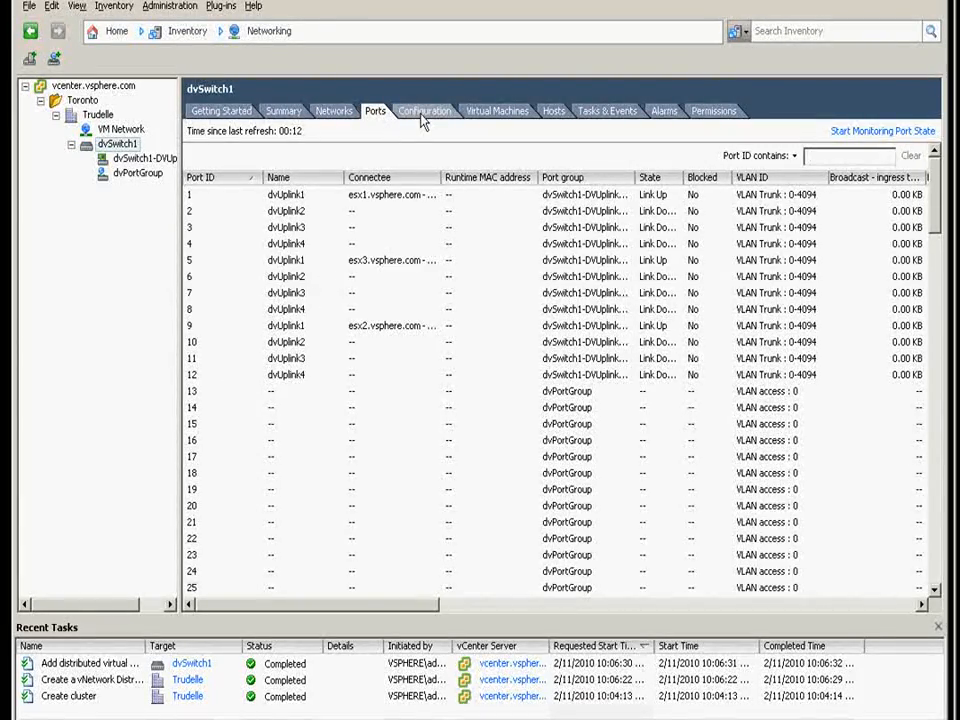
Review dvSwitch1's Configuration, Virtual Machines, Hosts and Tasks & Events views.
left_click(424, 110)
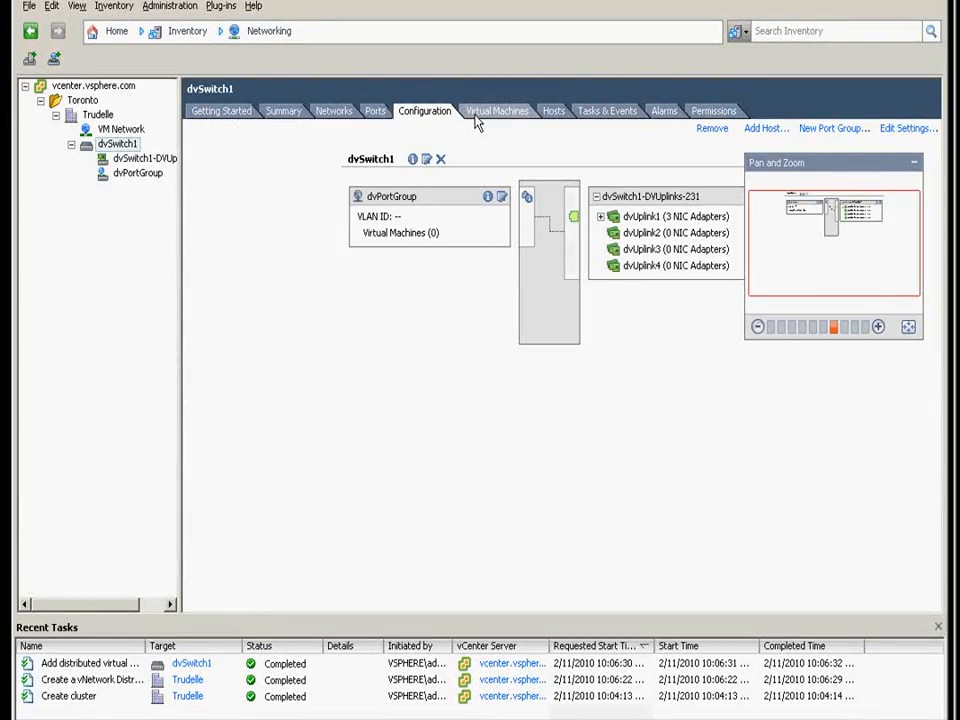
left_click(496, 110)
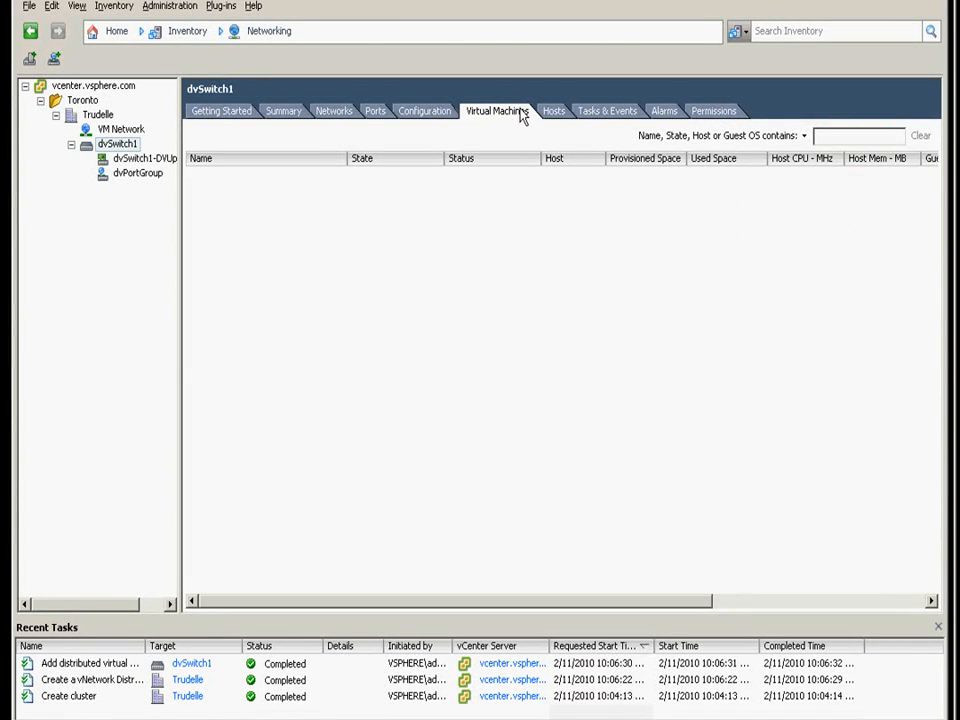
left_click(554, 110)
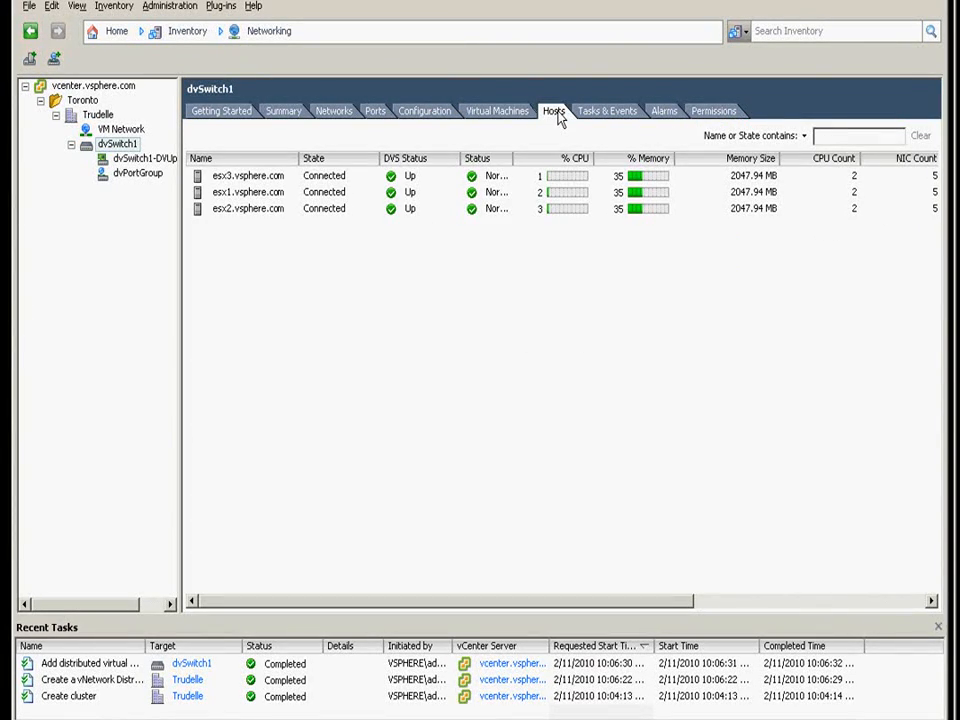
mouse_move(588, 96)
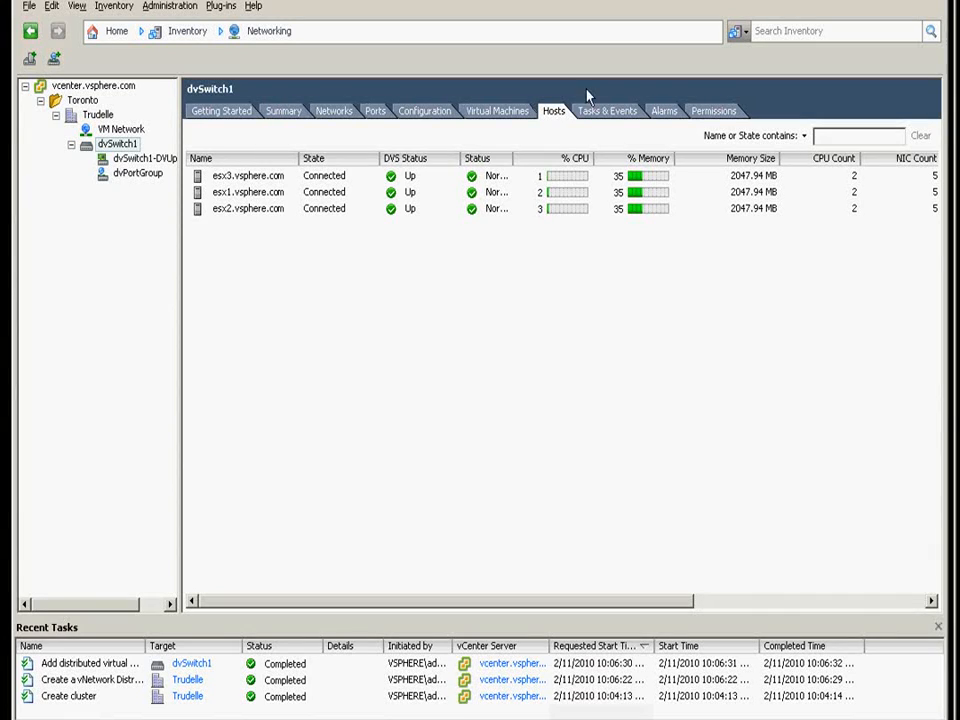
left_click(608, 110)
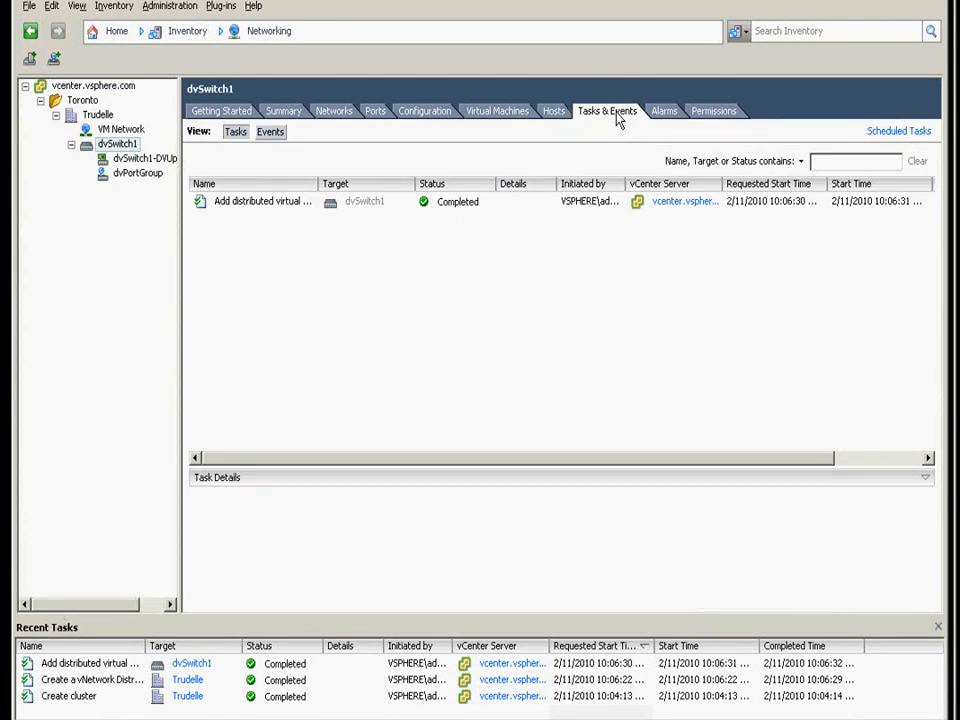
mouse_move(480, 184)
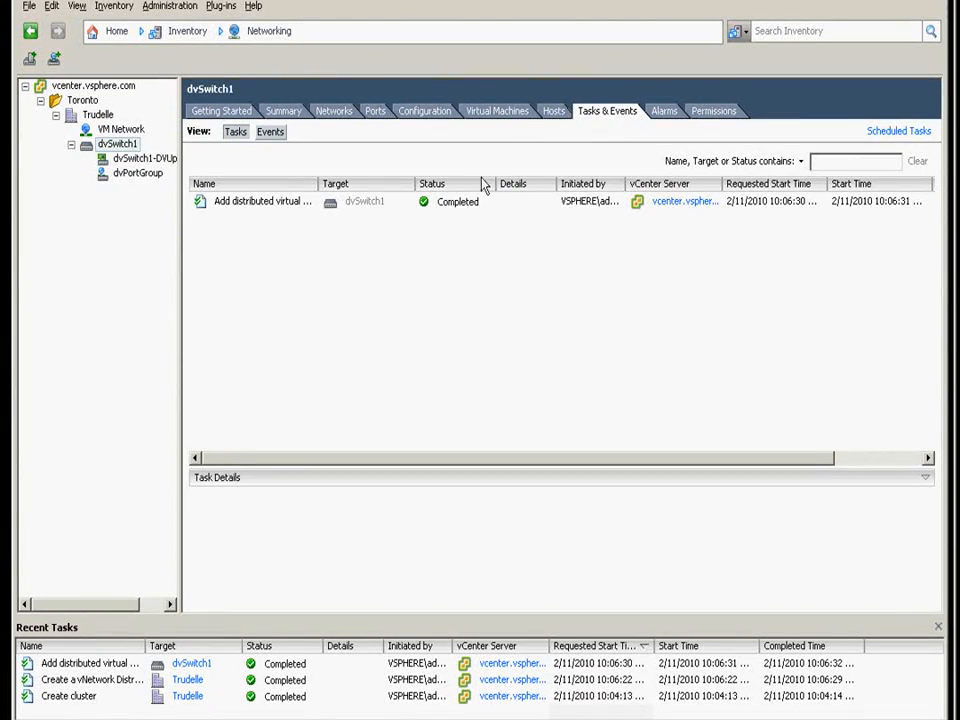
mouse_move(122, 184)
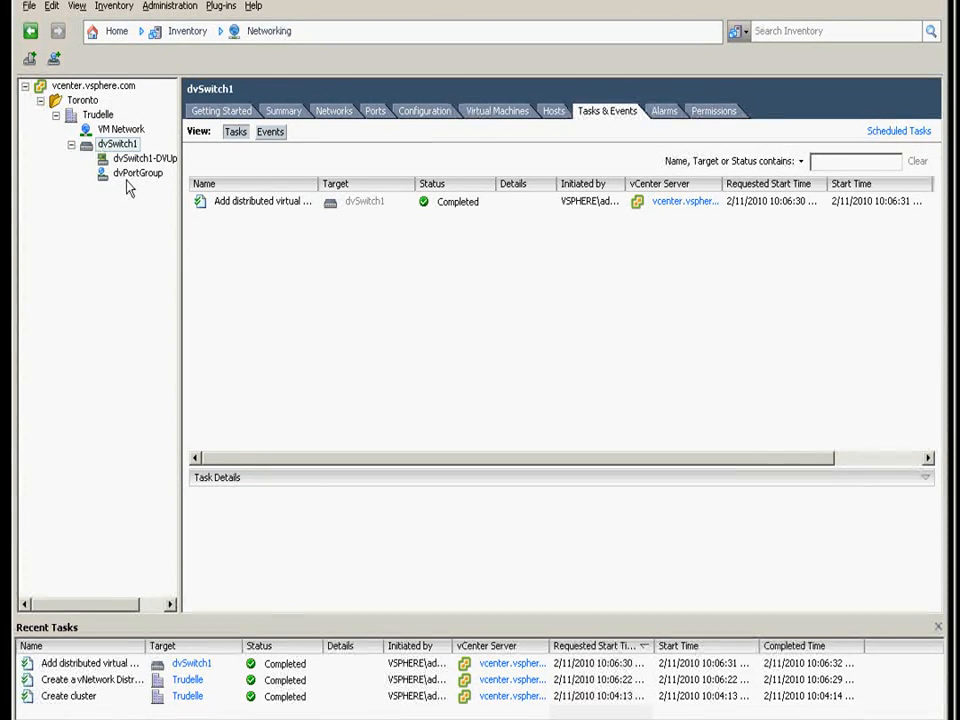
Review the dvSwitch1-DVUplinks-231 group's ports, hosts and tasks, then select dvPortGroup.
left_click(144, 158)
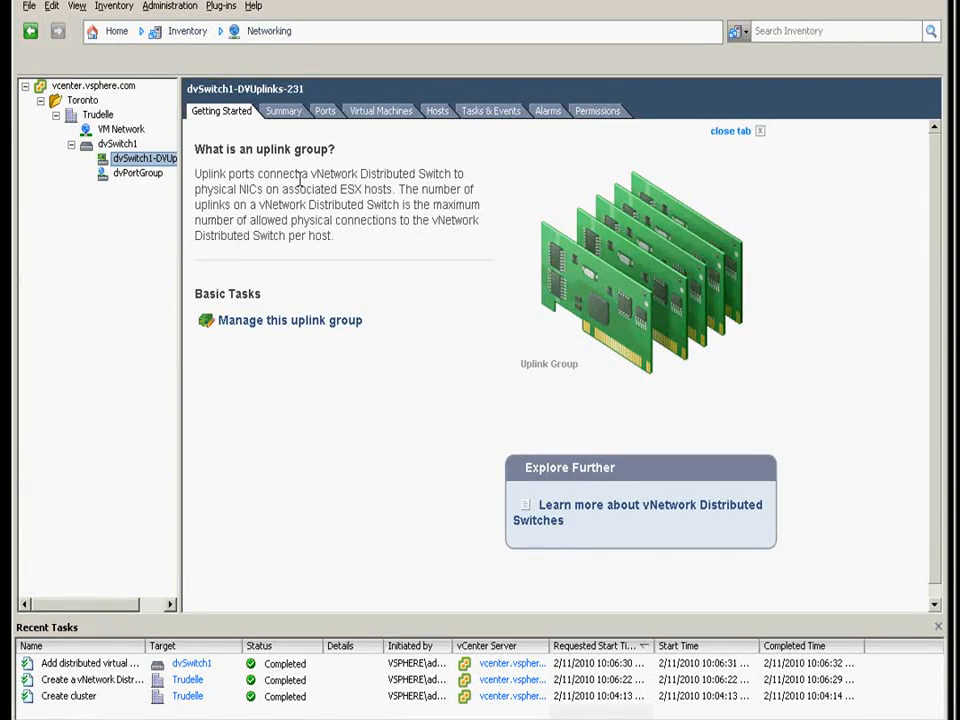
mouse_move(318, 144)
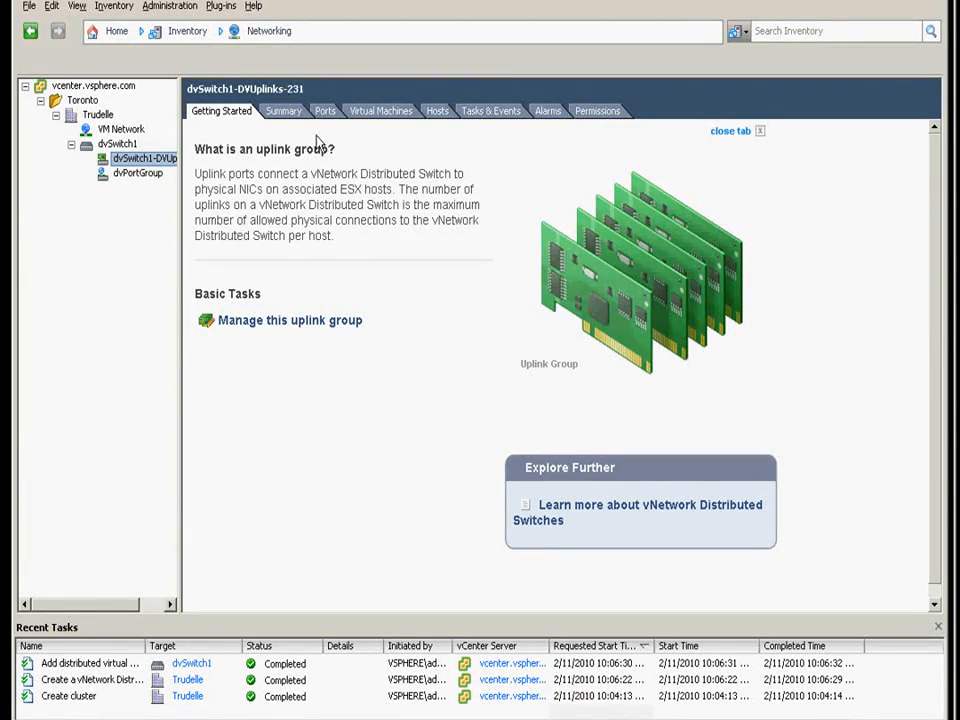
left_click(324, 110)
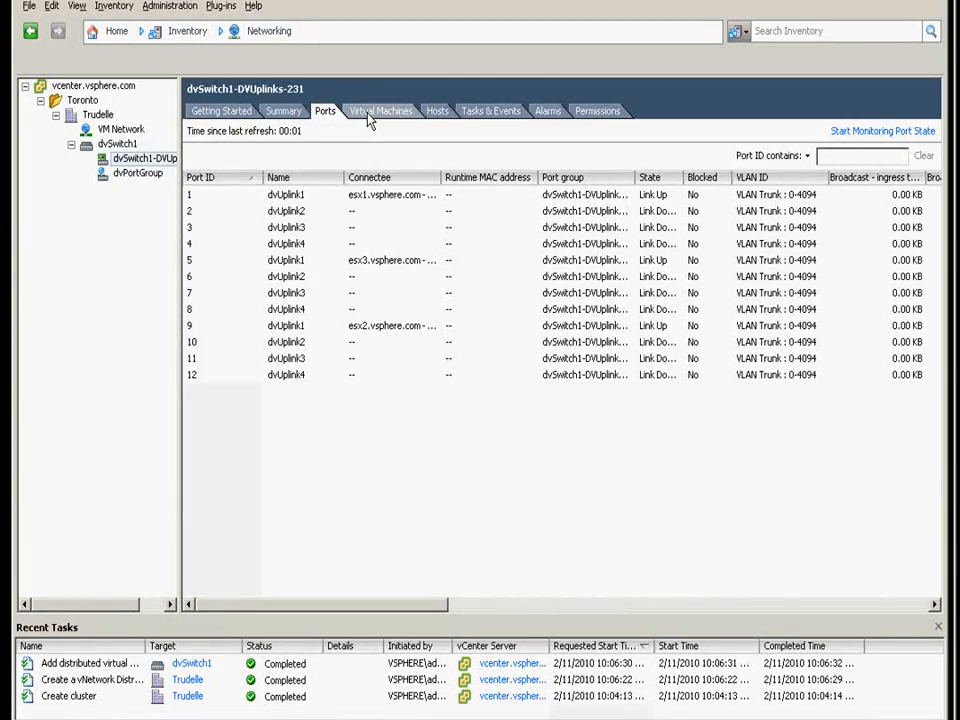
left_click(436, 110)
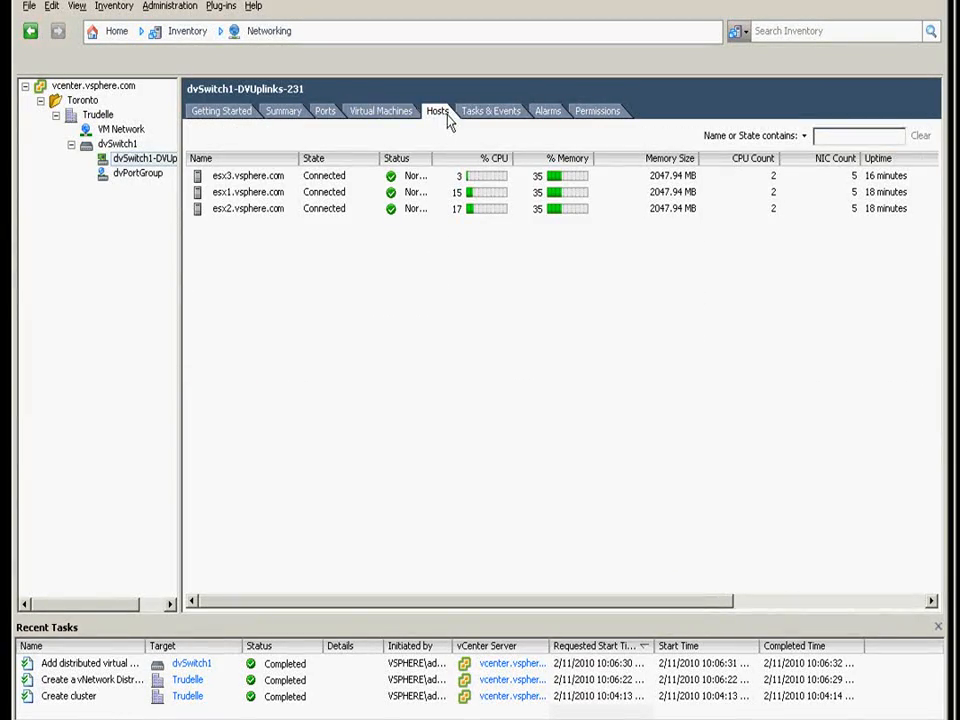
mouse_move(490, 110)
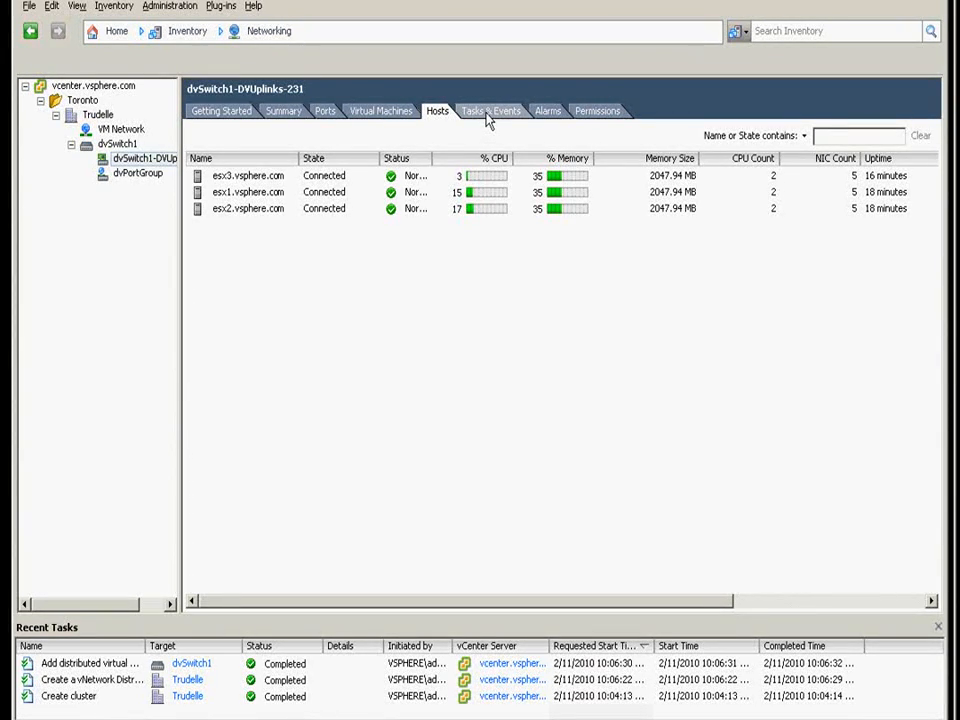
left_click(490, 110)
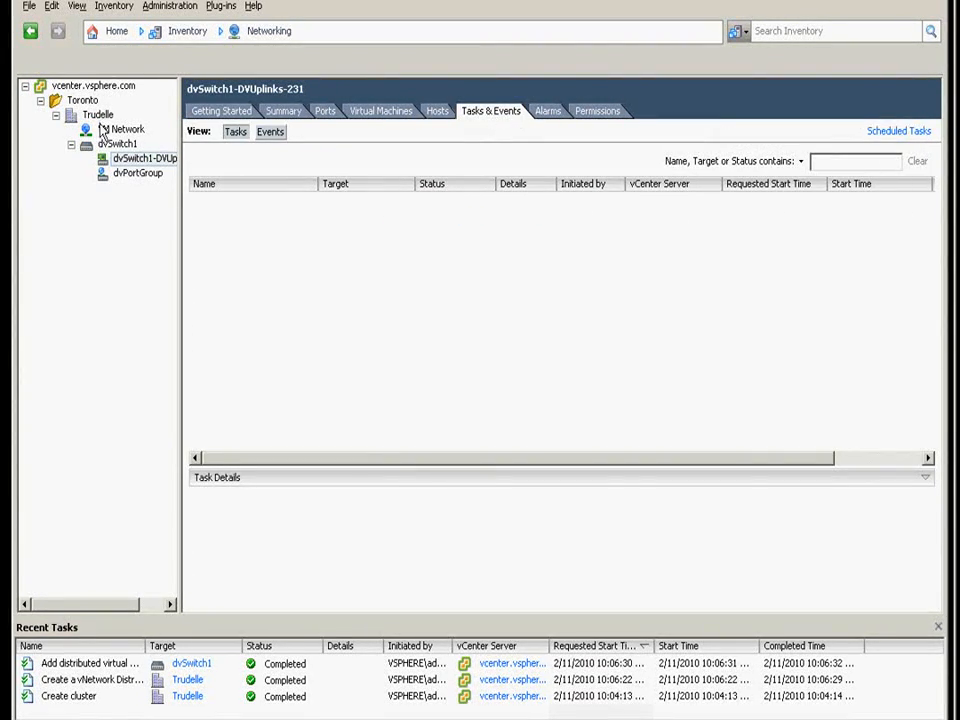
left_click(138, 172)
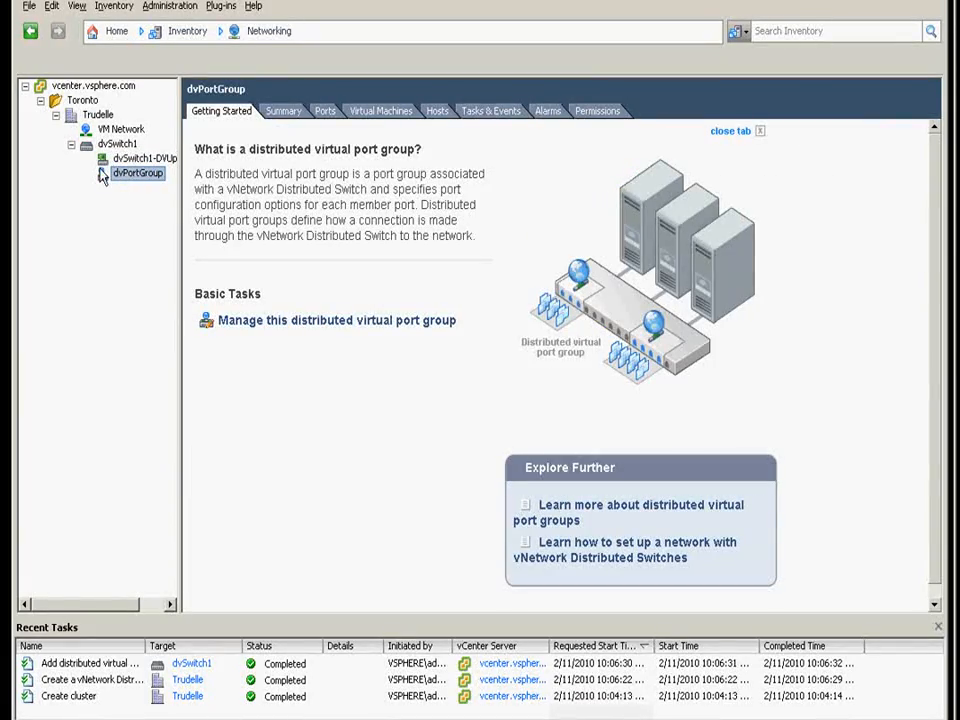
Review dvPortGroup's ports, virtual machines and hosts.
left_click(324, 110)
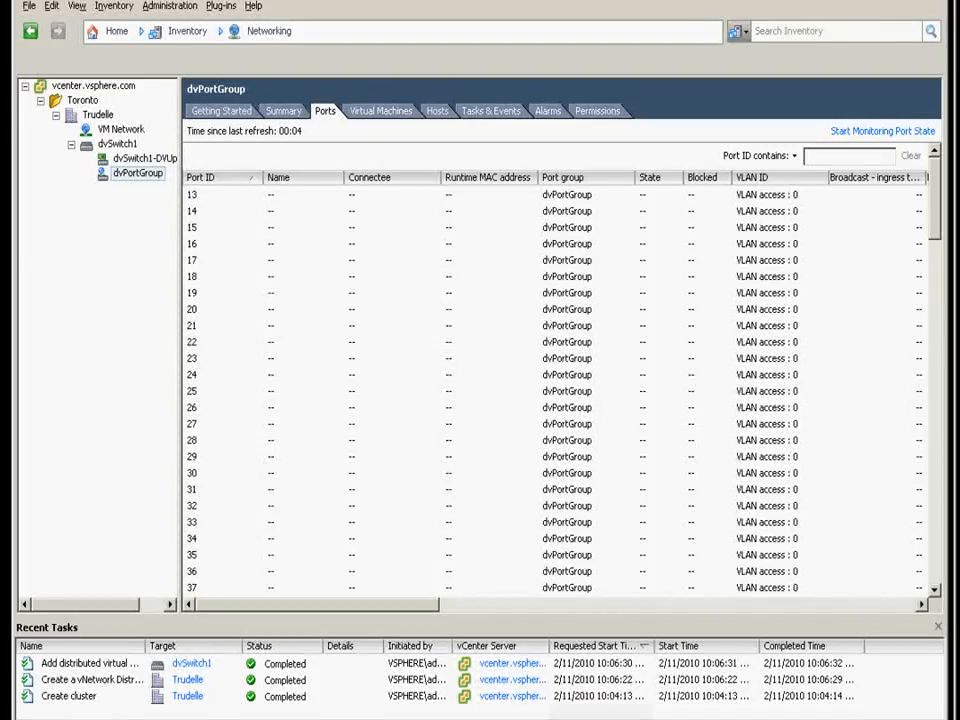
scroll("down", 3)
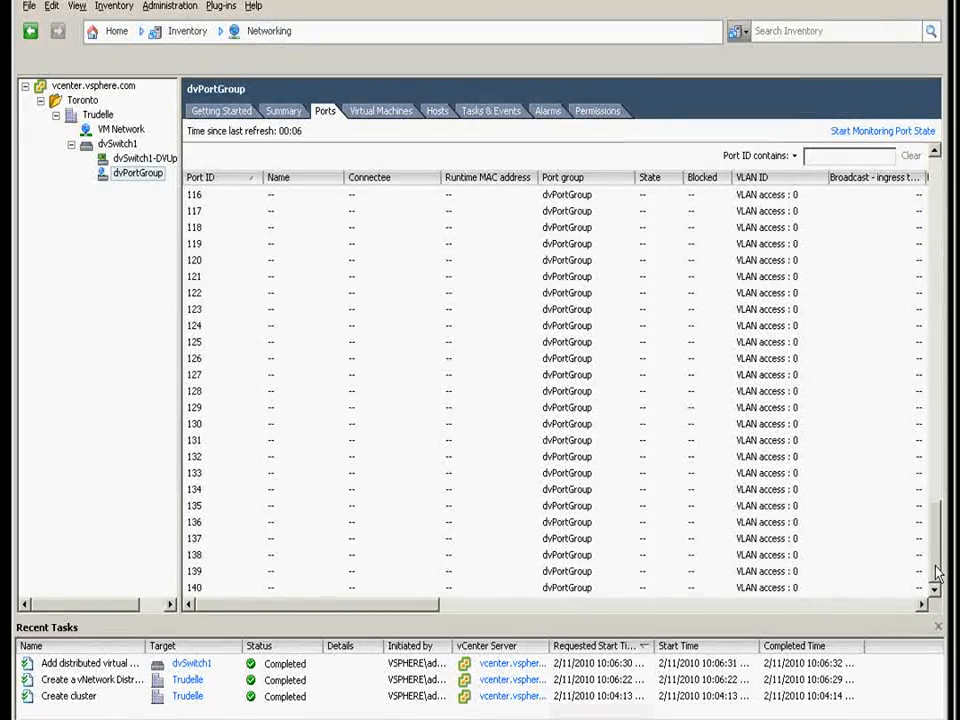
left_click(380, 110)
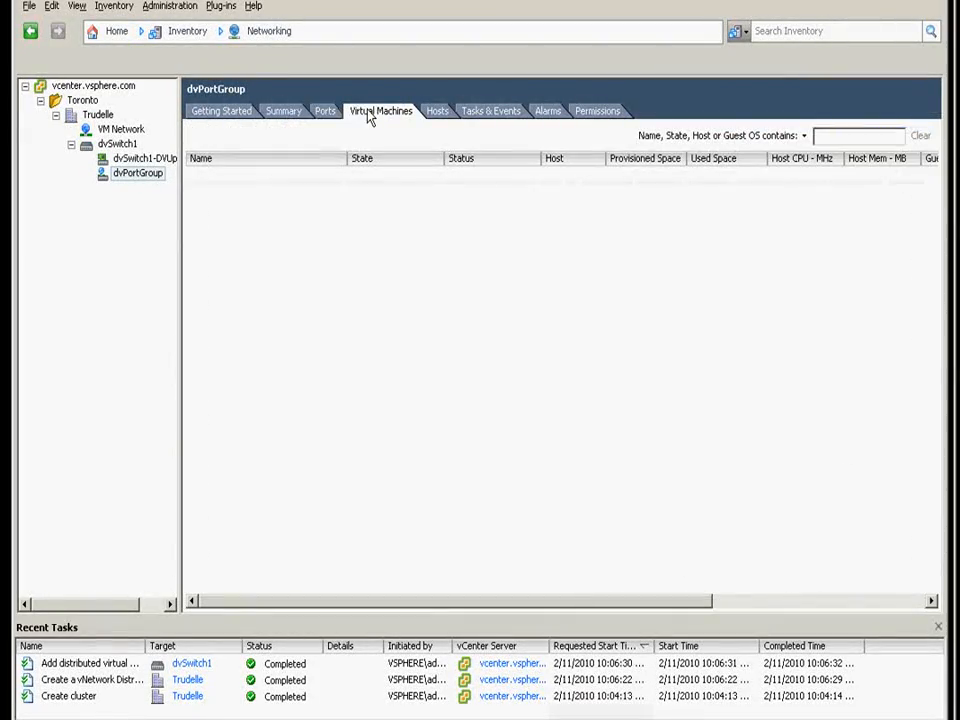
left_click(436, 110)
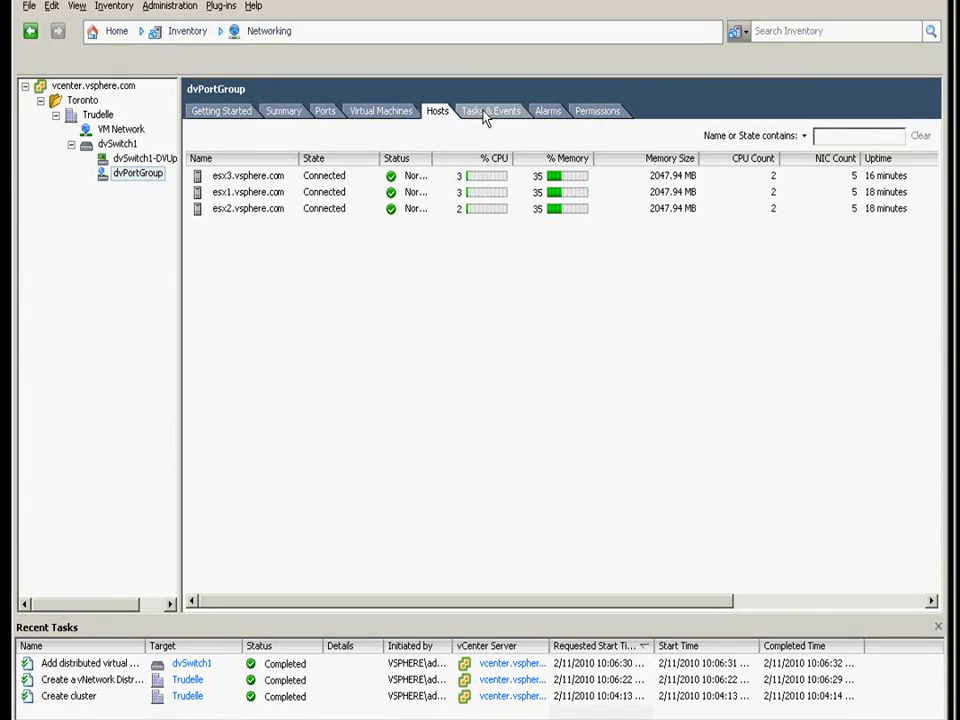
Review dvPortGroup's tasks and permissions, then return to dvSwitch1's overview.
left_click(490, 110)
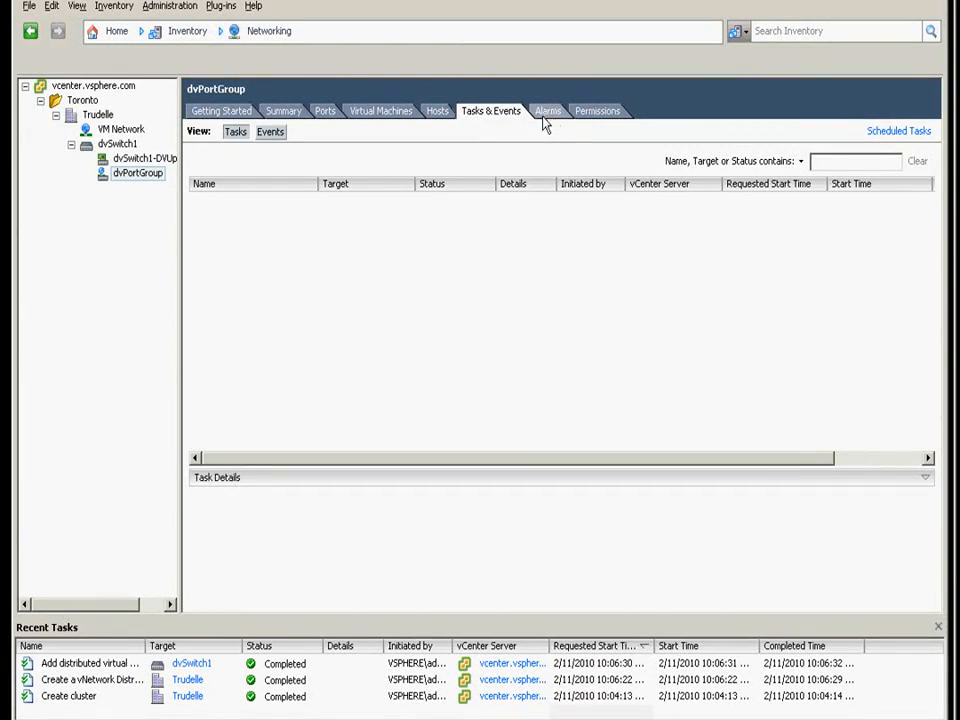
left_click(596, 110)
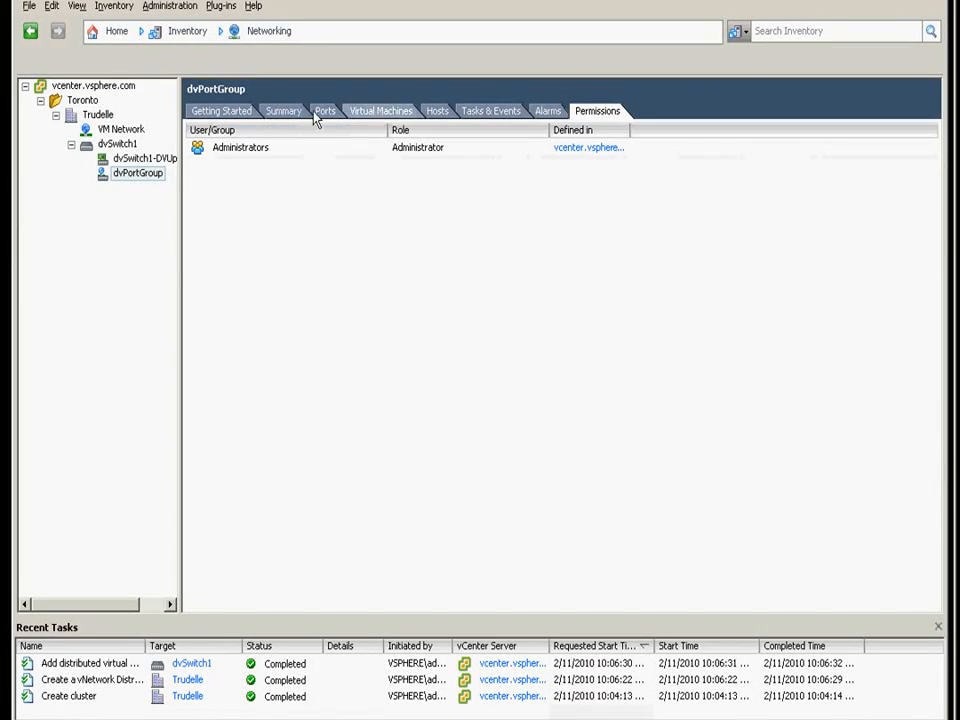
left_click(324, 110)
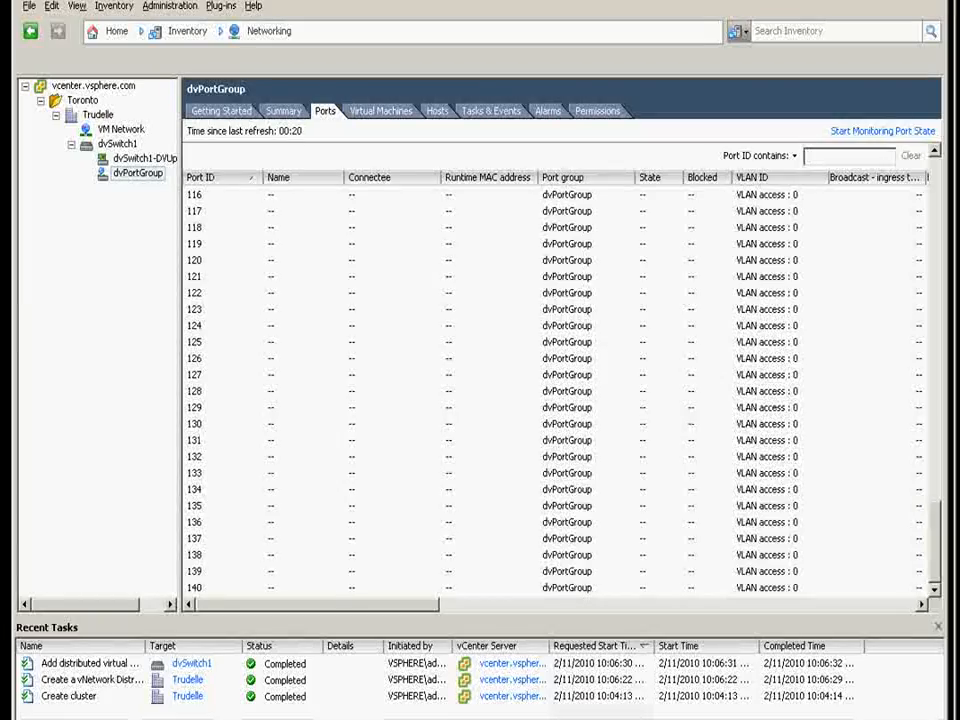
left_click(120, 134)
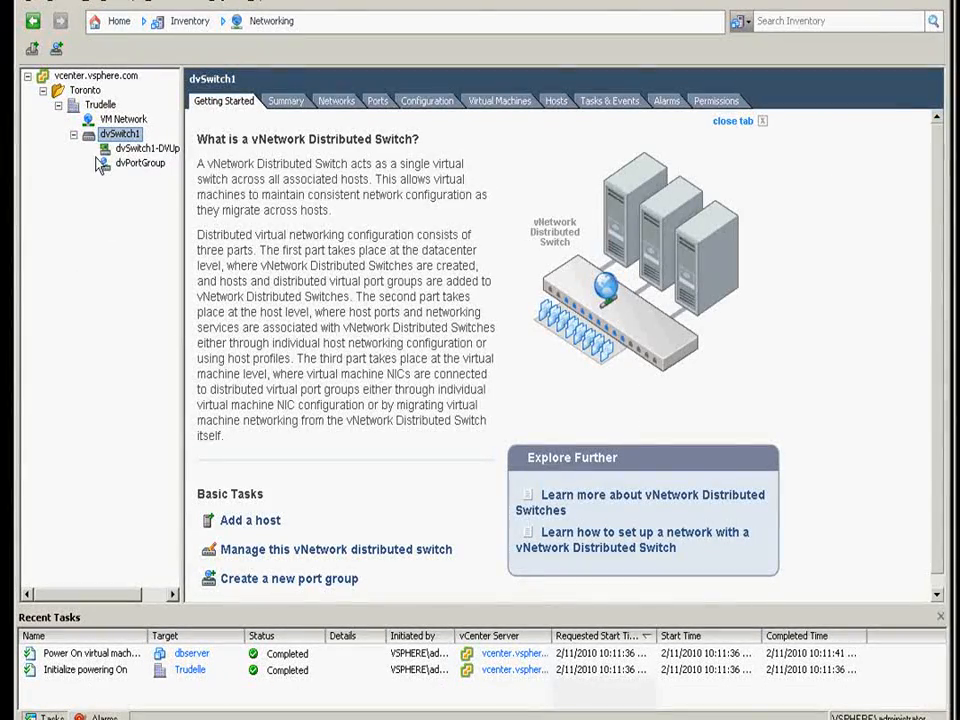
Bring up the dbserver VM's console showing the Windows logon dialog.
left_click(112, 20)
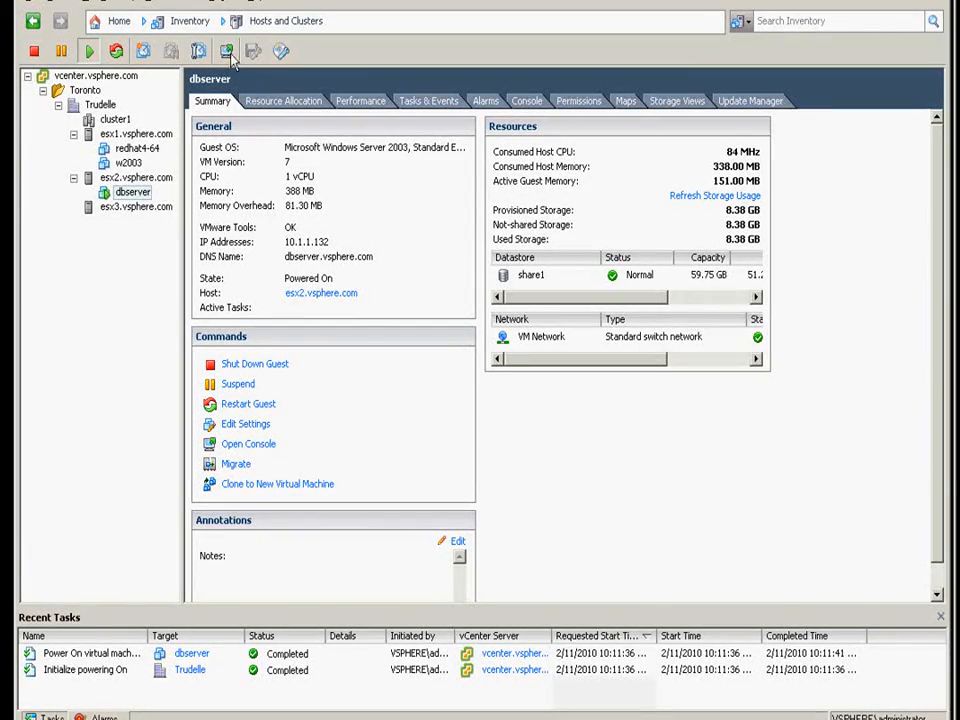
left_click(248, 444)
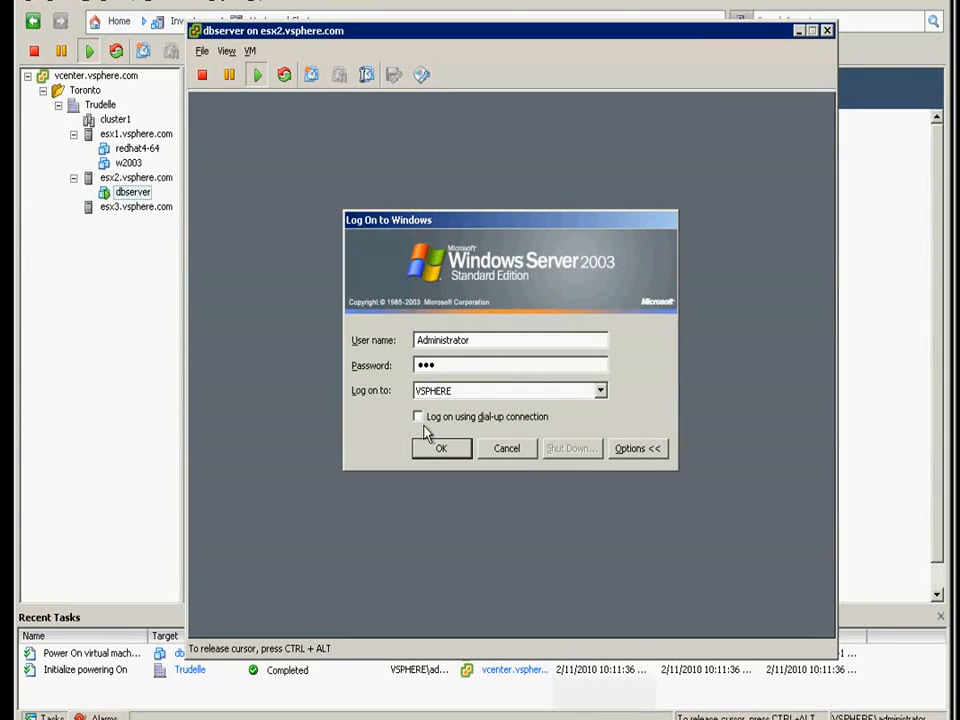
Log on to dbserver as Administrator and launch a command prompt.
left_click(440, 448)
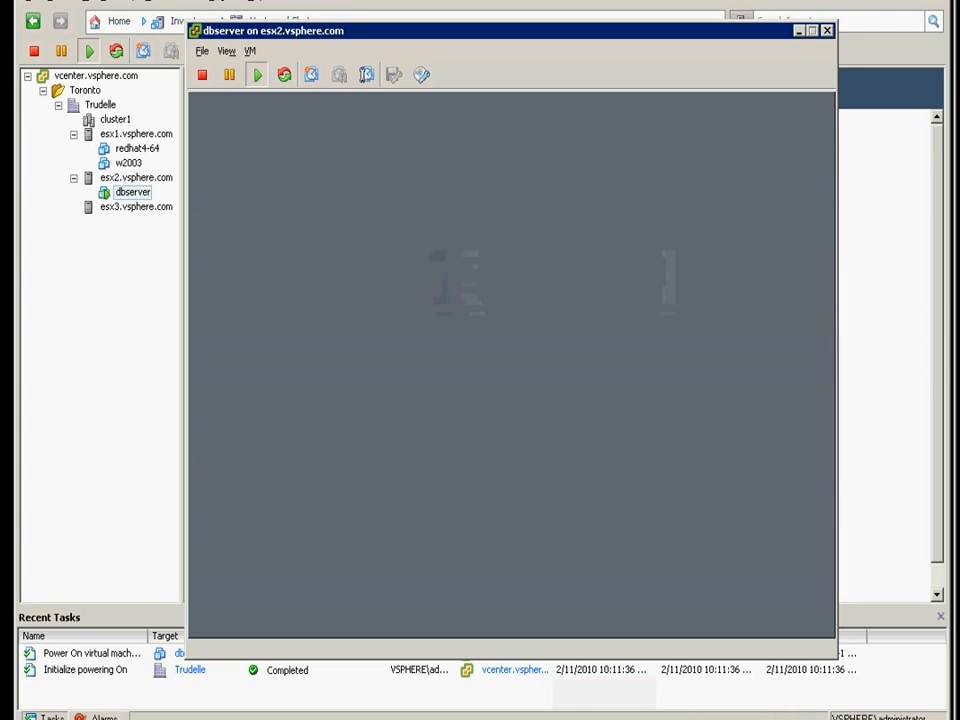
left_click(212, 624)
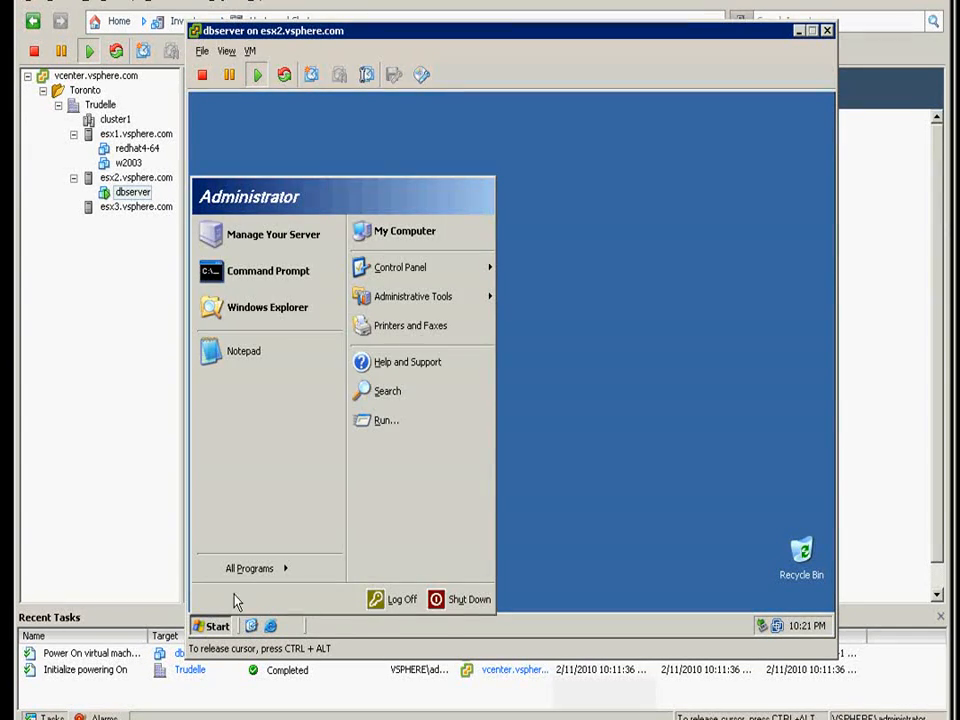
mouse_move(250, 272)
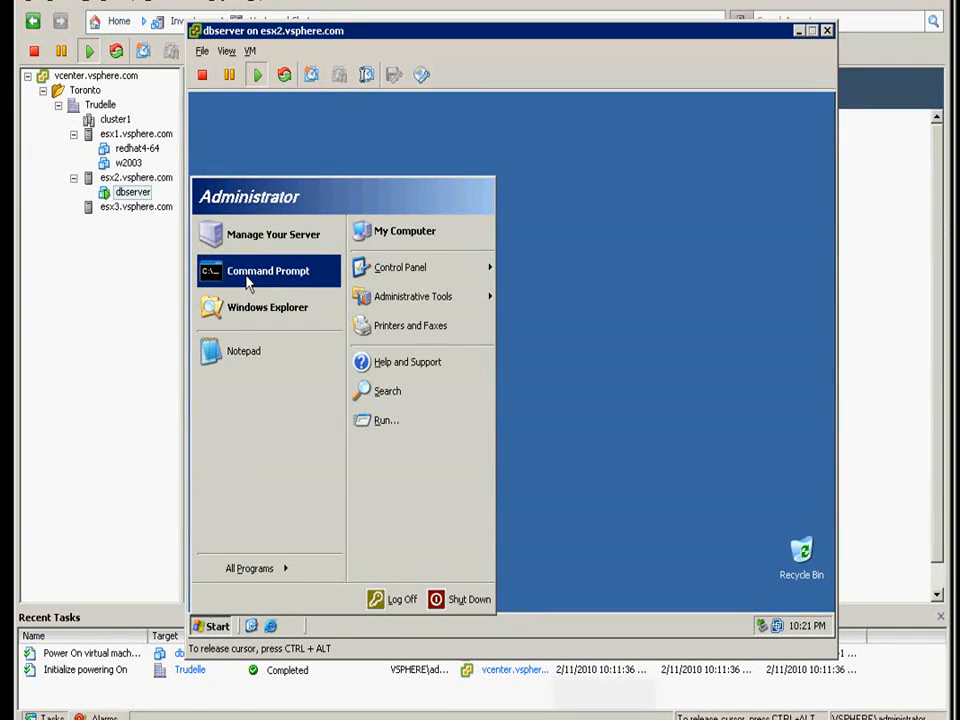
left_click(268, 270)
type("cd \\")
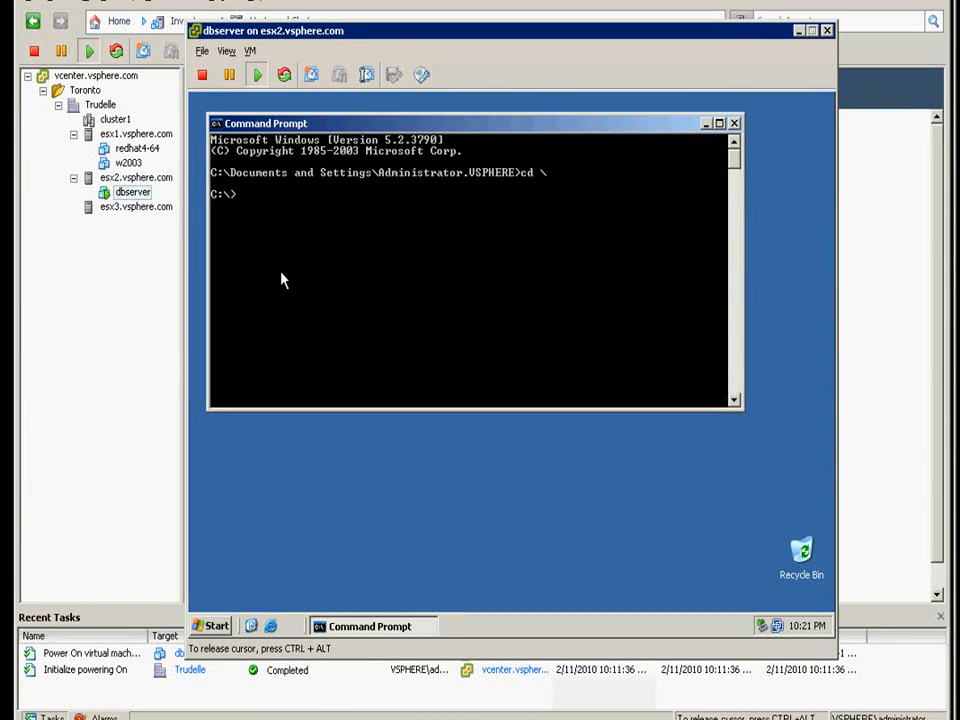
Start a continuous ping -t to 10.1.1.100 from dbserver.
type("ping")
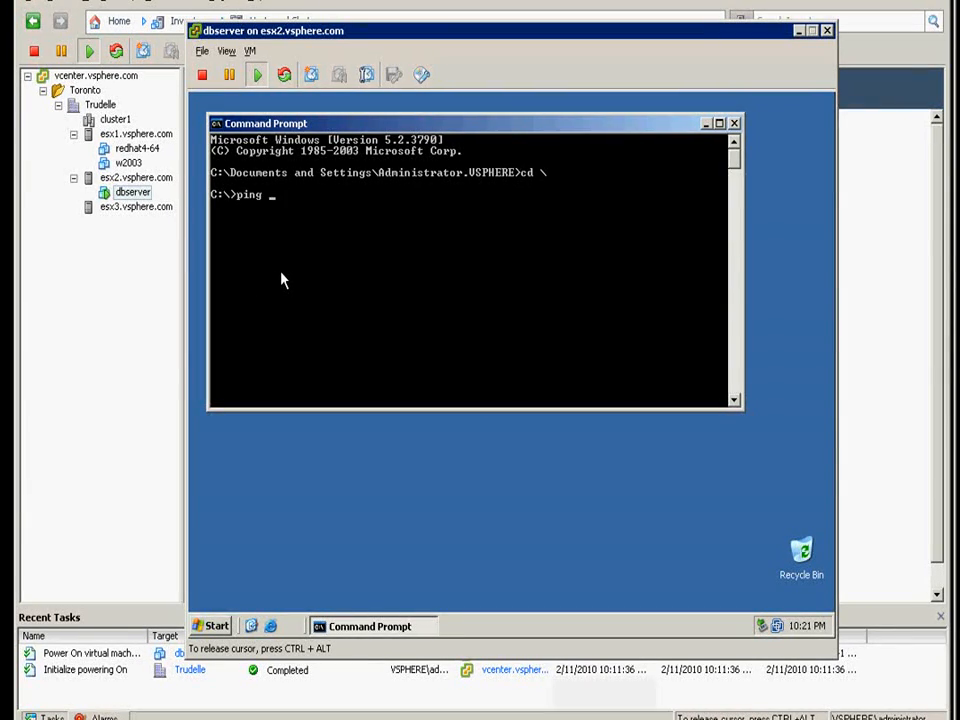
type("-t 10.")
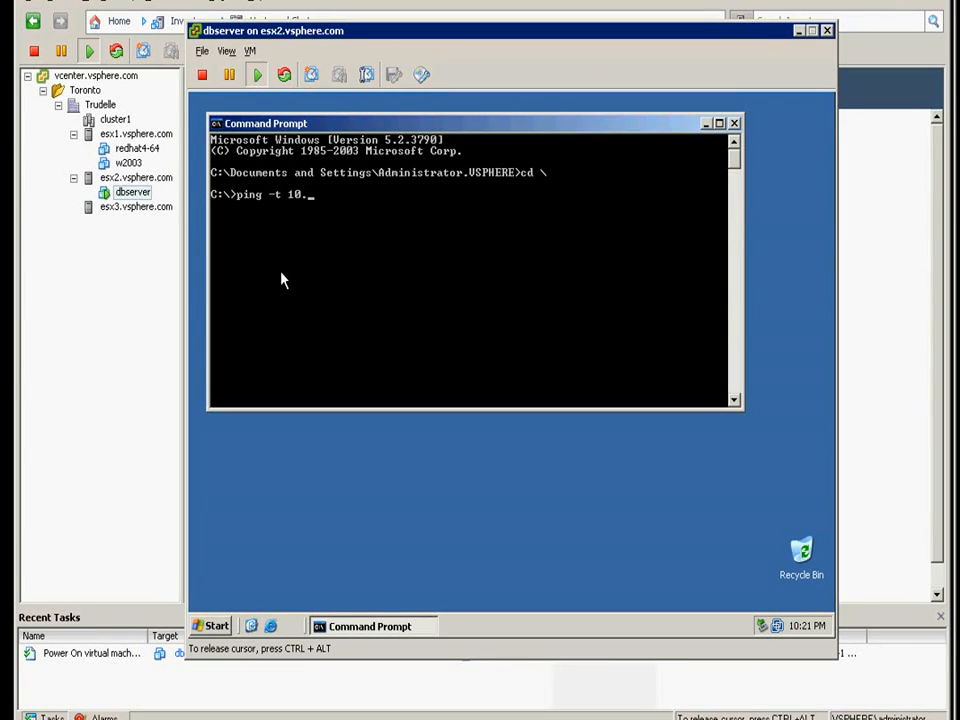
type("1.1.10")
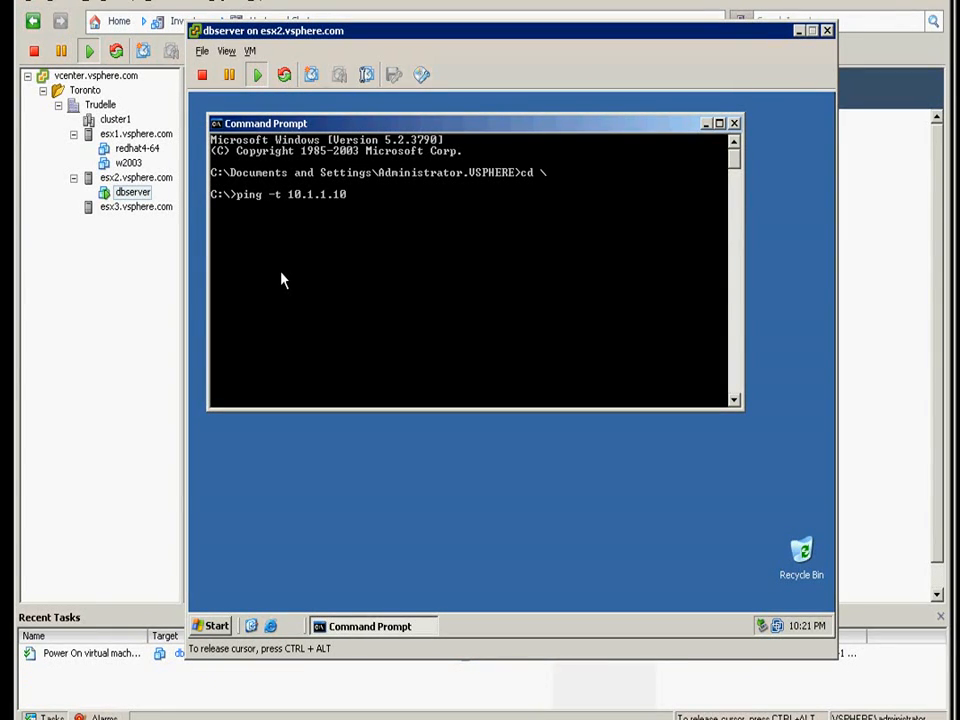
key("Return")
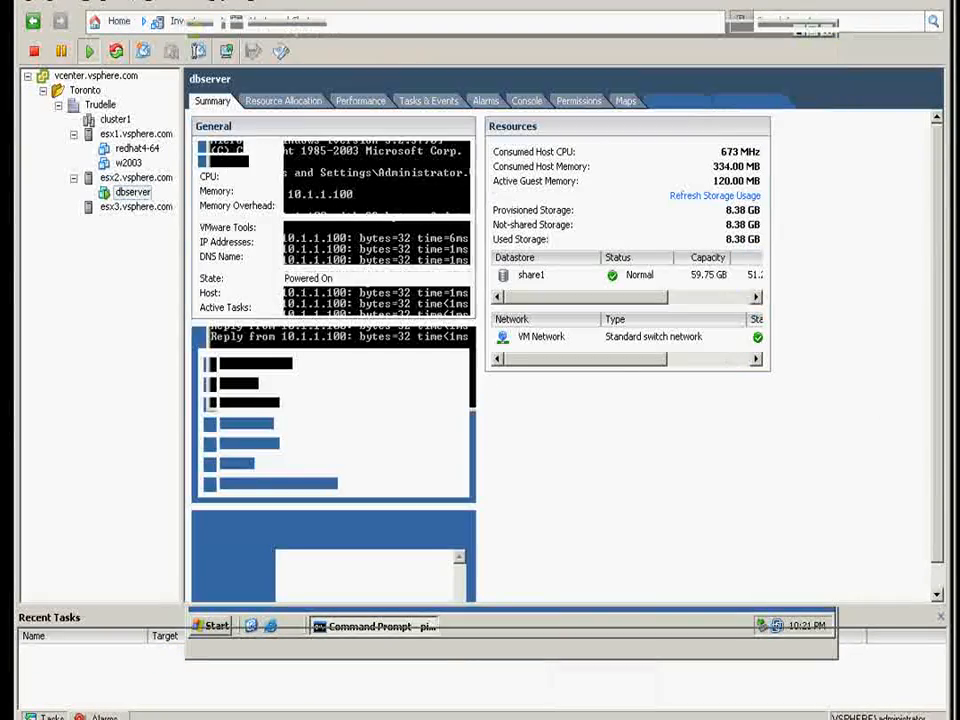
Move dbserver's Network adapter 1 to dvPortGroup and check the ping in its console.
left_click(132, 192)
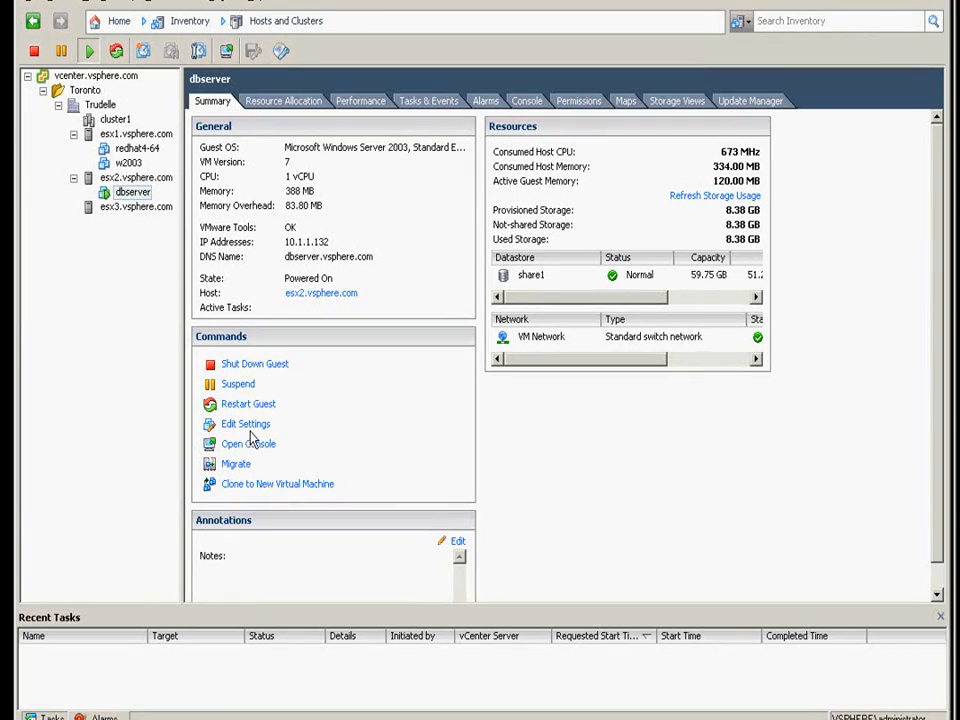
left_click(246, 424)
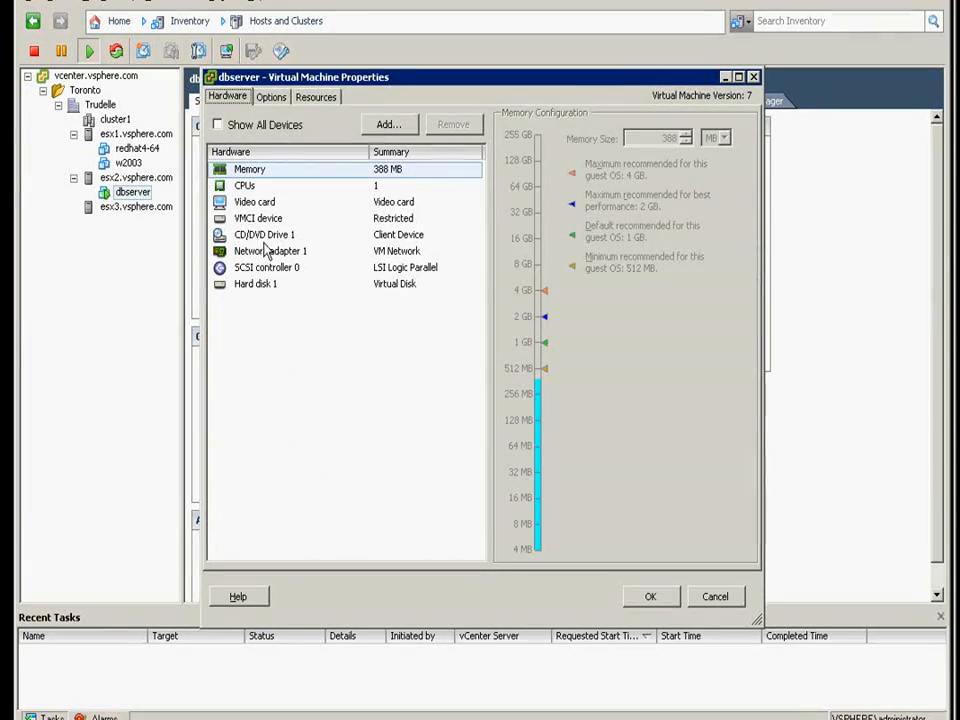
left_click(270, 252)
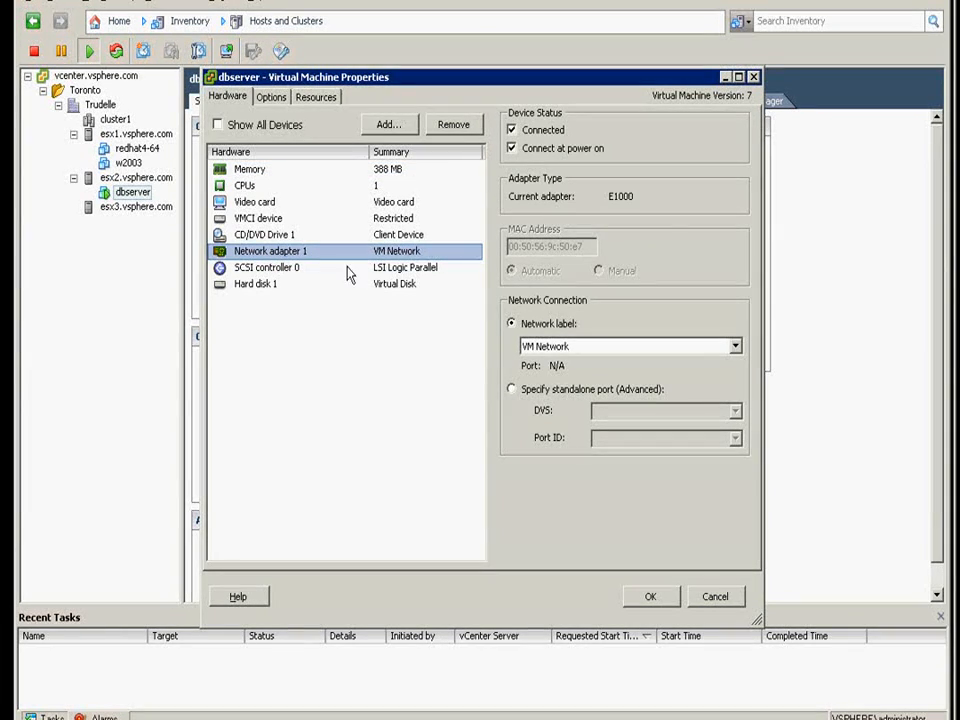
left_click(734, 344)
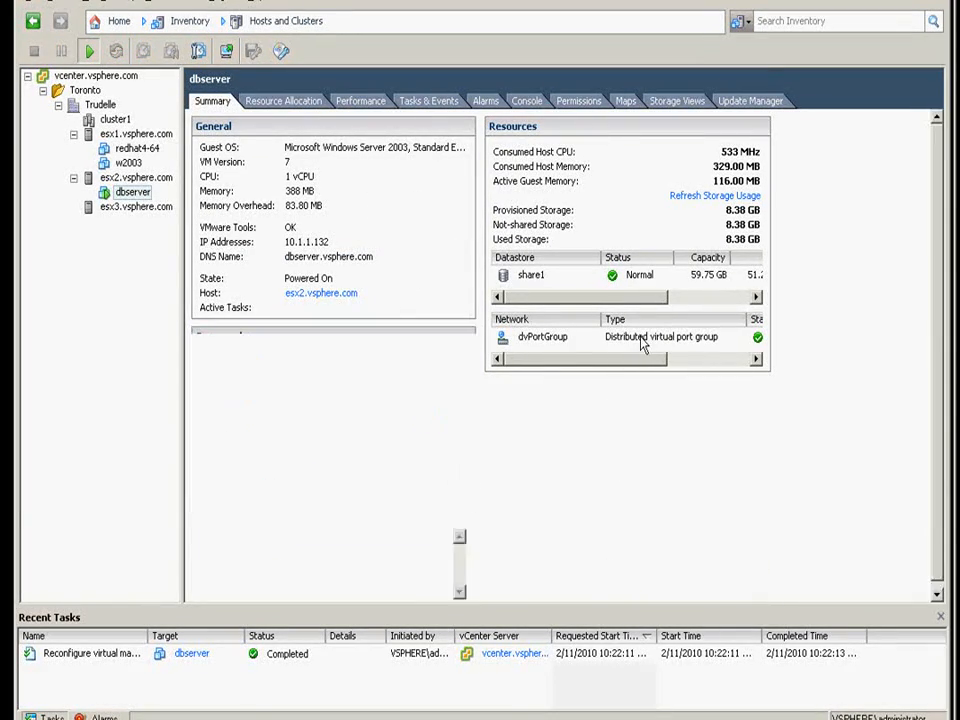
scroll("down", 3)
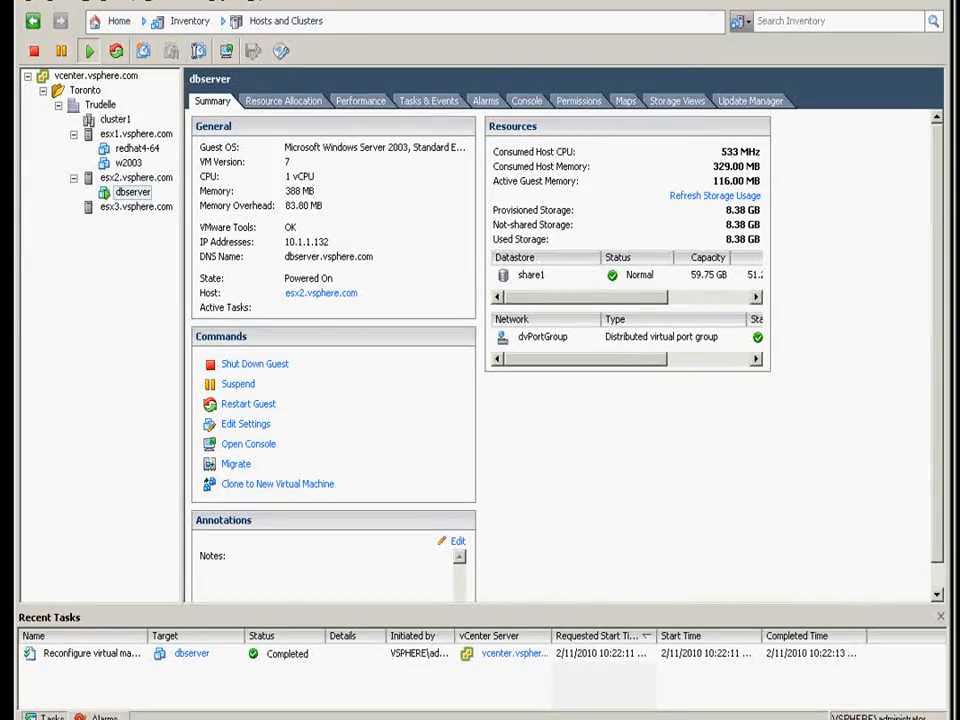
left_click(248, 444)
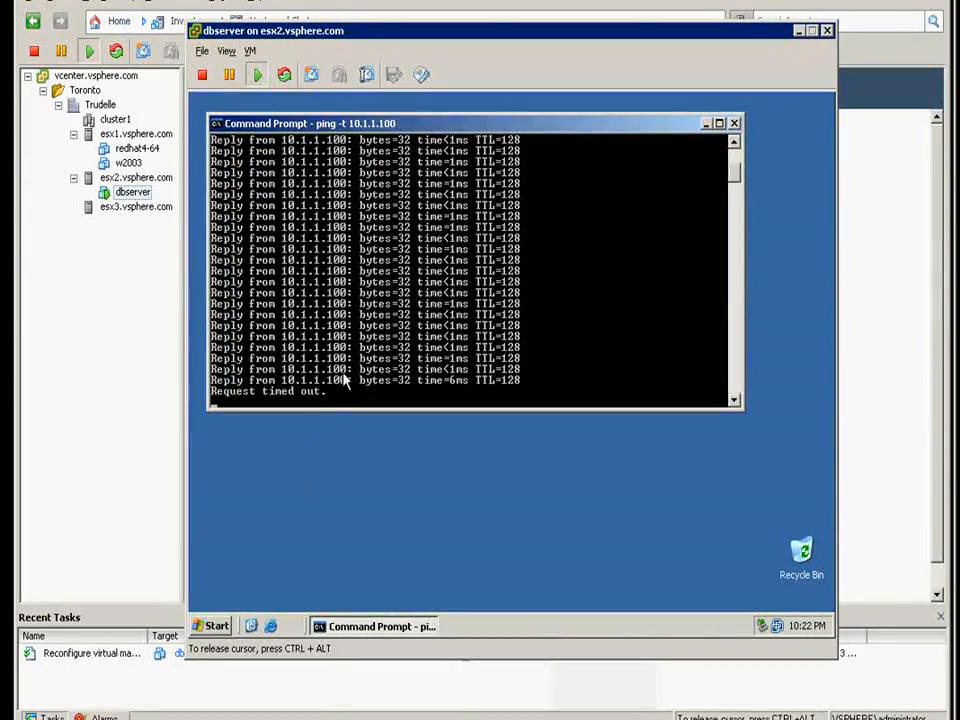
mouse_move(340, 490)
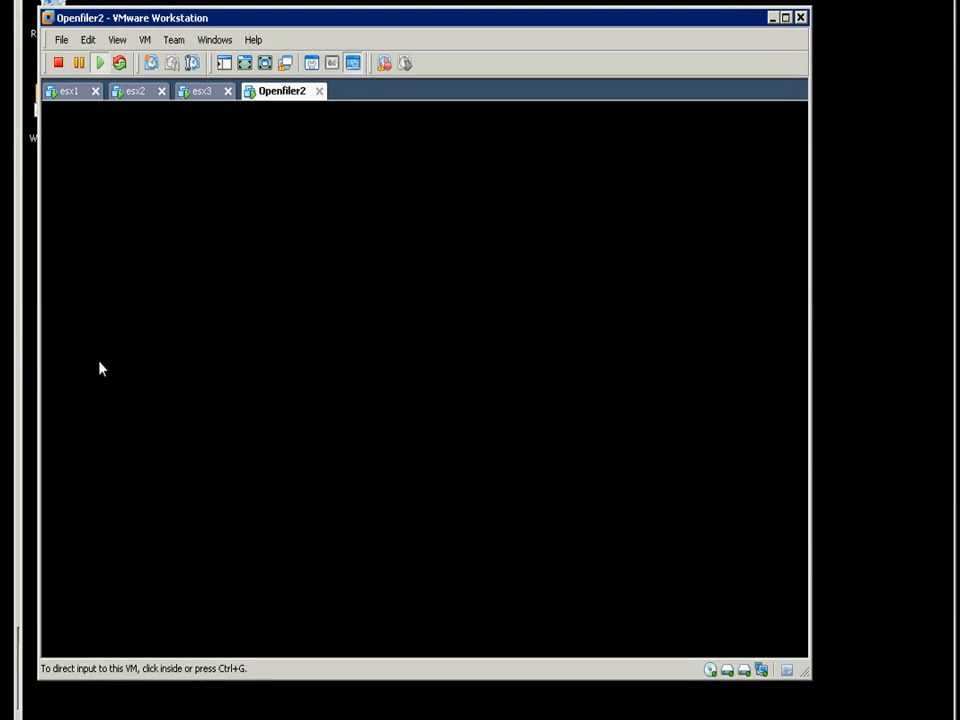
Open VMware Workstation's Virtual Network Editor listing VMnet0 through VMnet8.
left_click(88, 40)
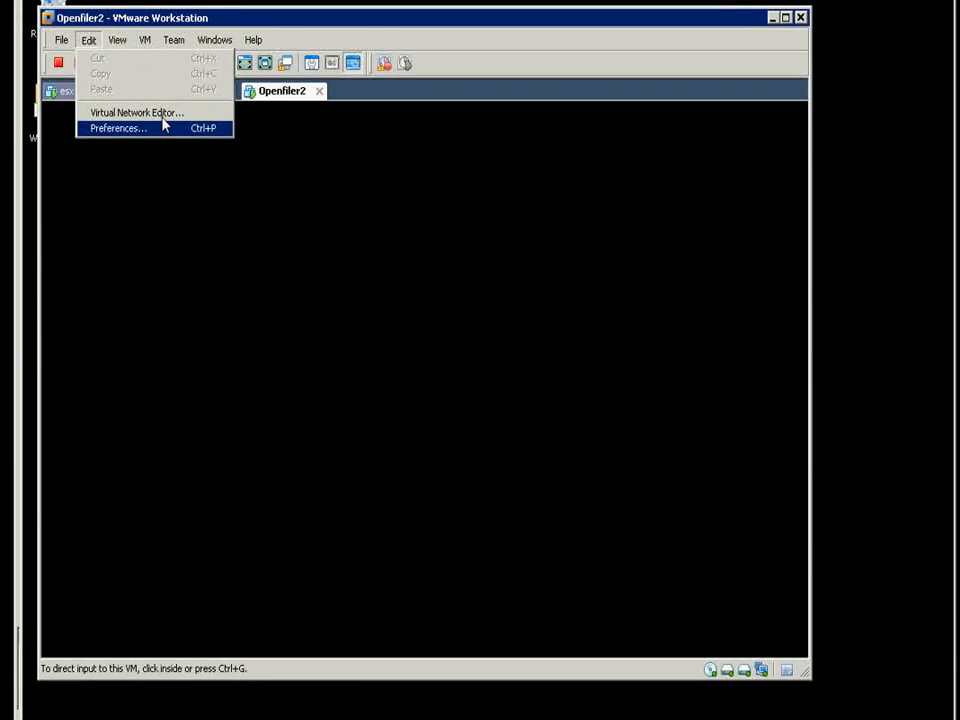
left_click(136, 112)
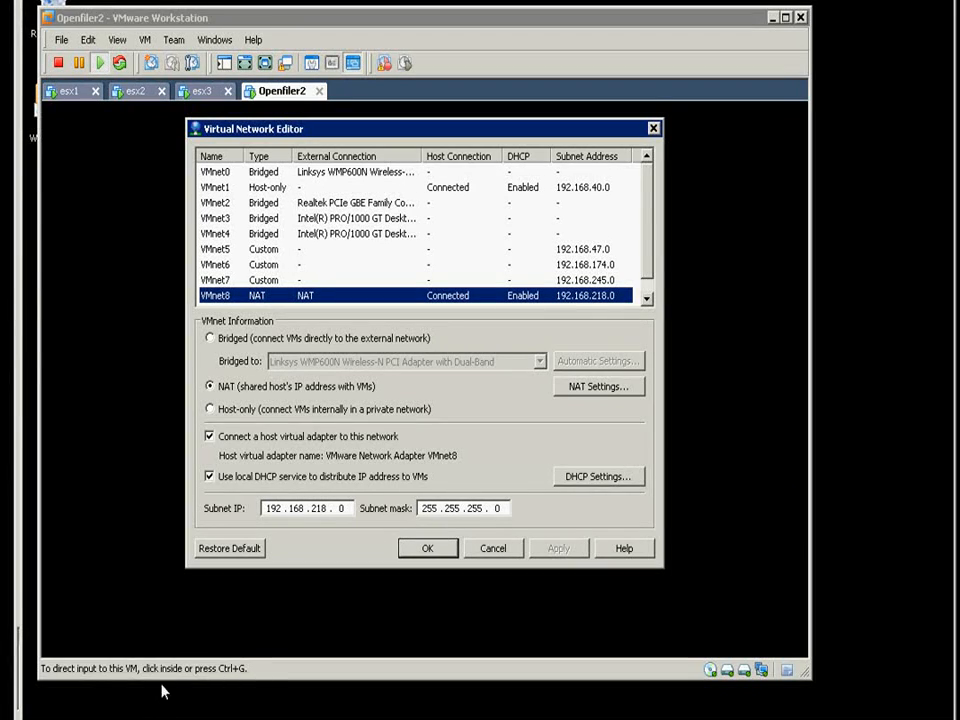
mouse_move(250, 476)
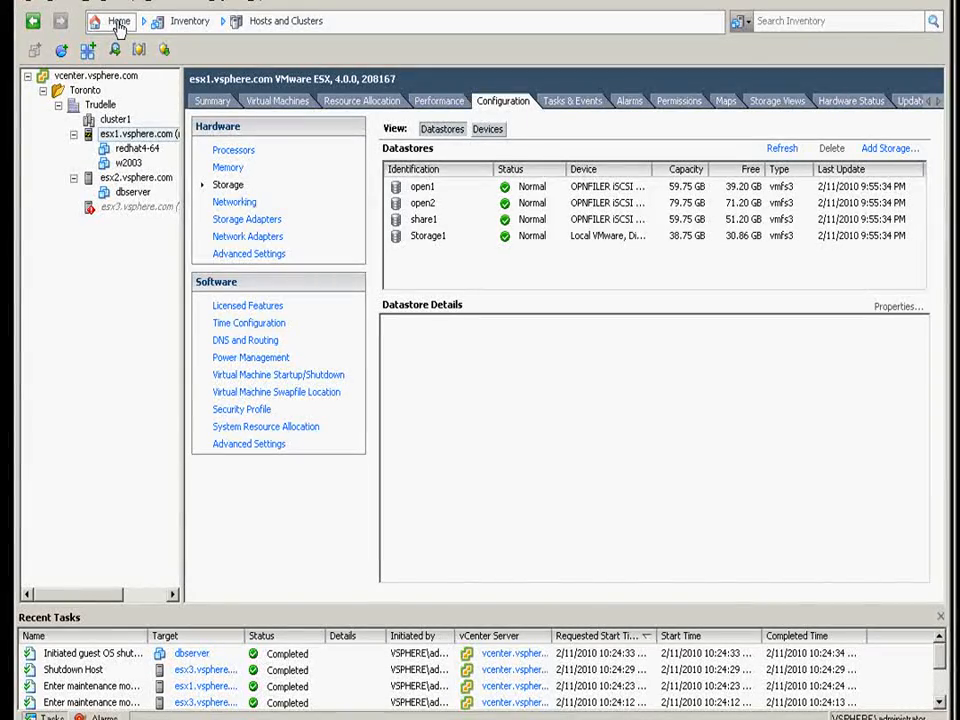
Remove dvSwitch1 from the Trudelle datacenter's Networking inventory and confirm.
left_click(112, 20)
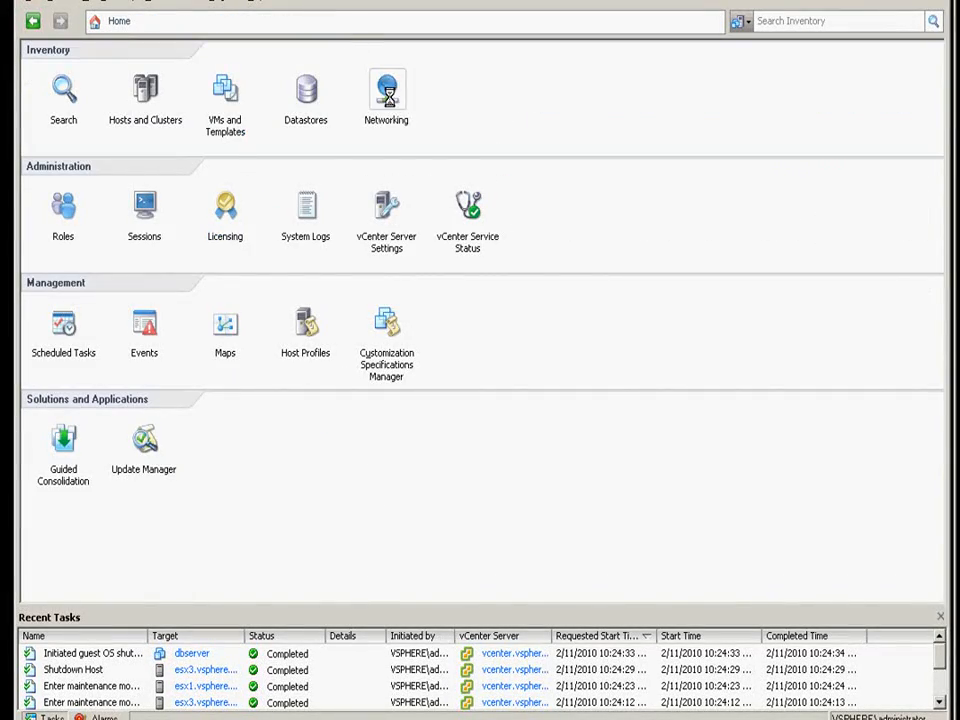
left_click(386, 90)
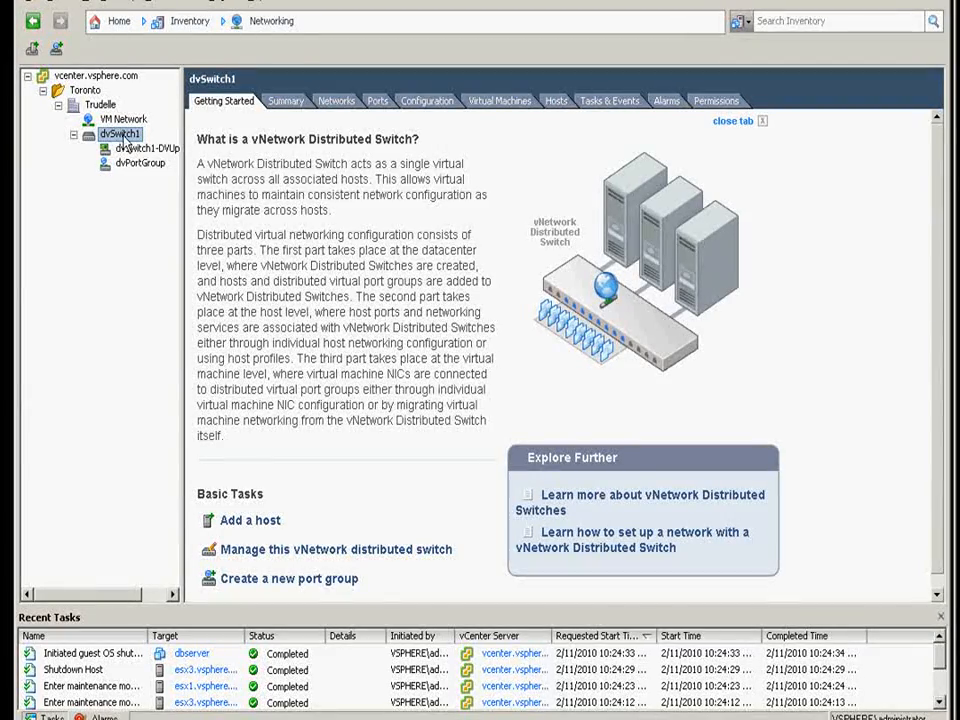
right_click(120, 132)
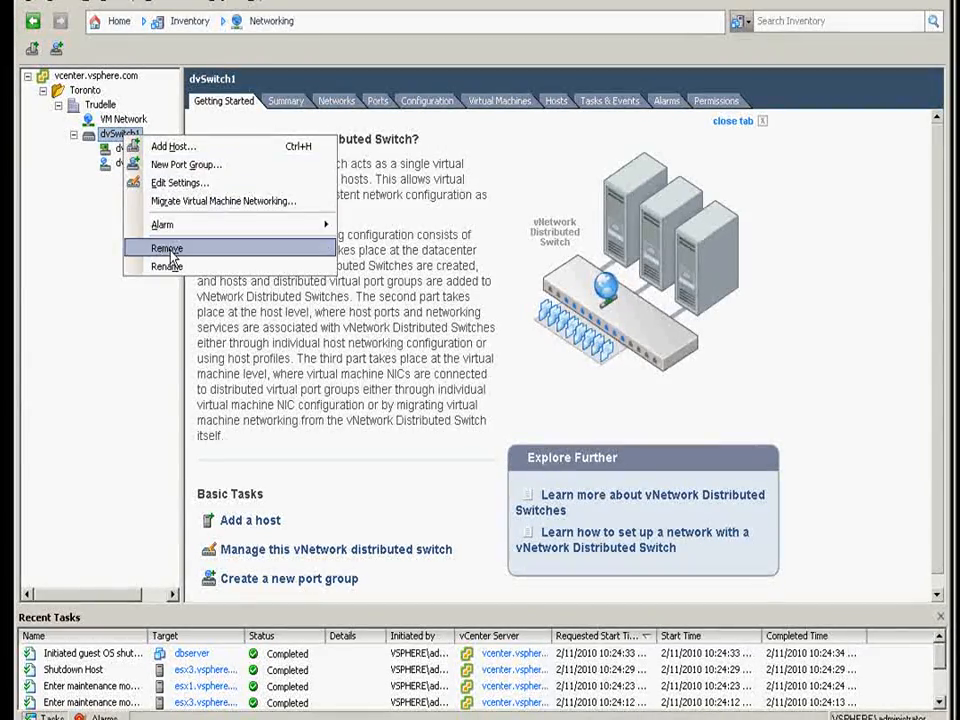
left_click(168, 248)
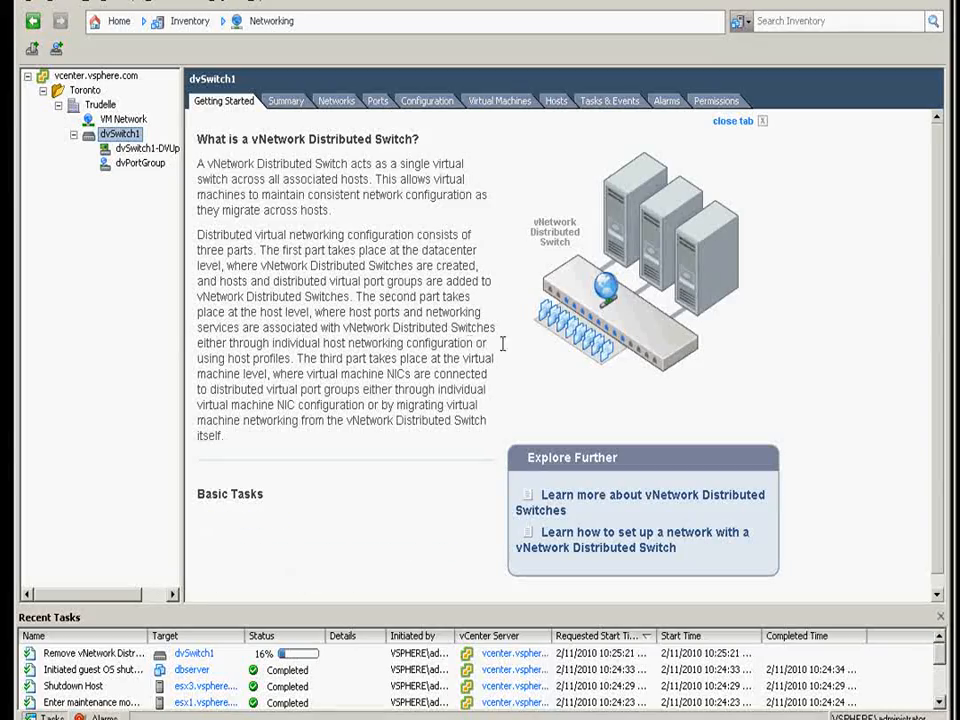
left_click(100, 104)
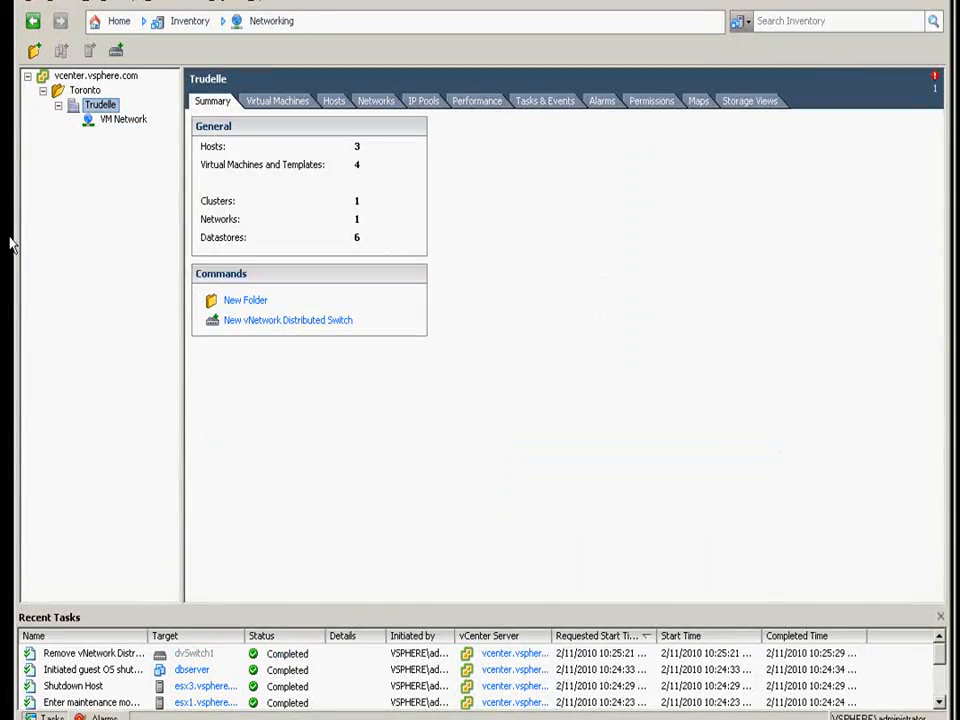
left_click(112, 20)
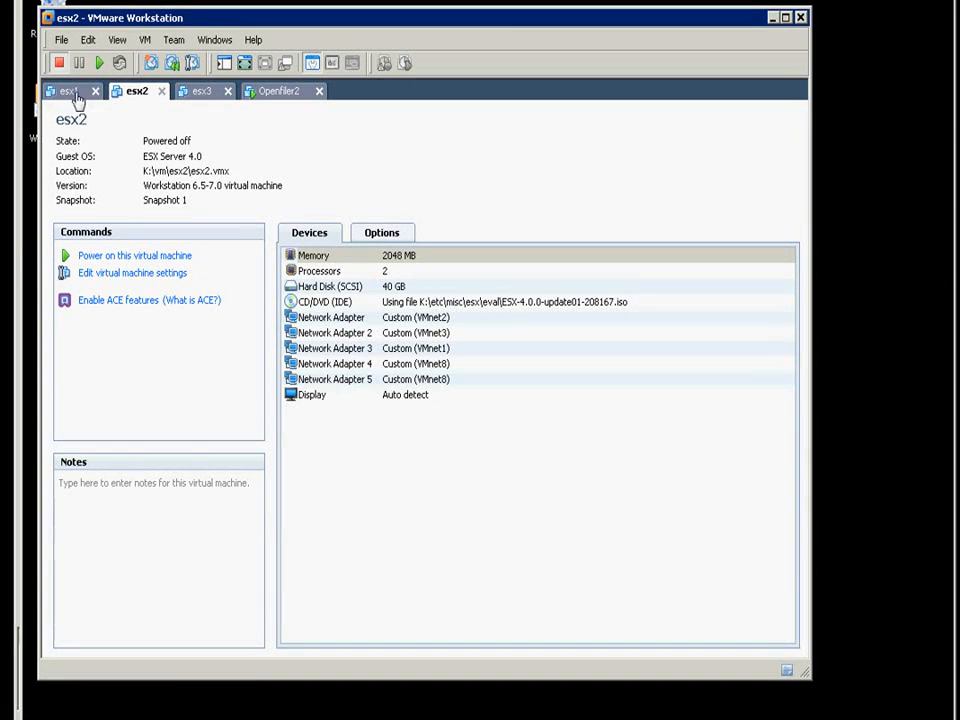
Review esx1's Workstation settings with its last network adapter on VMnet8 (NAT), then close.
left_click(70, 90)
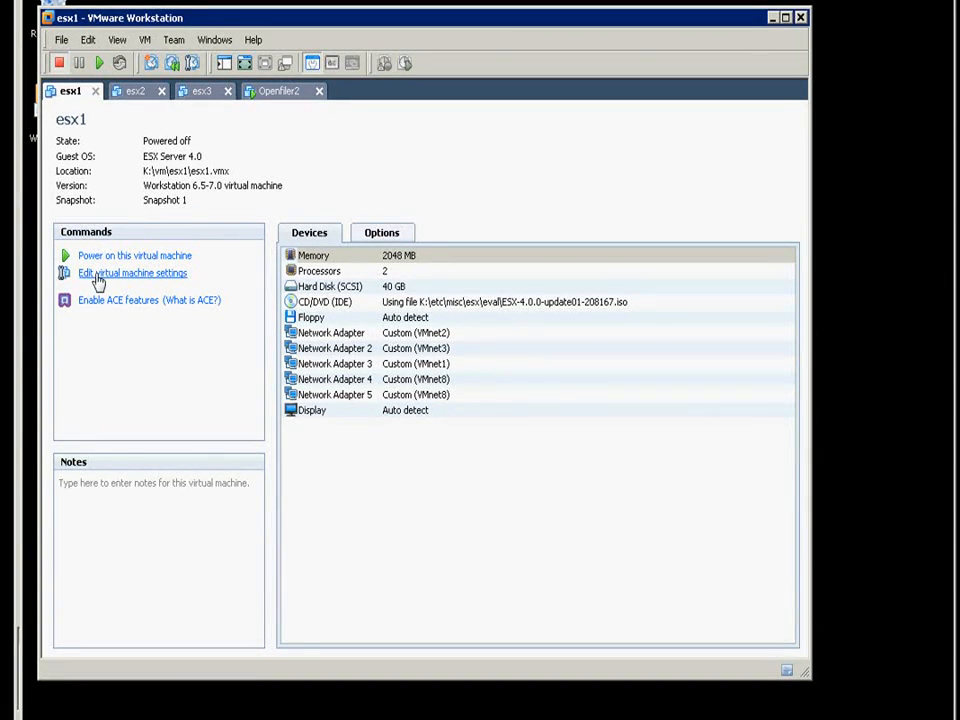
left_click(132, 272)
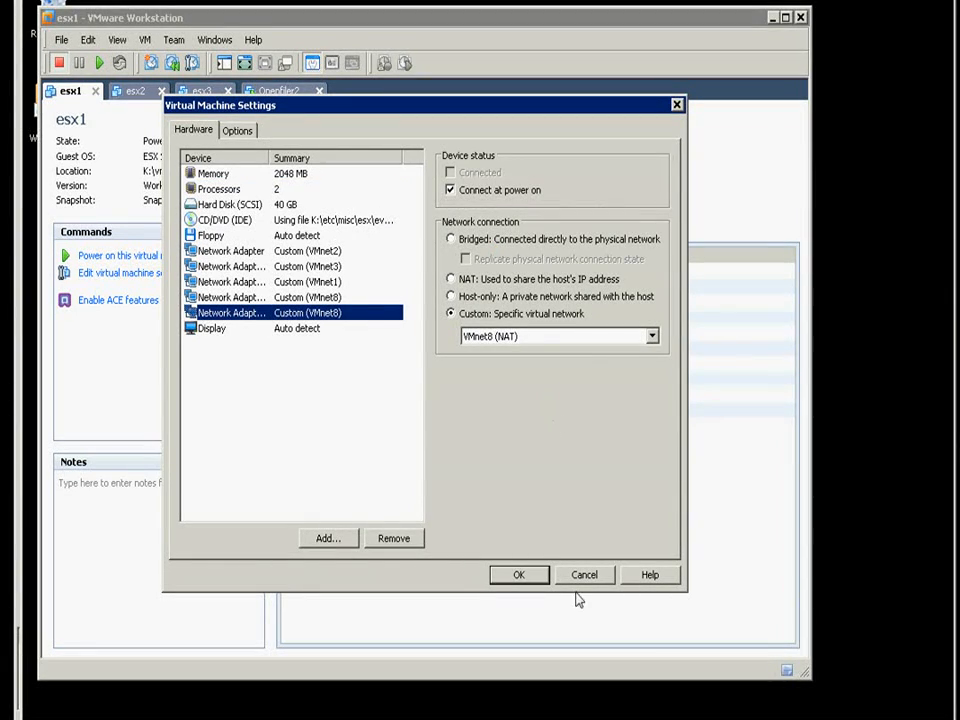
left_click(518, 574)
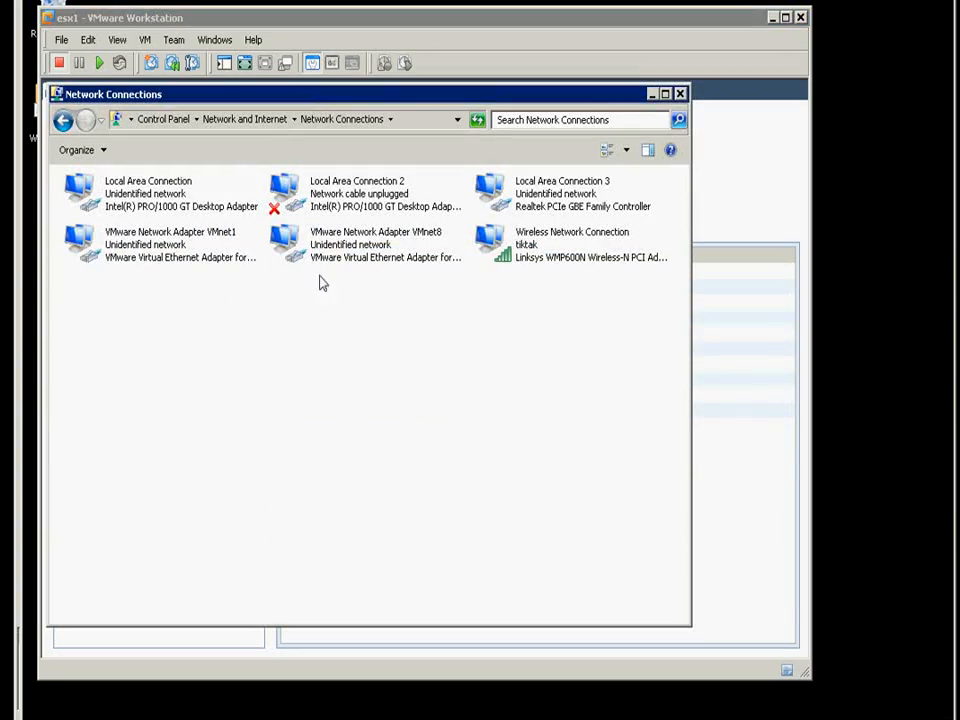
Review the first Local Area Connection's status details and close them.
double_click(160, 190)
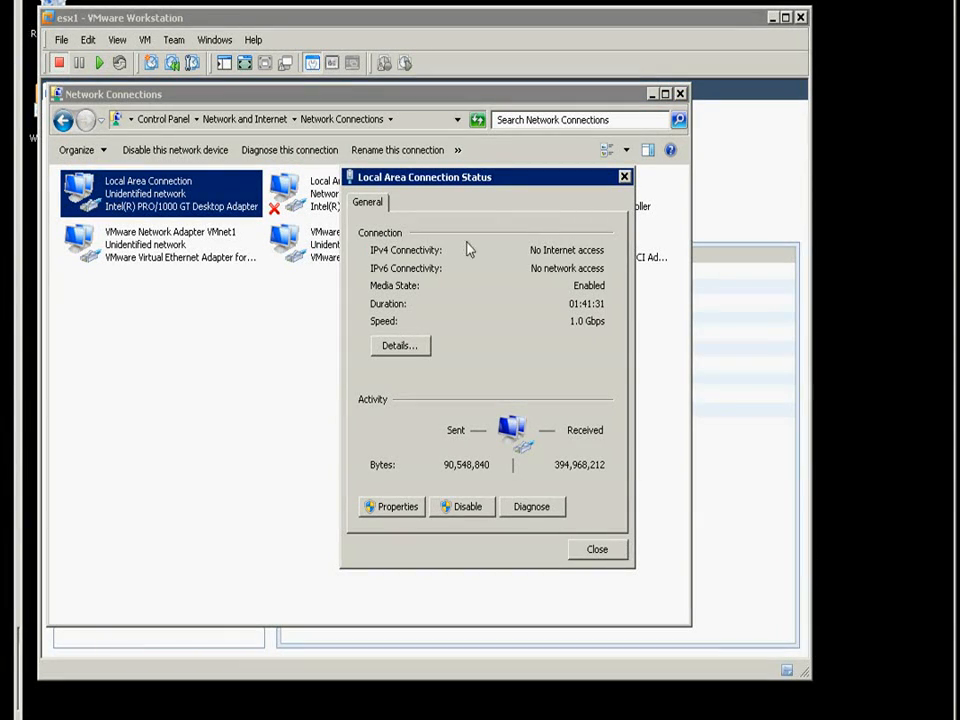
left_click(400, 344)
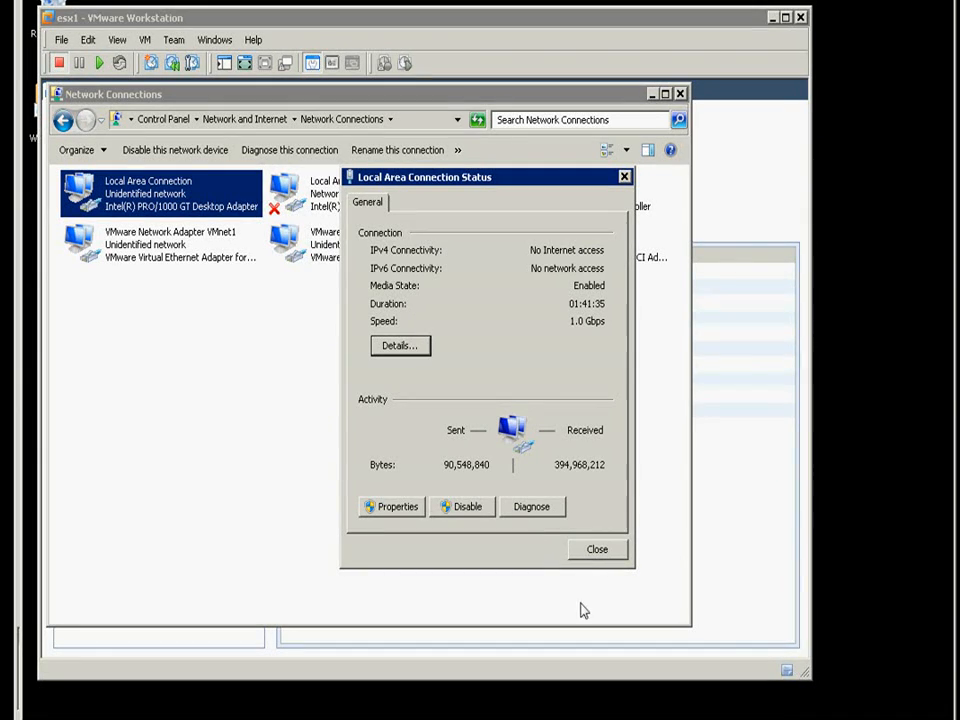
left_click(596, 548)
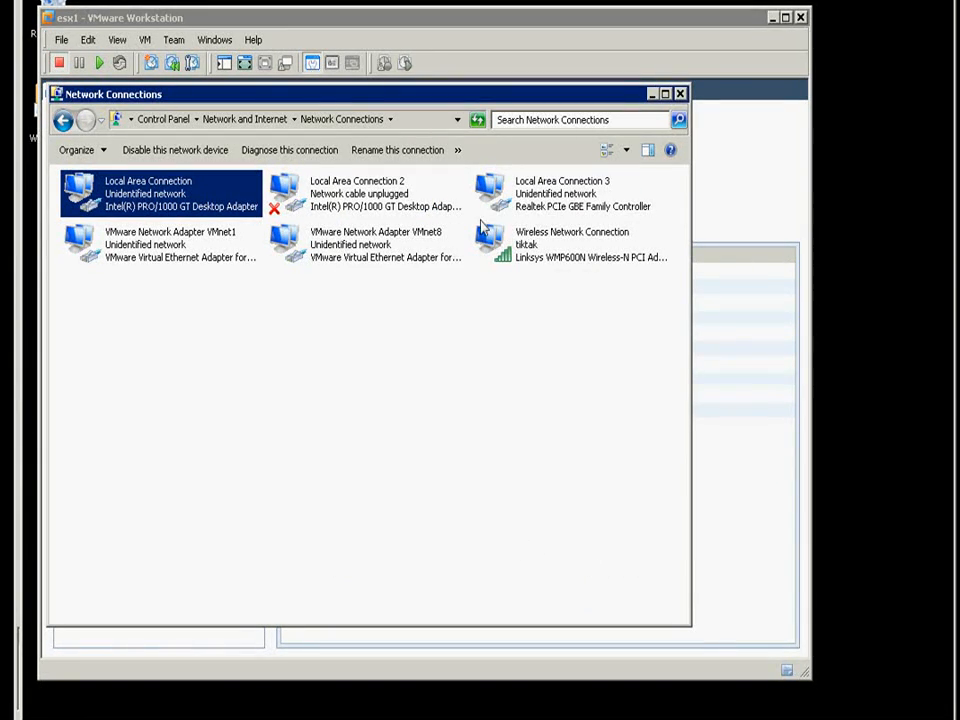
Check Local Area Connection 3's IP details (IPv4 10.1.1.2), then close Network Connections.
double_click(562, 192)
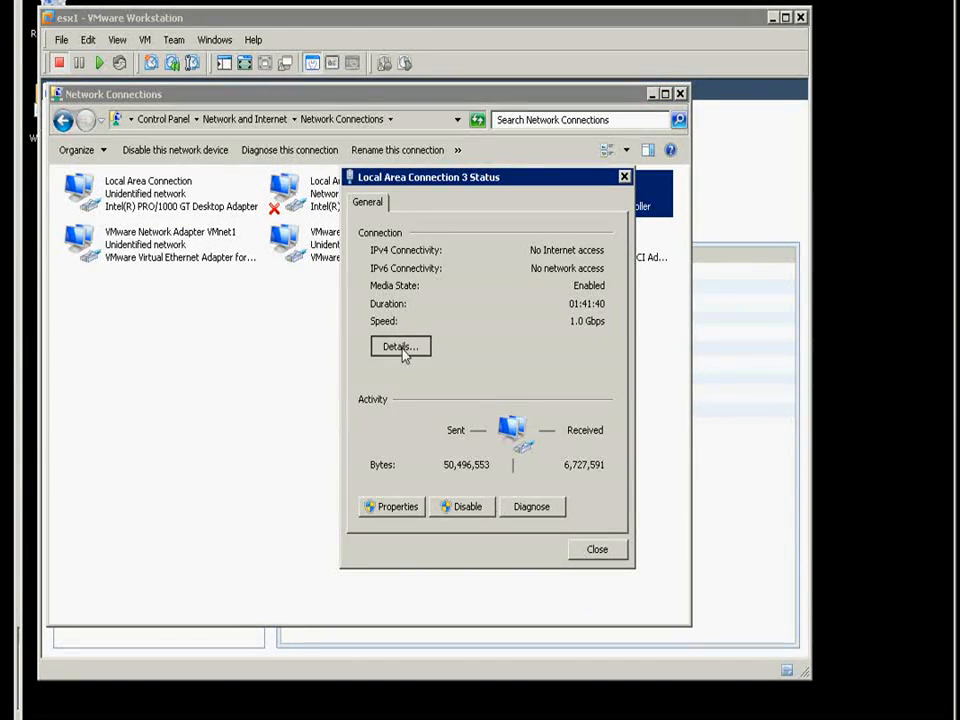
left_click(400, 346)
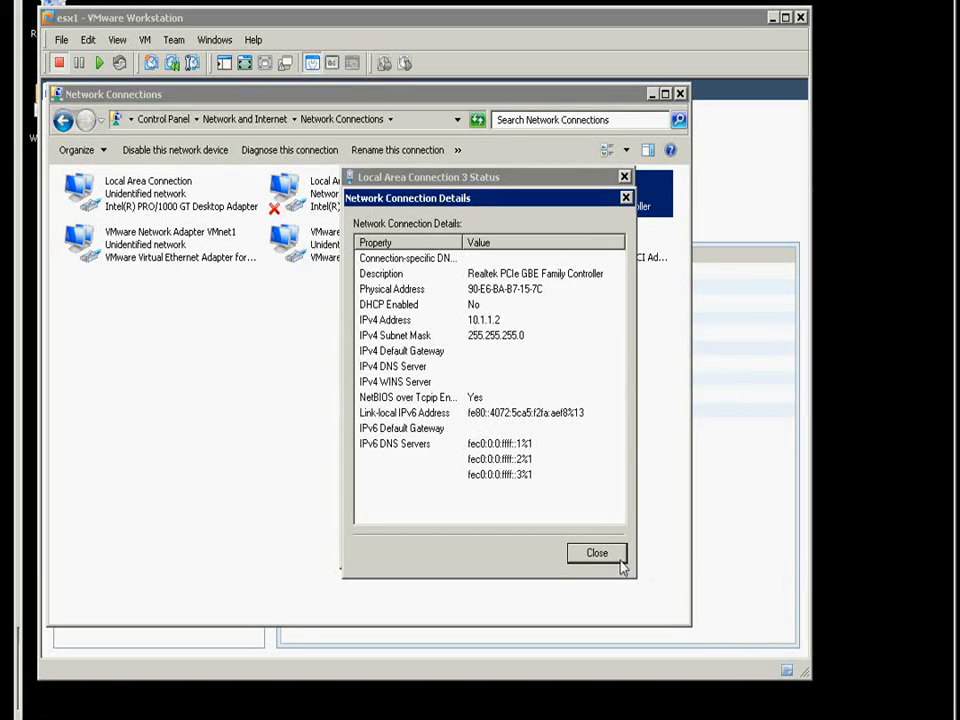
left_click(596, 552)
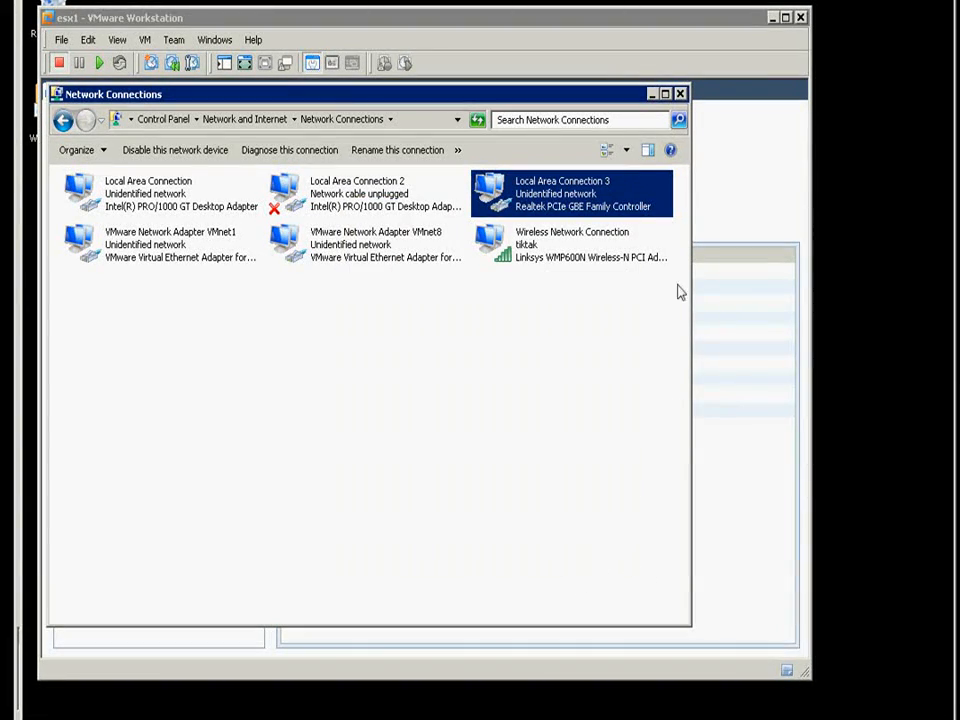
left_click(88, 40)
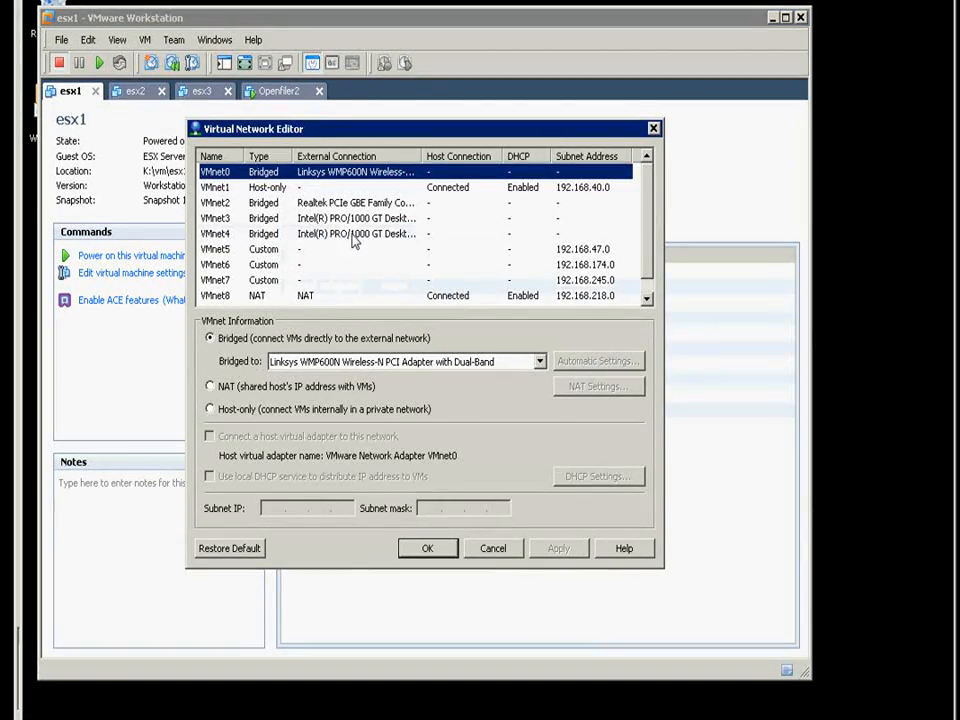
mouse_move(252, 218)
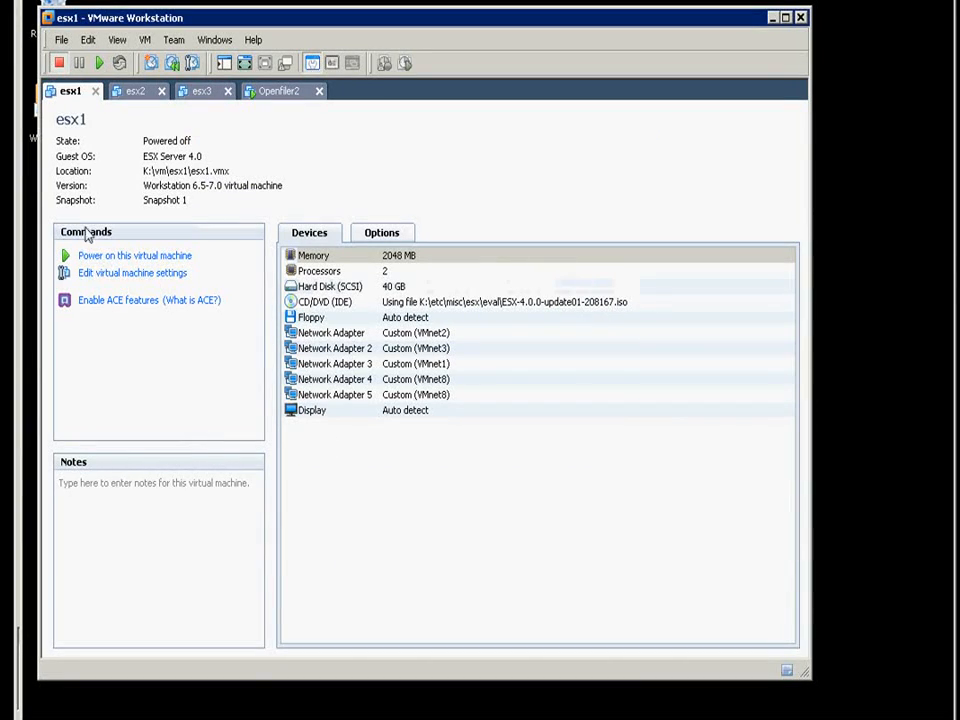
Show the esx3 VM's summary listing its five custom VMnet network adapters.
left_click(132, 272)
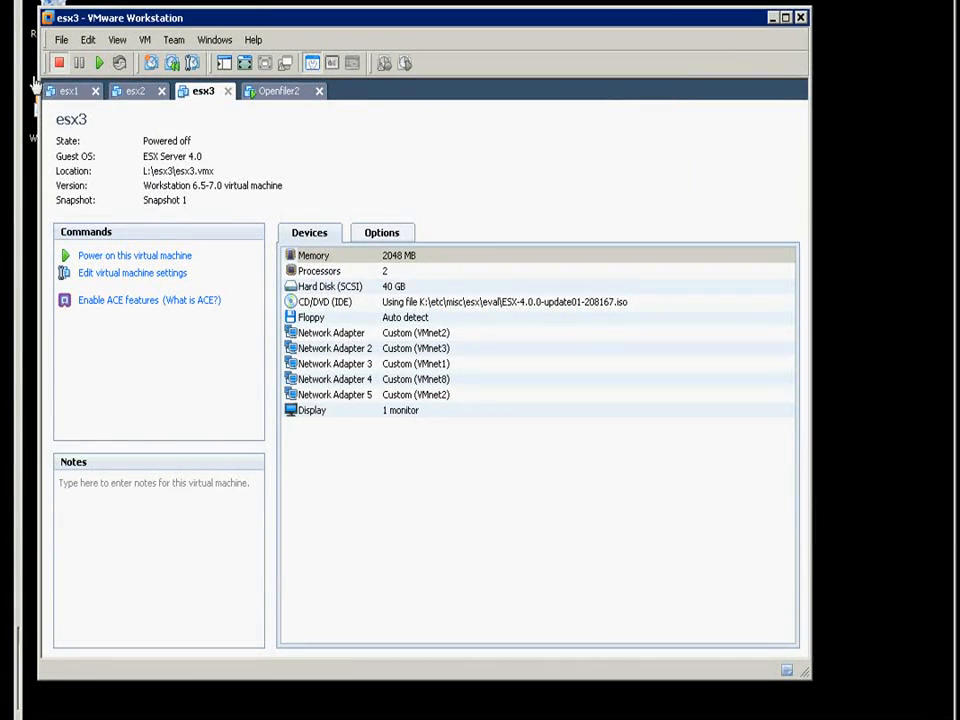
Check the esx3 and esx2 host consoles, then return to the vSphere Client's dbserver summary.
left_click(136, 256)
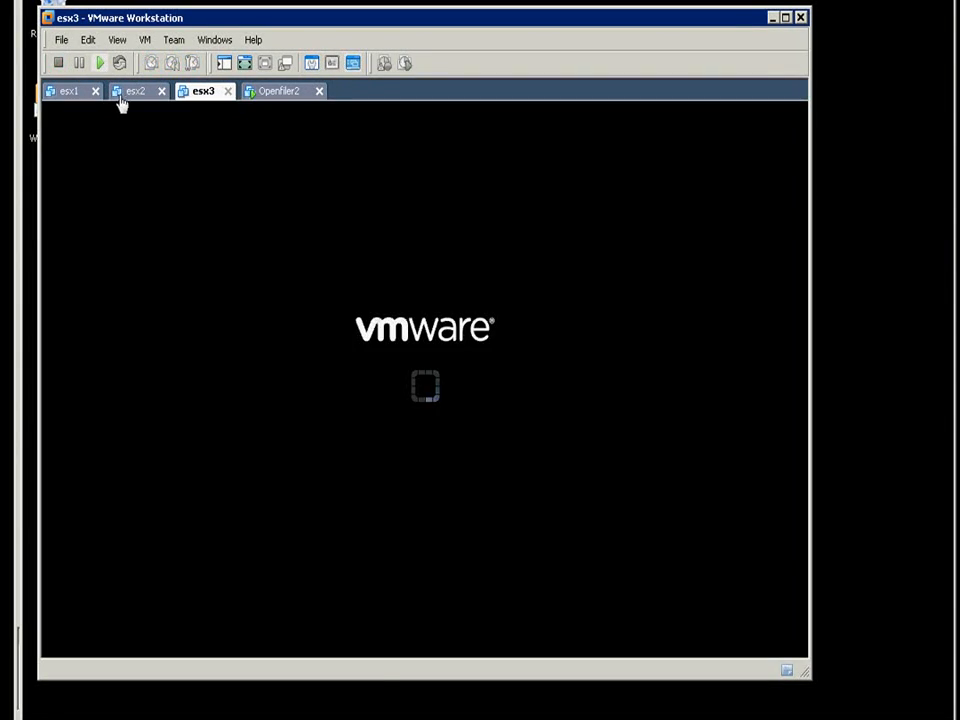
left_click(136, 92)
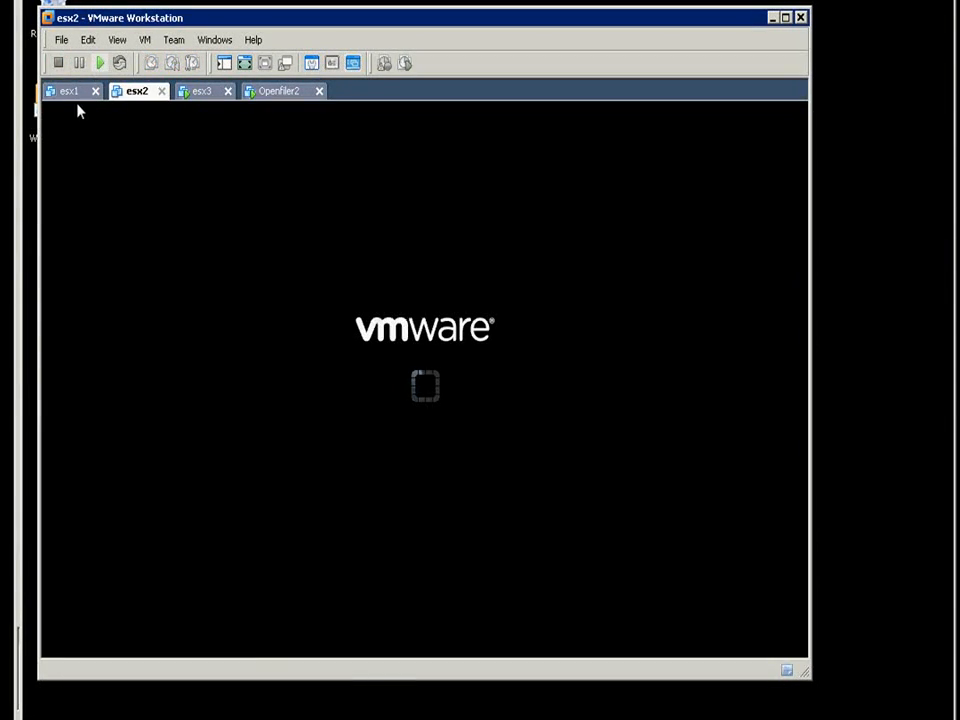
left_click(68, 92)
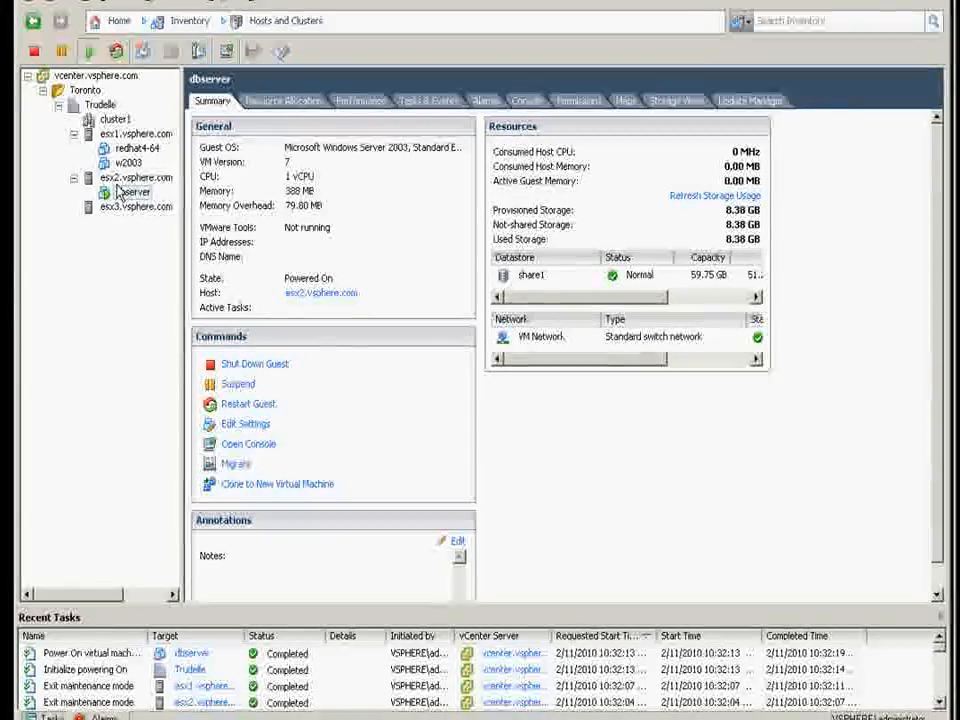
Go from Home to the Networking inventory and bring up the Trudelle datacenter's actions.
left_click(112, 20)
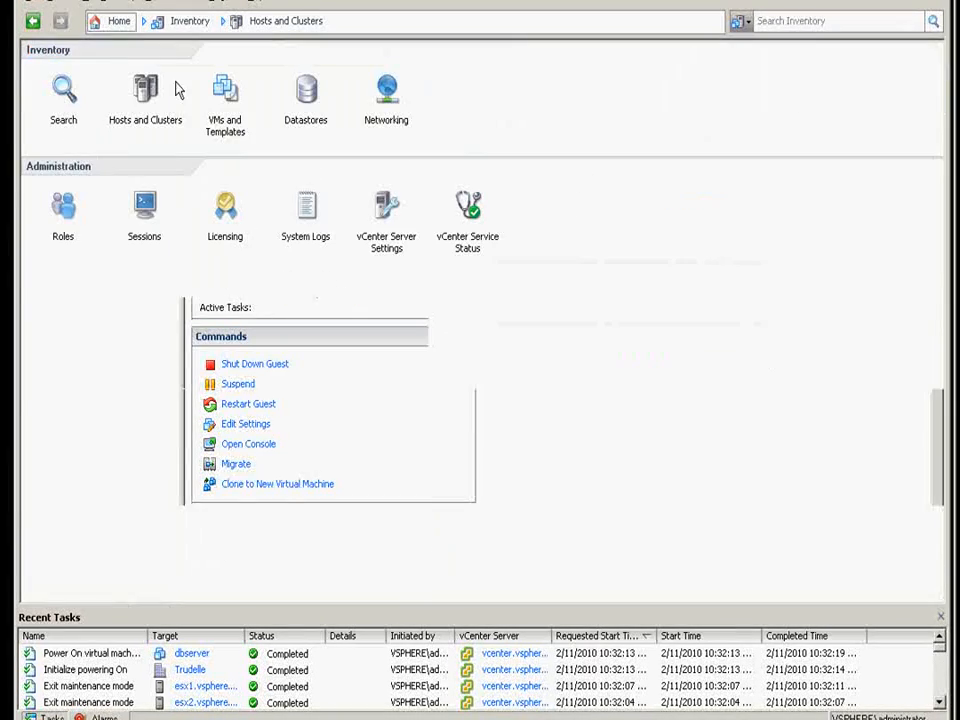
left_click(386, 96)
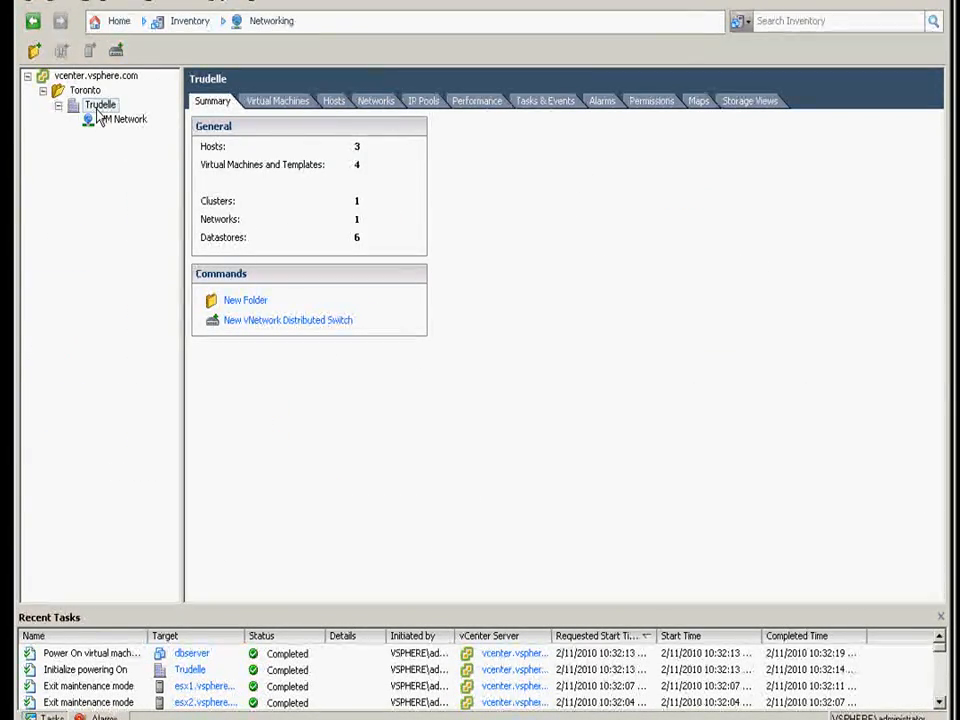
right_click(100, 104)
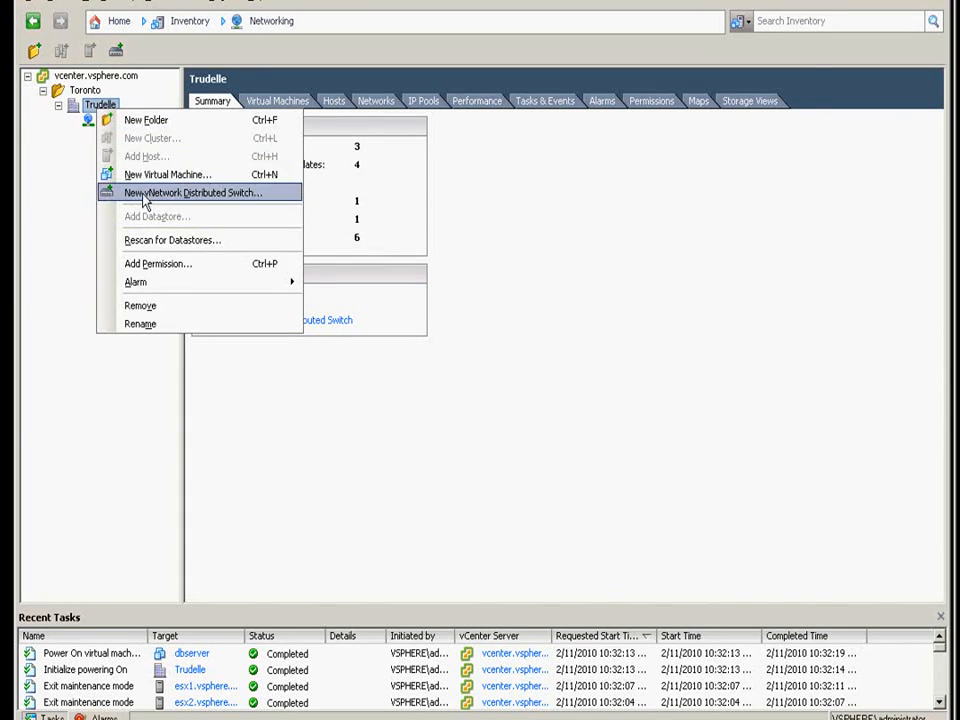
Create distributed switch dvSwitch1 with vmnic4 uplinks from every host and the default port group.
left_click(196, 192)
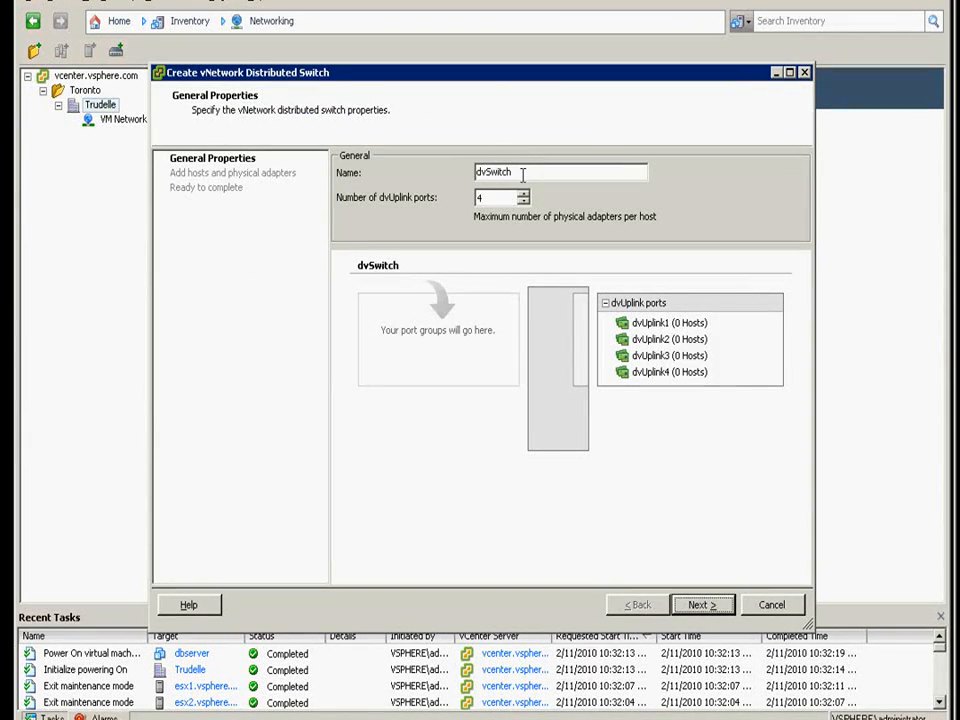
type("1")
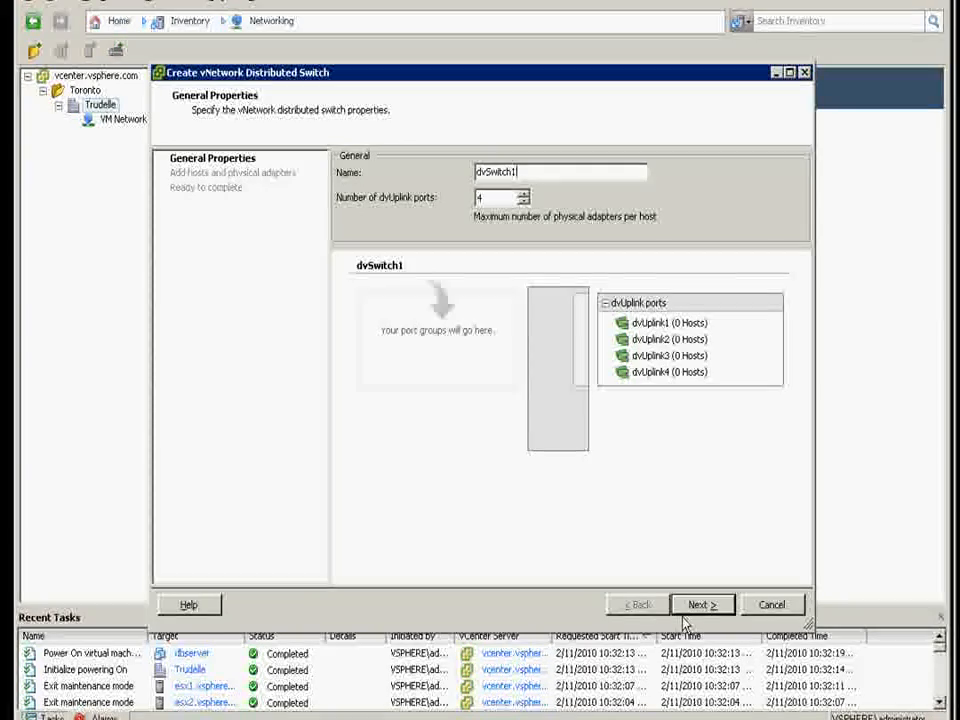
left_click(702, 604)
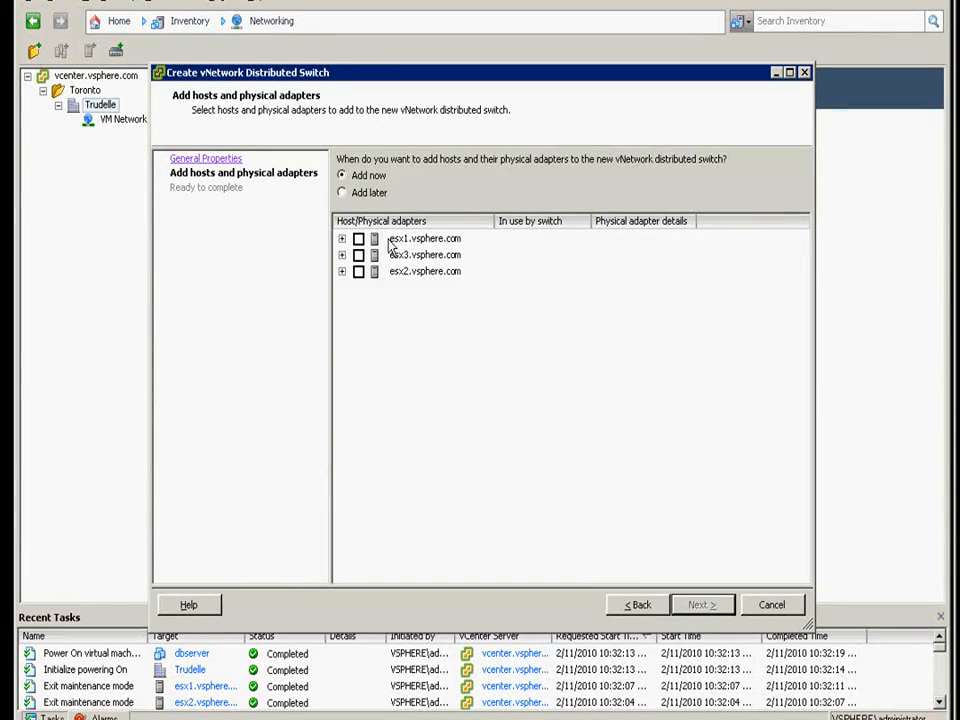
left_click(358, 238)
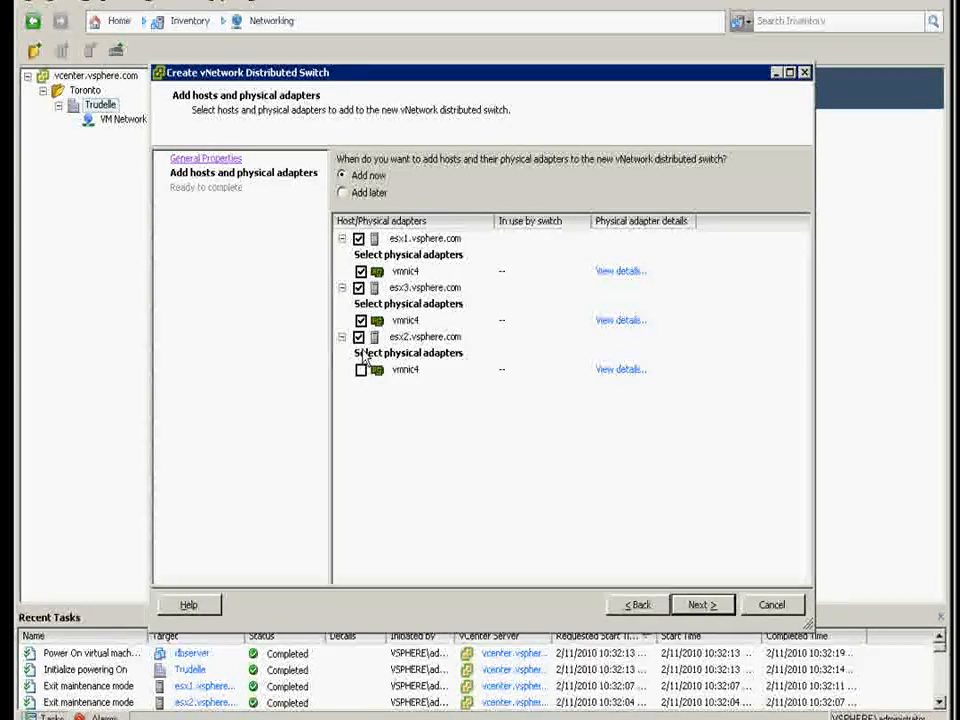
left_click(702, 604)
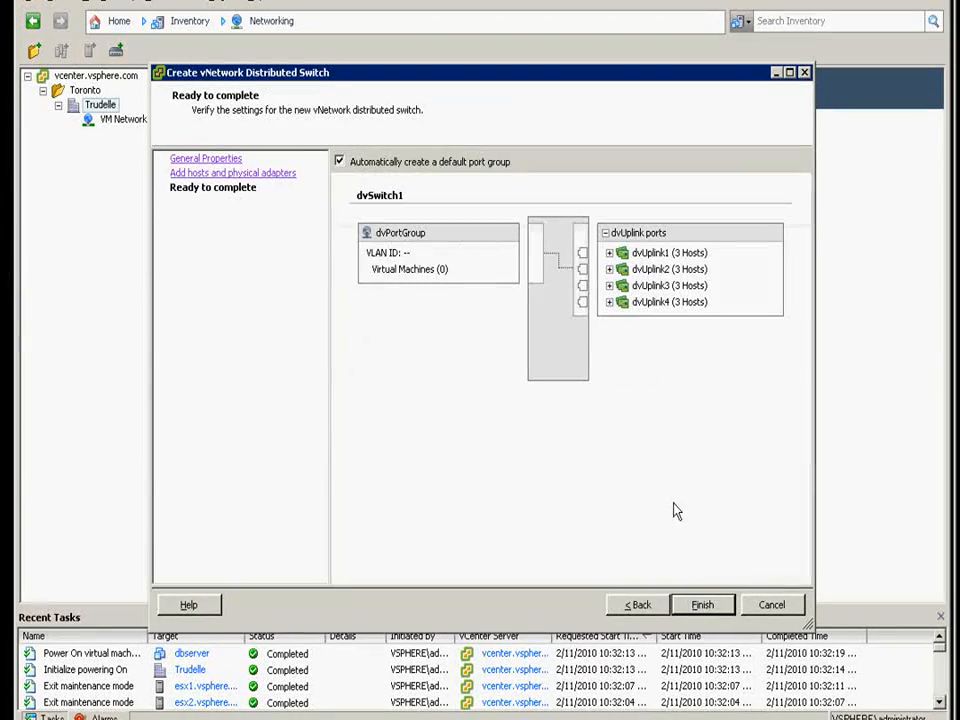
left_click(702, 604)
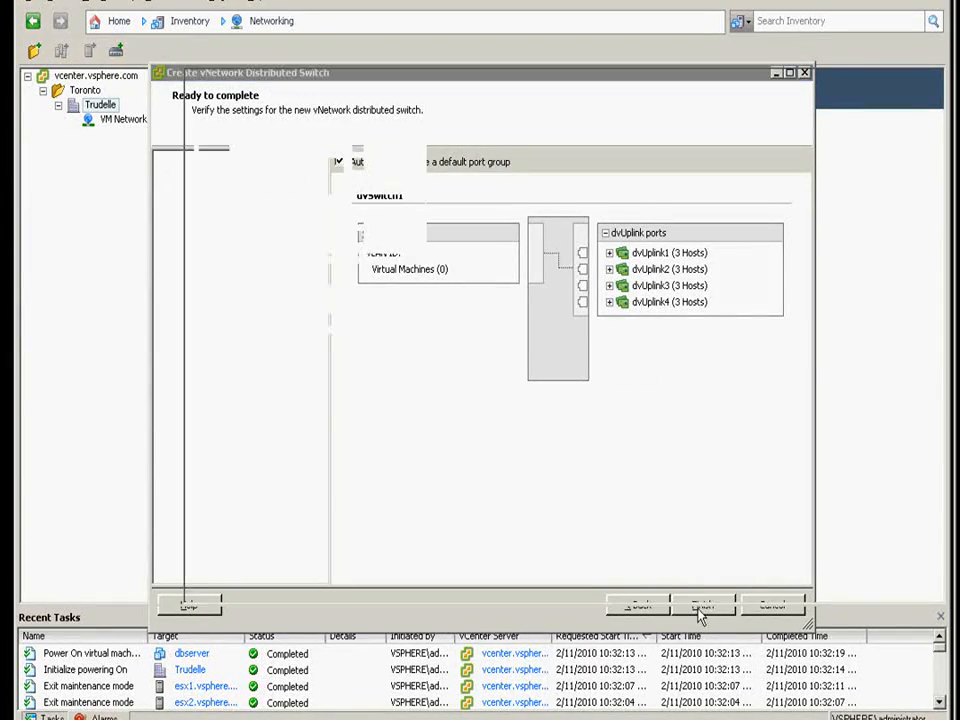
left_click(704, 604)
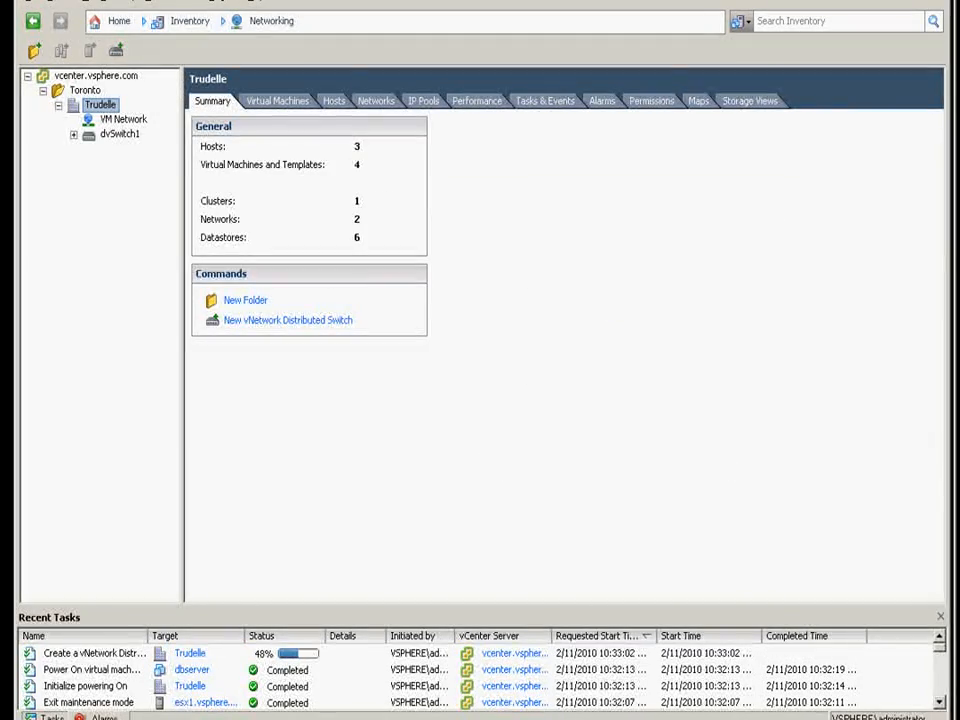
Expand dvSwitch1 to show its uplink group and dvPortGroup, then select dbserver in Hosts and Clusters.
left_click(120, 134)
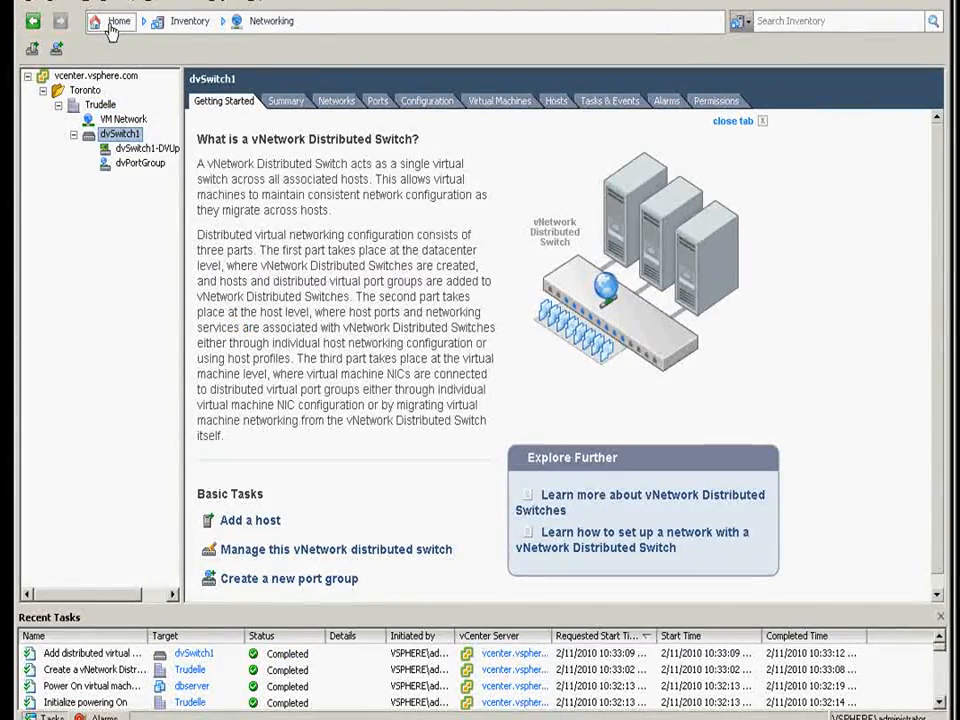
left_click(112, 20)
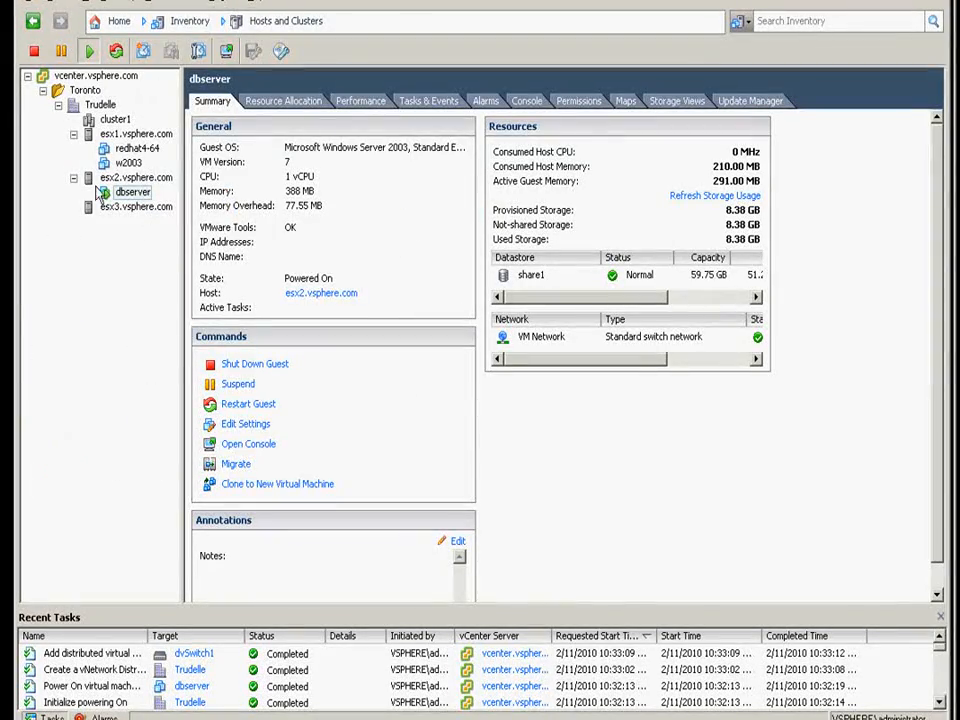
left_click(132, 192)
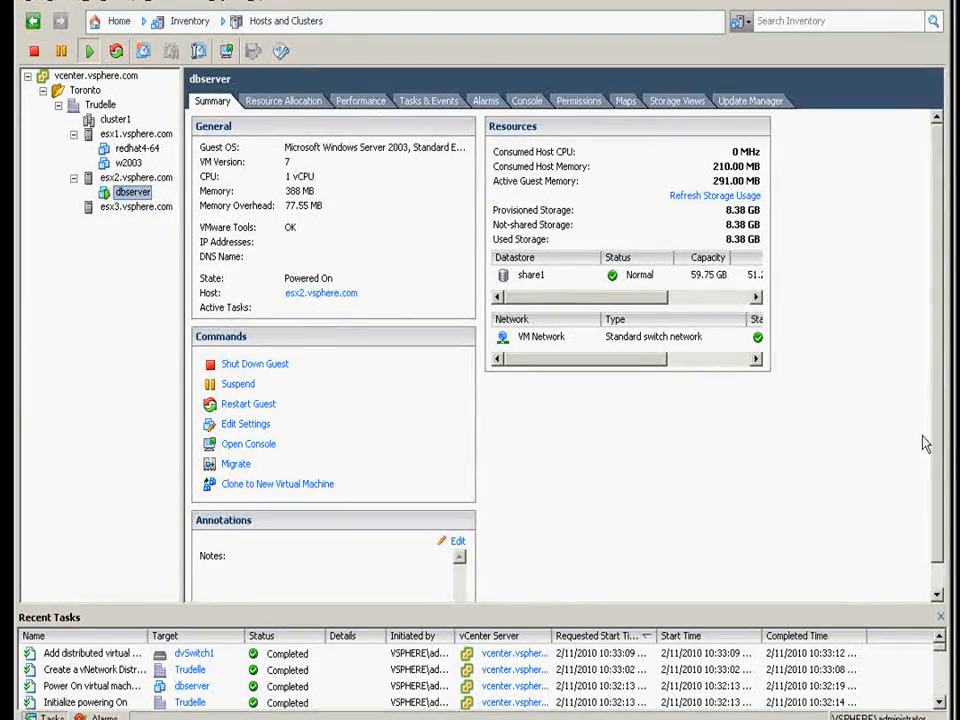
Confirm dbserver's ping to 10.1.1.100 runs, then move Network adapter 1 to dvPortGroup.
left_click(248, 444)
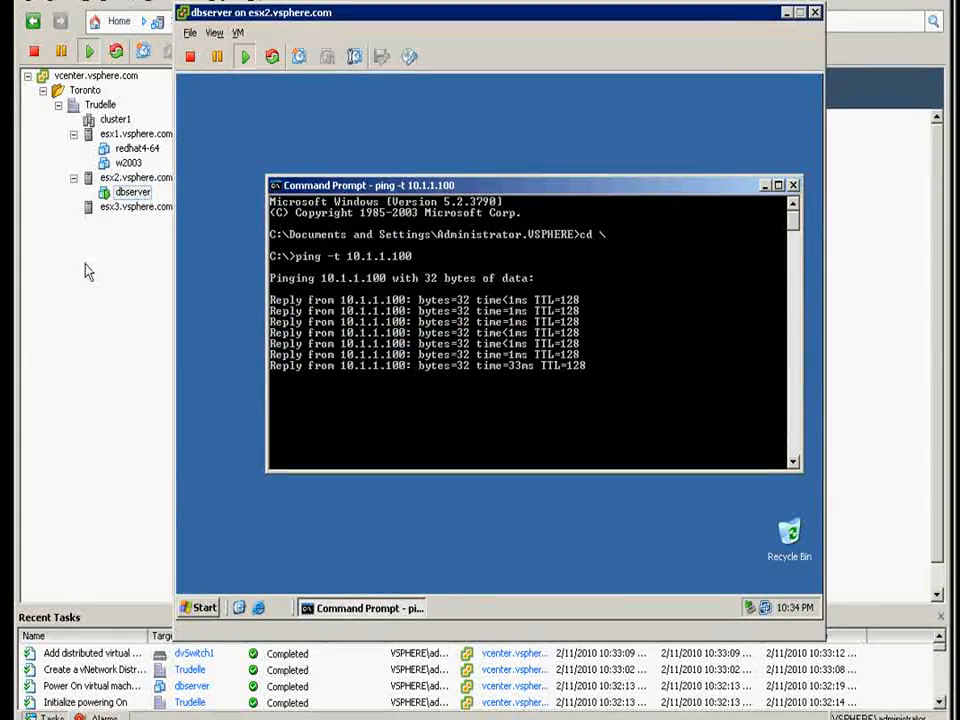
left_click(132, 192)
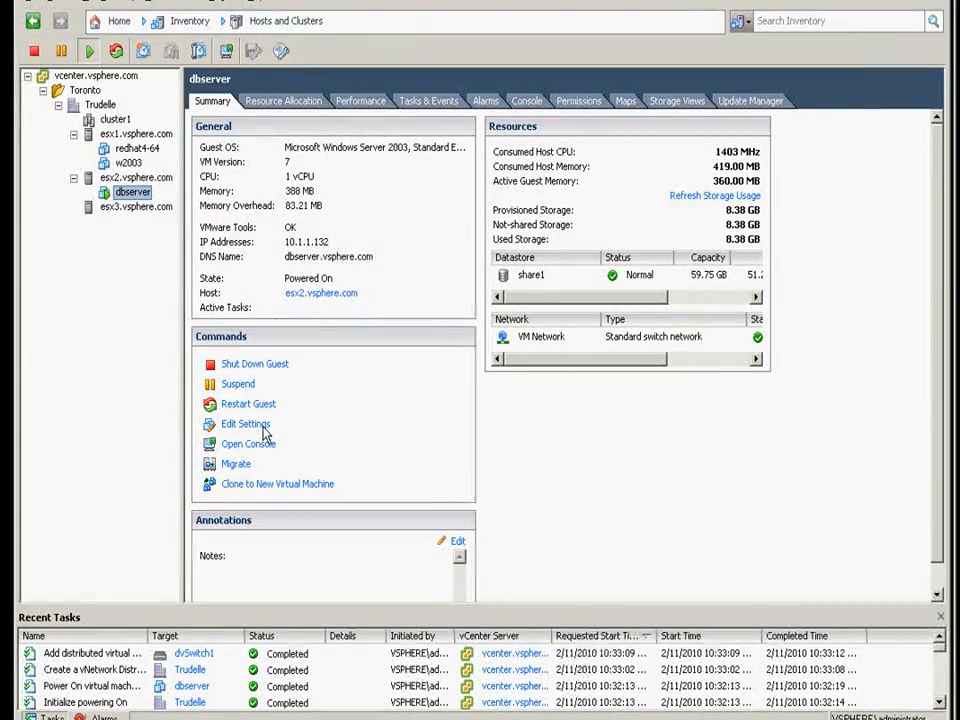
left_click(244, 424)
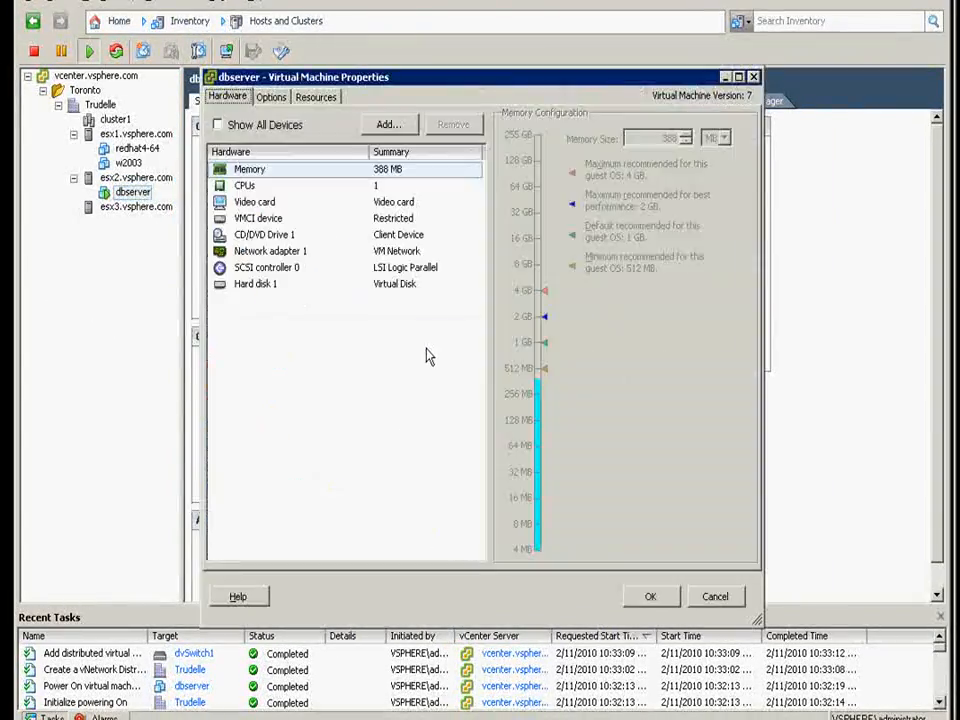
left_click(270, 252)
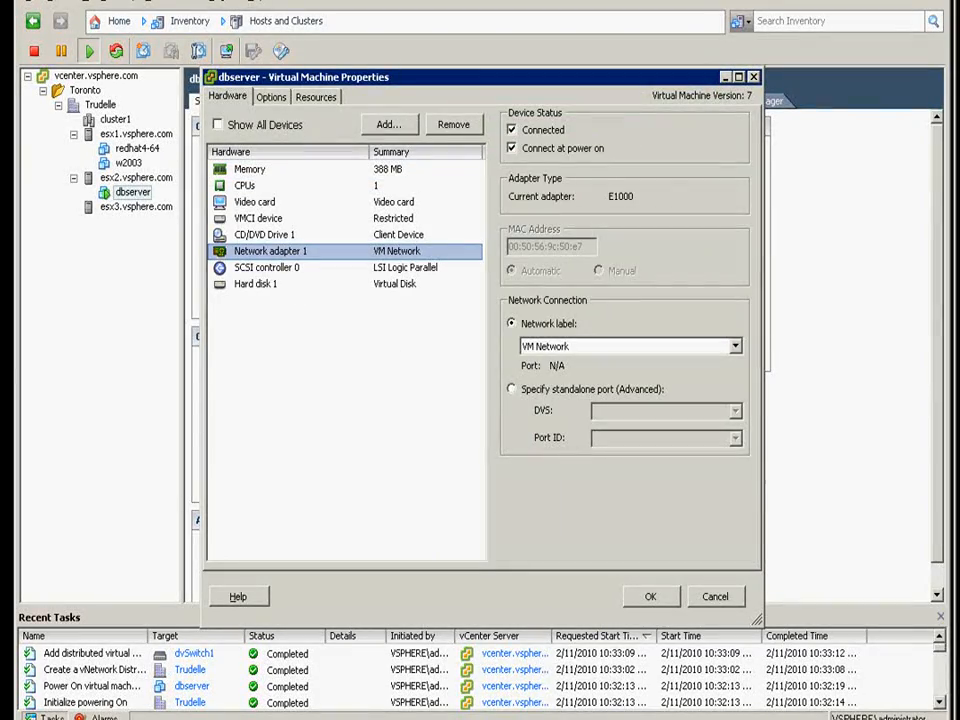
left_click(650, 596)
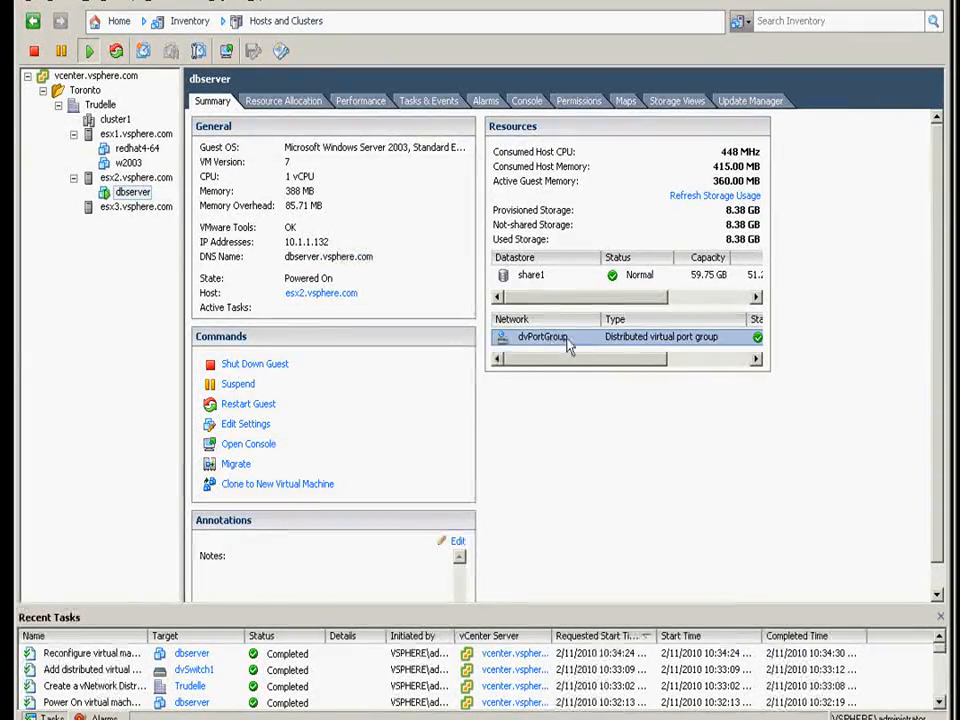